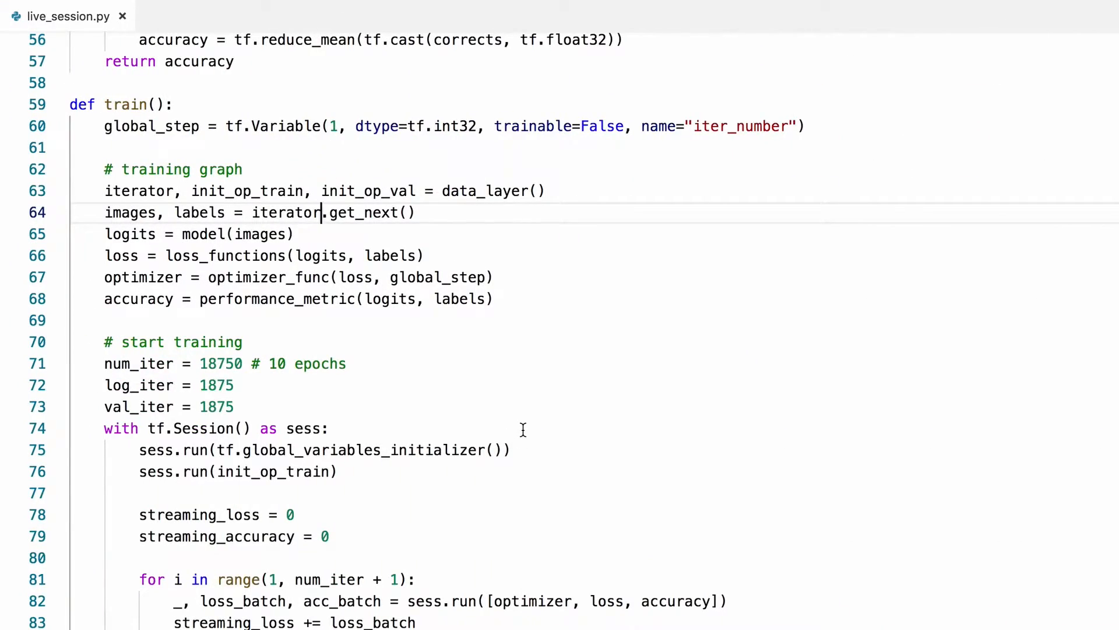
Scroll to the model() function and place the cursor after the first tf.layers.dense line.
scroll("up", 3)
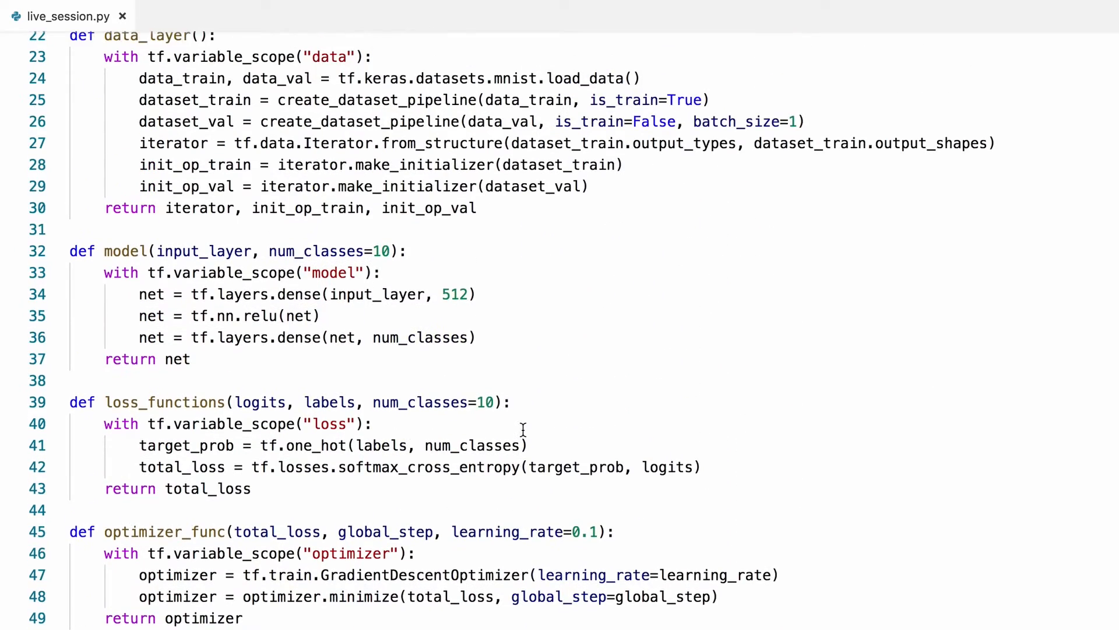
left_click(505, 286)
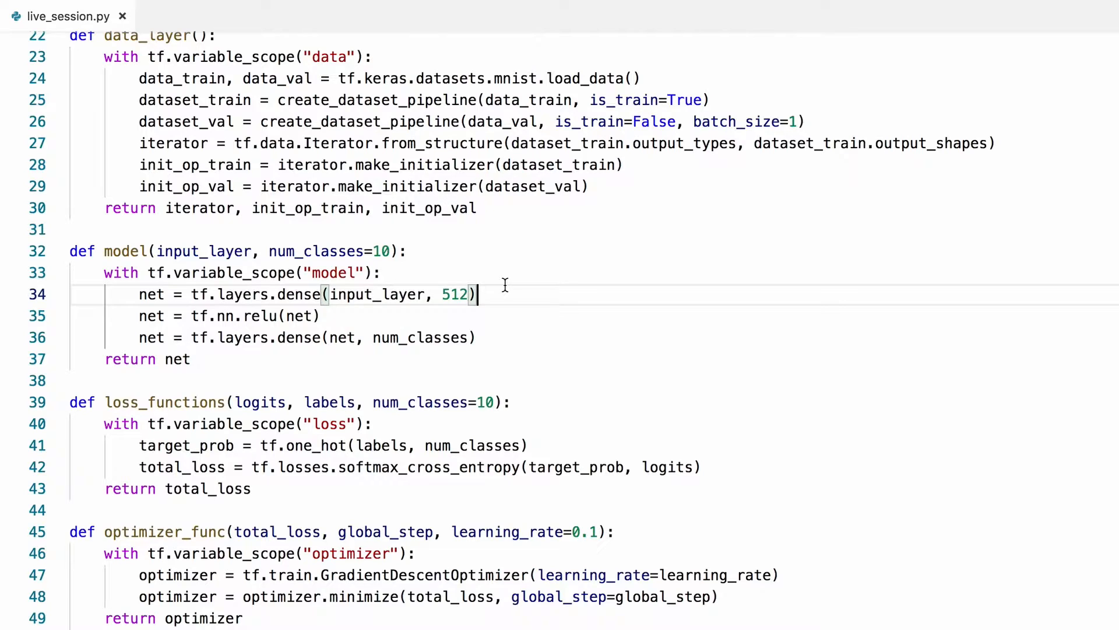
left_click(384, 273)
type("for")
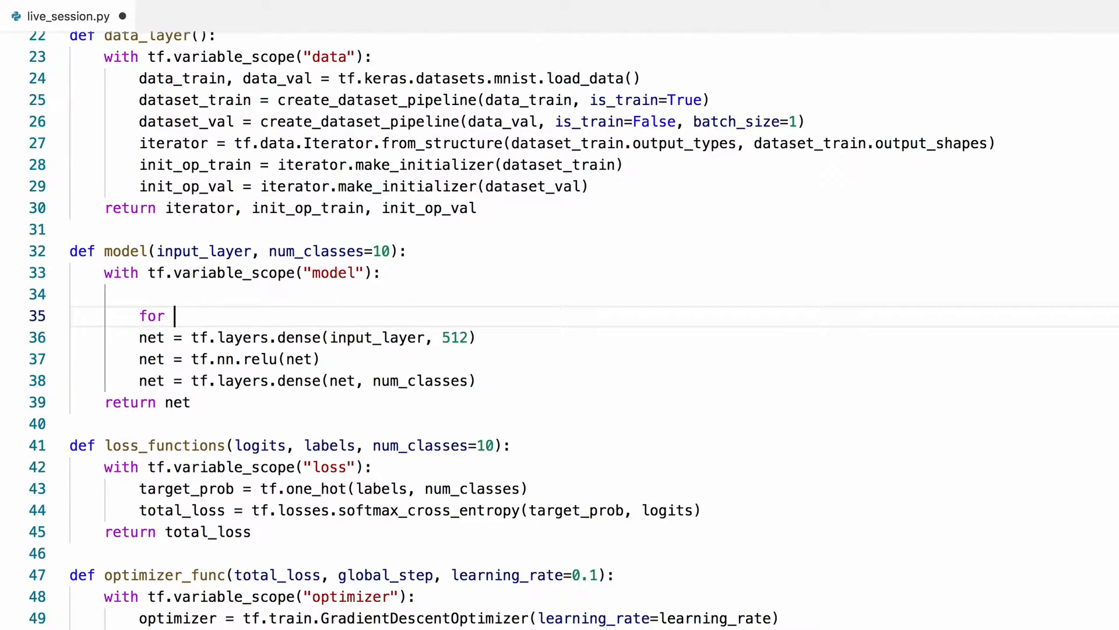
Wrap the dense/ReLU layers in 'for i in range(3):' and start from net = input_layer.
type("i in range")
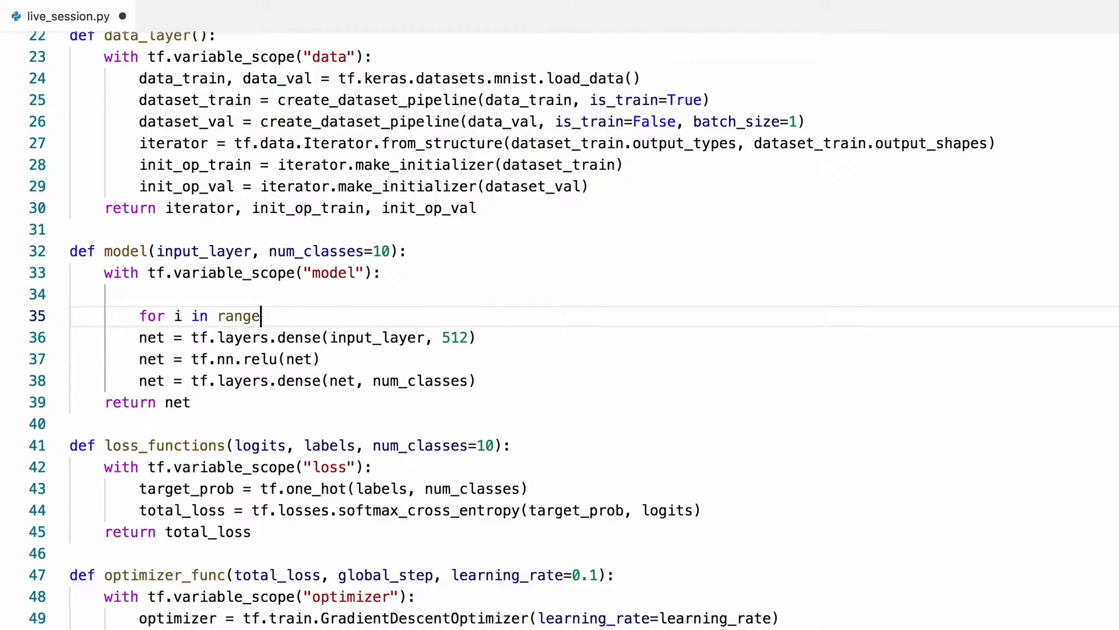
type("(3):")
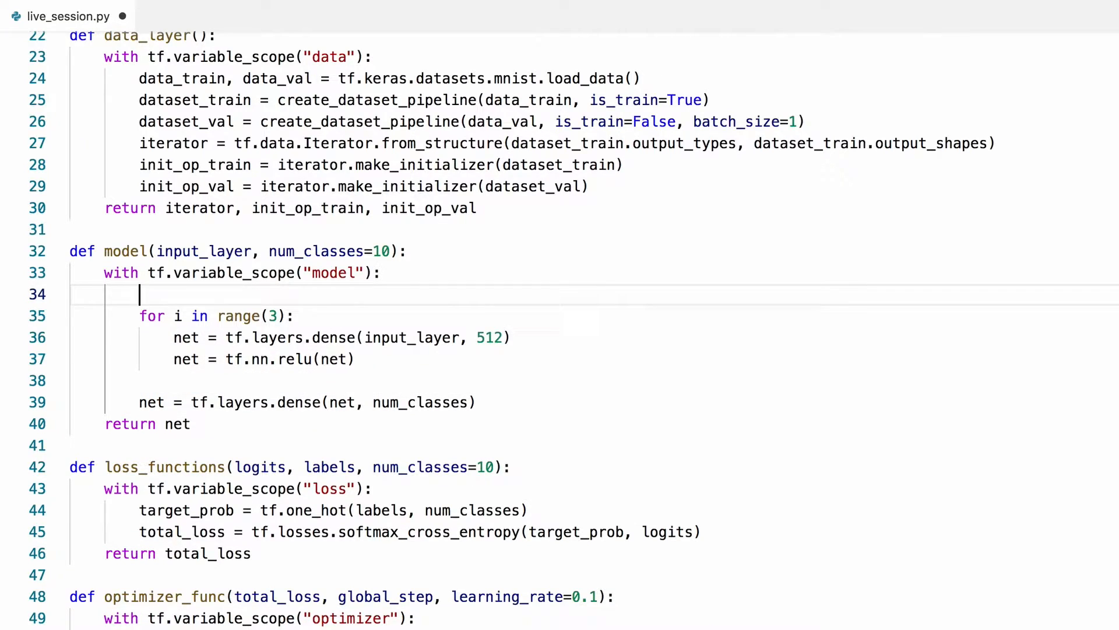
type("net = input_layer")
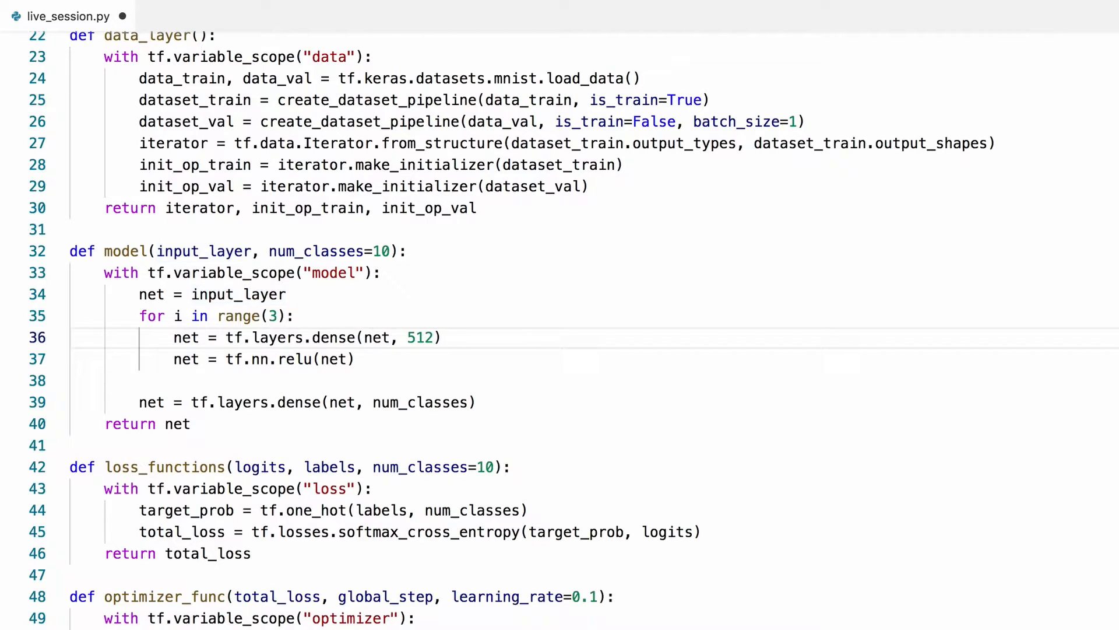
left_click(398, 337)
type("re")
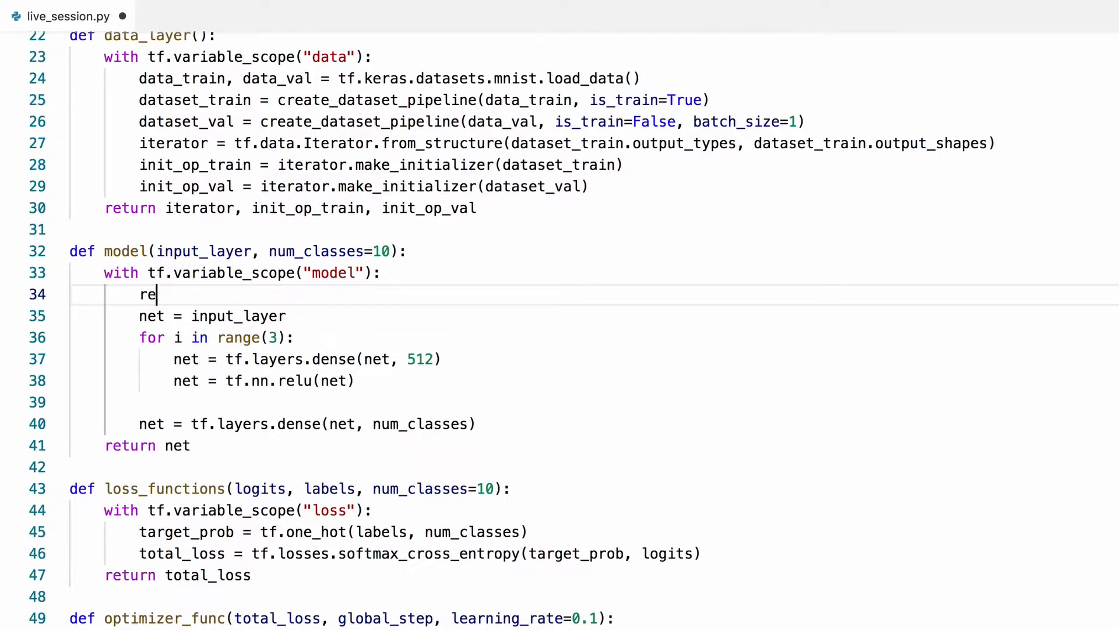
Define reg = tf.contrib.layers.l2_regularizer(0.00001) and pass kernel_regularizer=reg to the dense layer.
type("g = t")
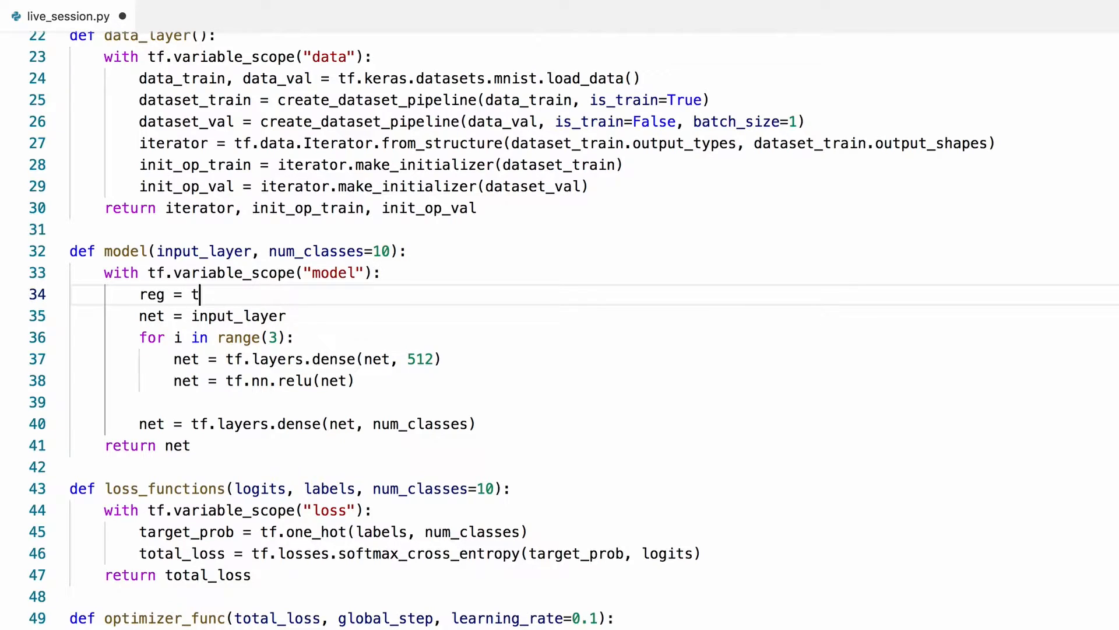
type("f.contrib.lay")
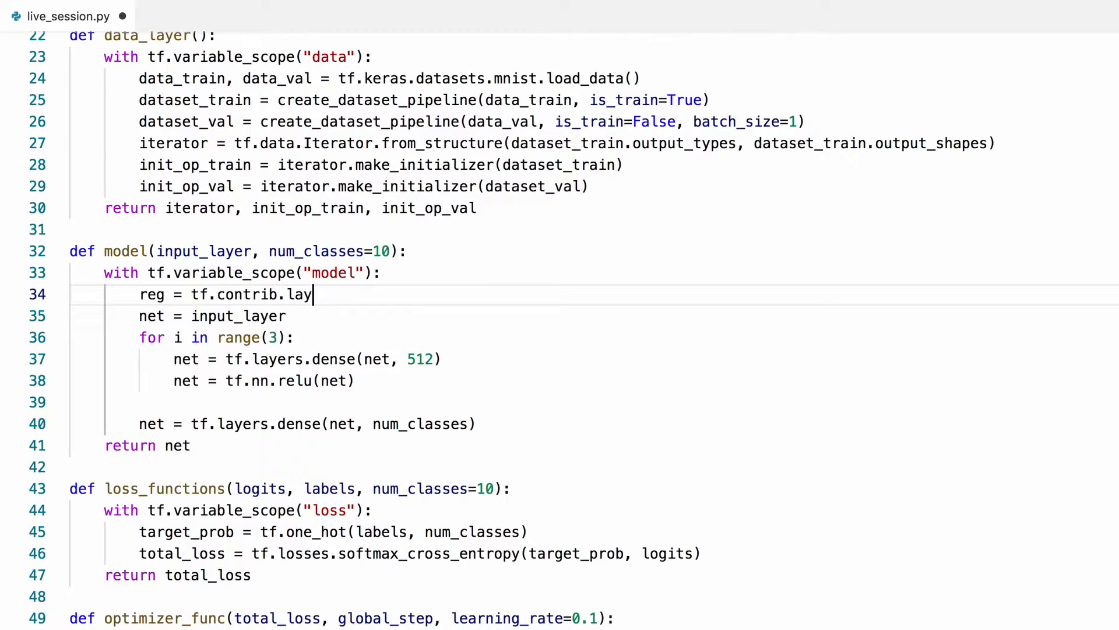
type("ers.l2")
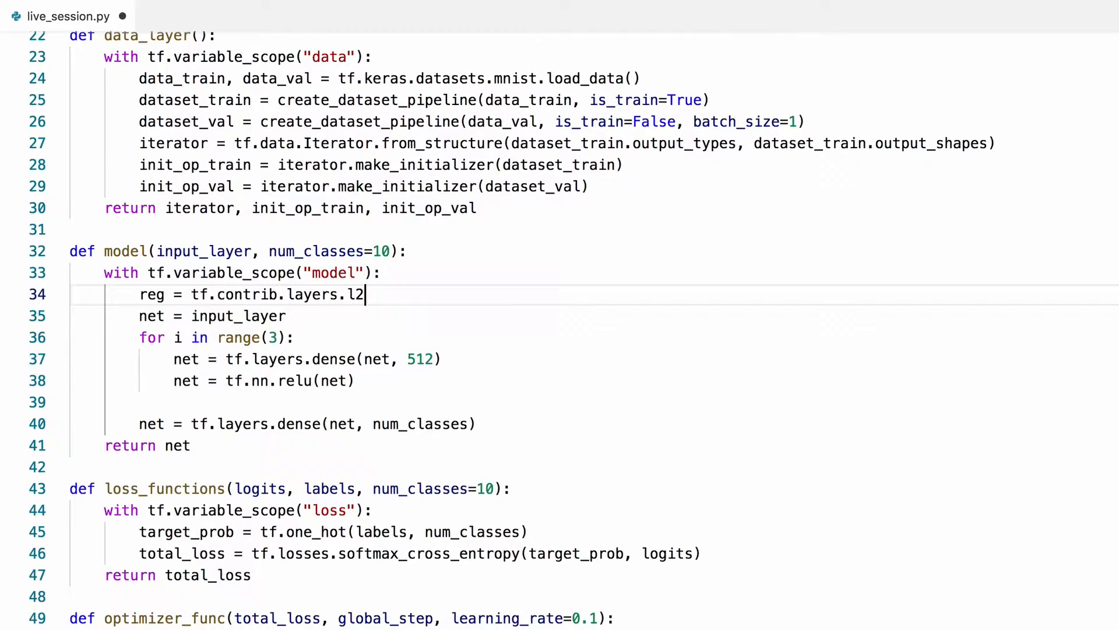
type("_regularizer(0.")
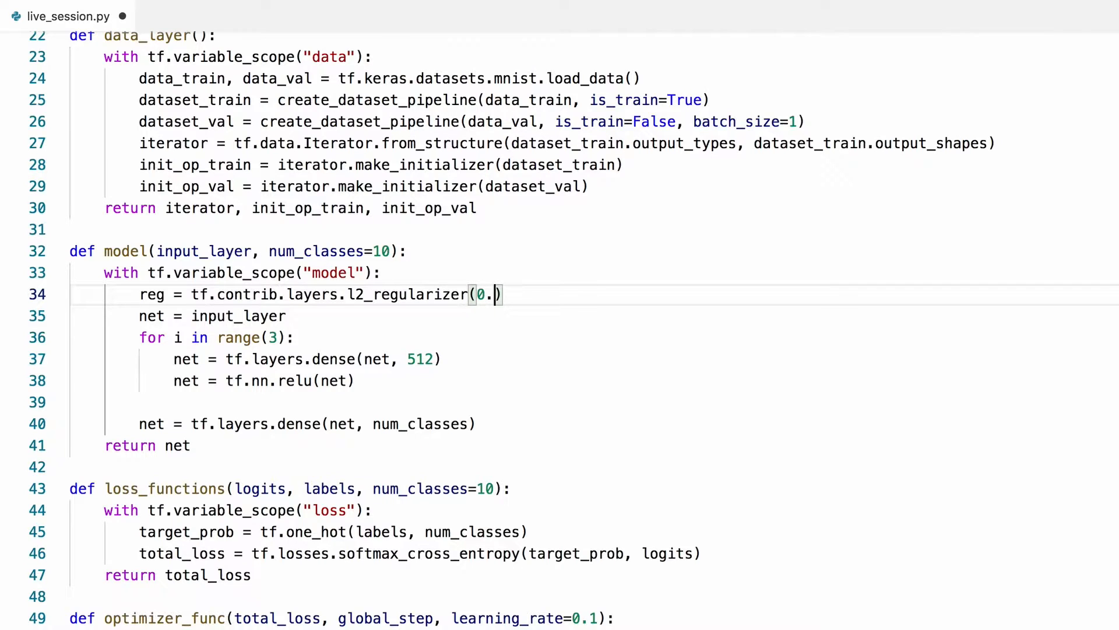
type("00001")
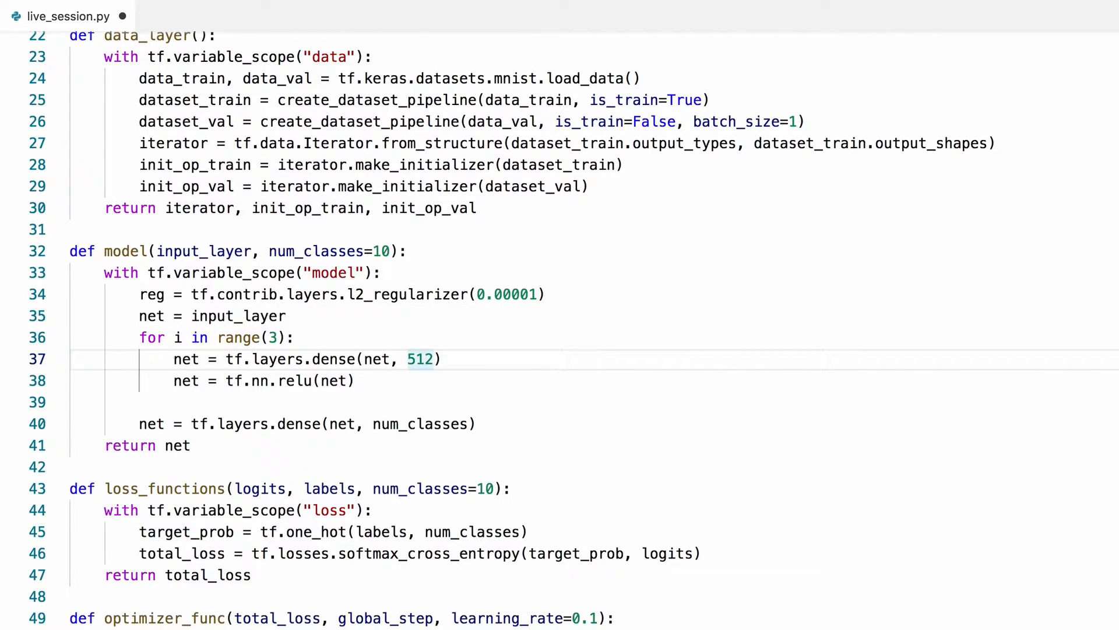
type("units=")
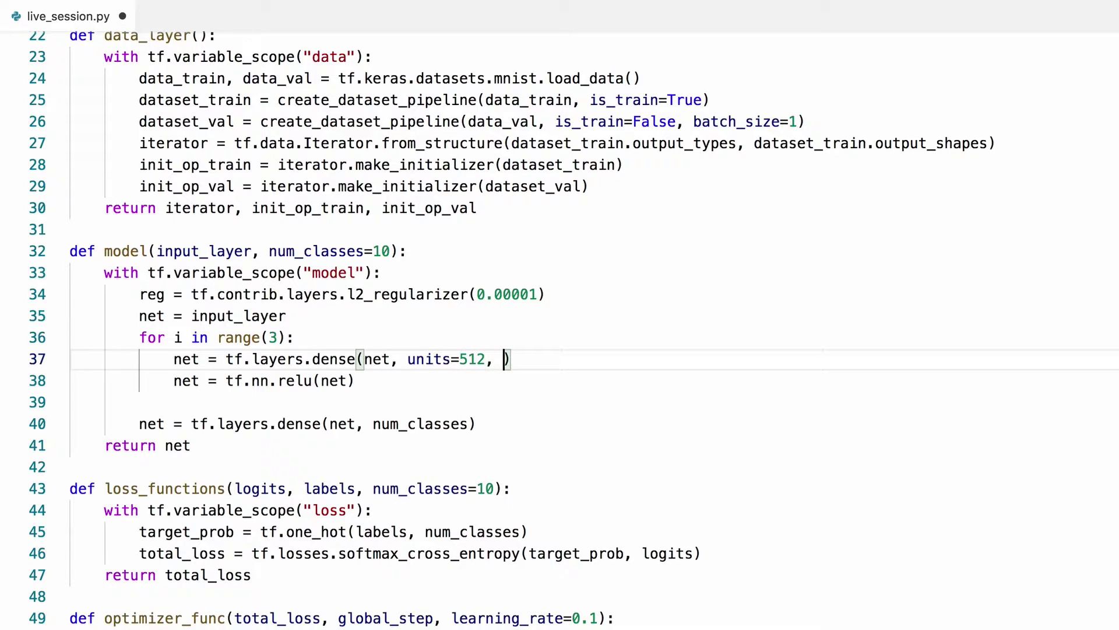
type("kerne")
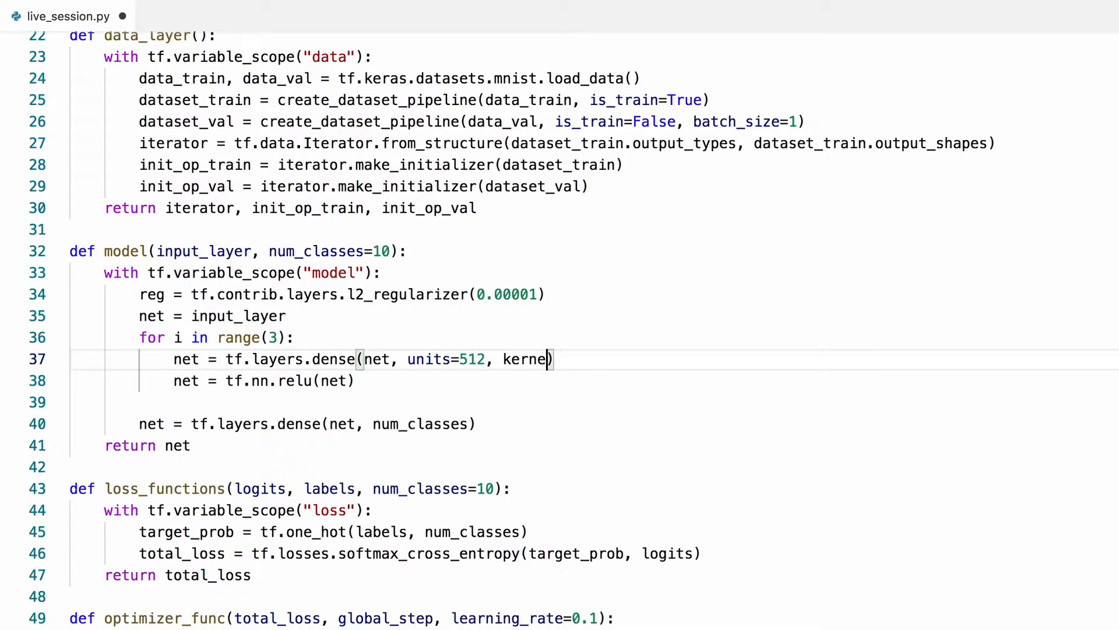
type("_regulari")
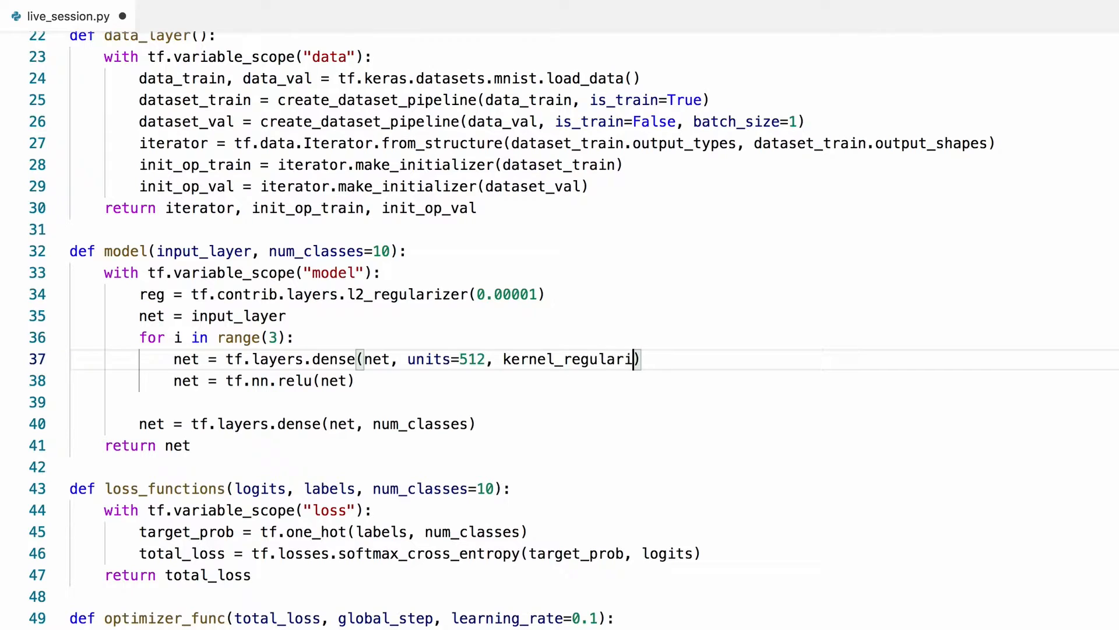
type("zer=reg")
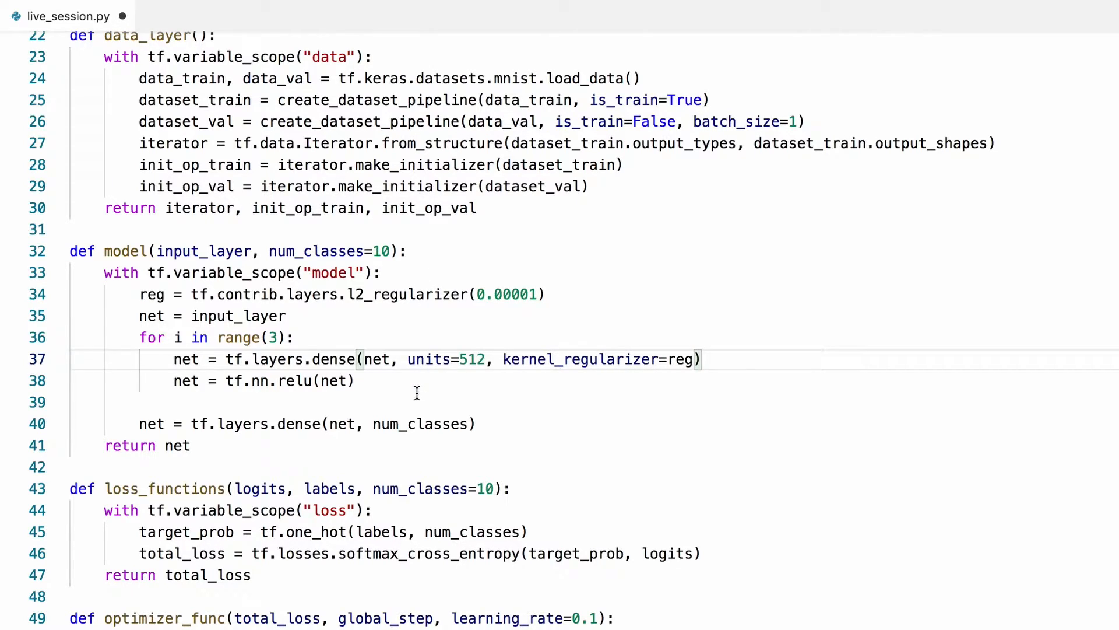
Add tf.layers.dropout(net, rate=0.2) after the ReLU and save the script.
left_click(357, 381)
type("net =")
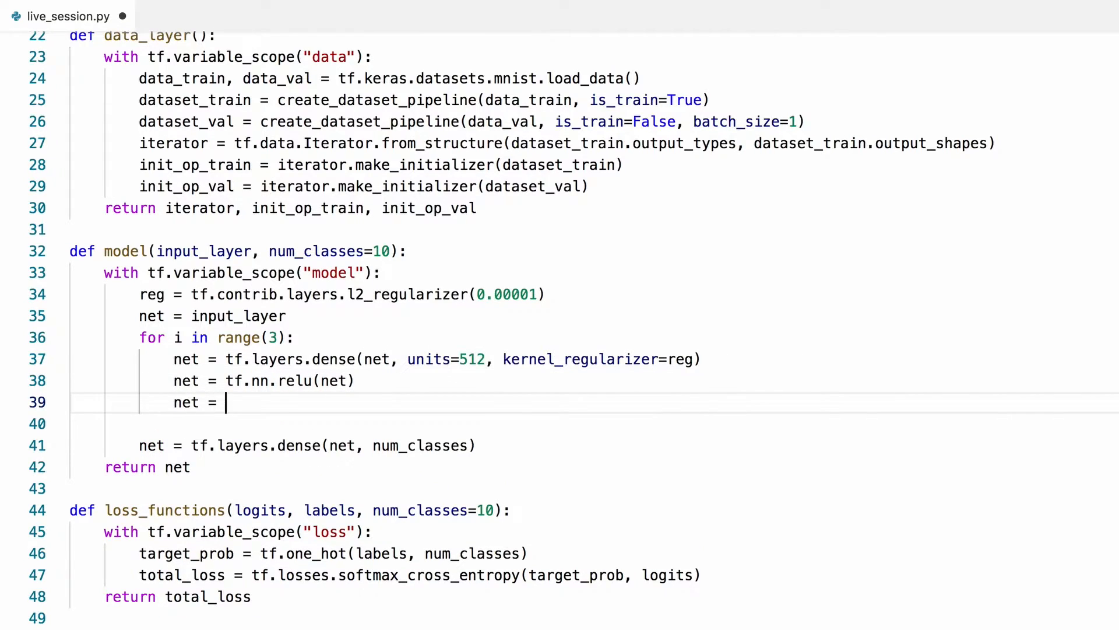
type("tf.layers.dro")
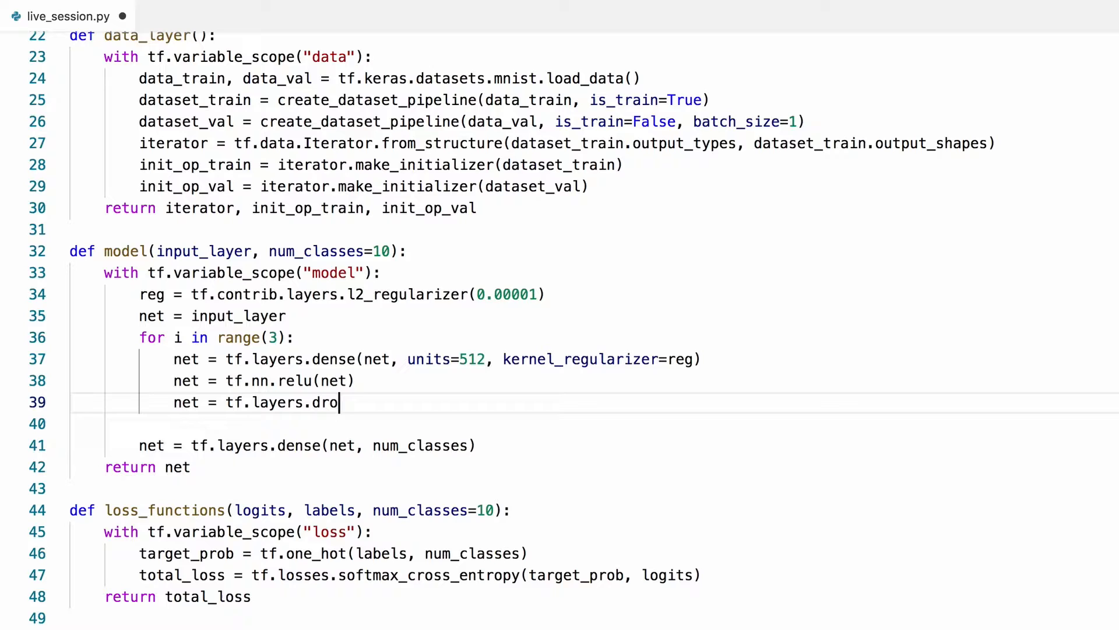
type("pout")
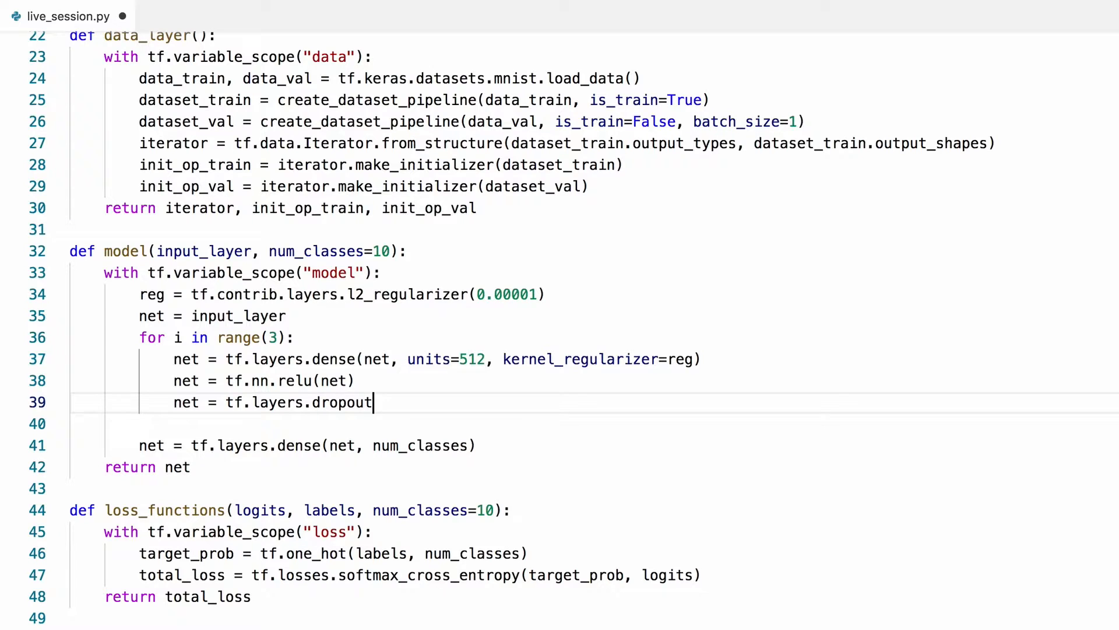
type("(net")
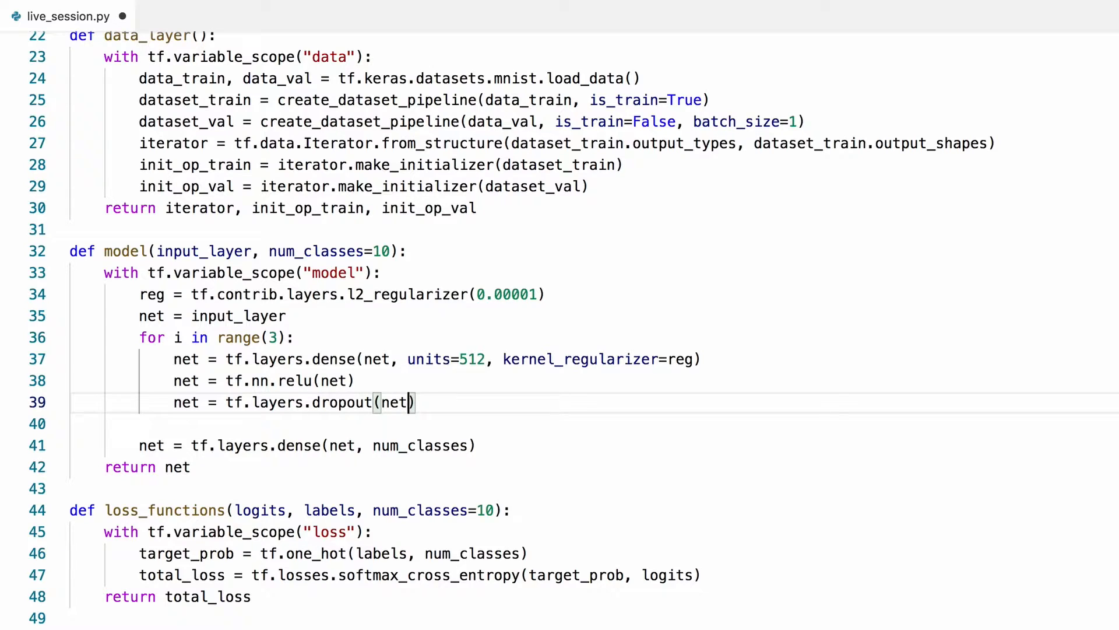
type(", rate=")
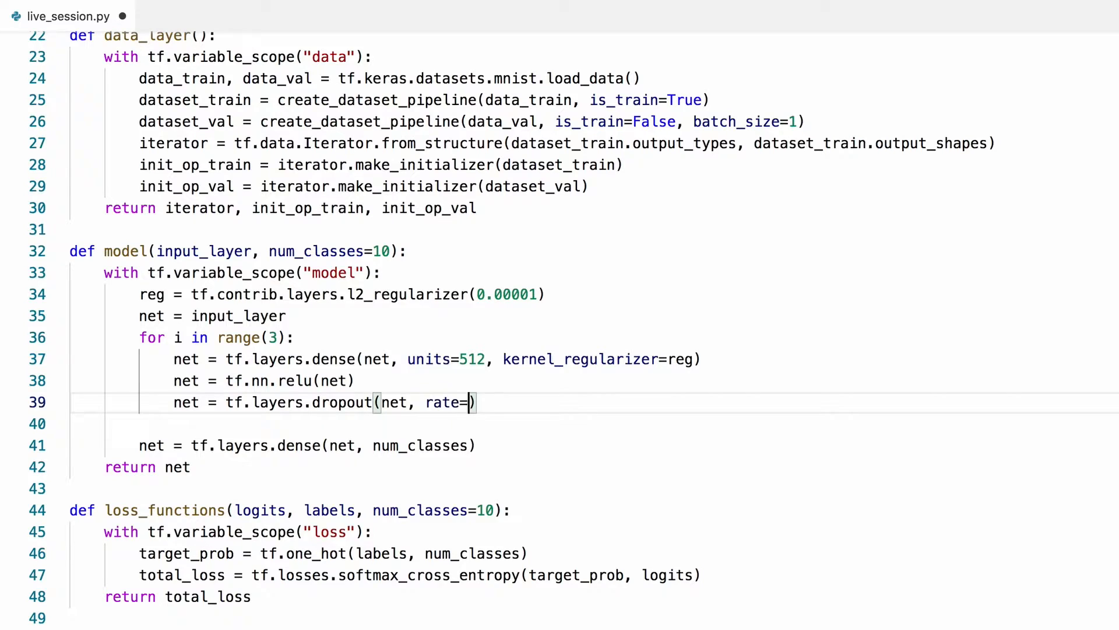
type("0.2")
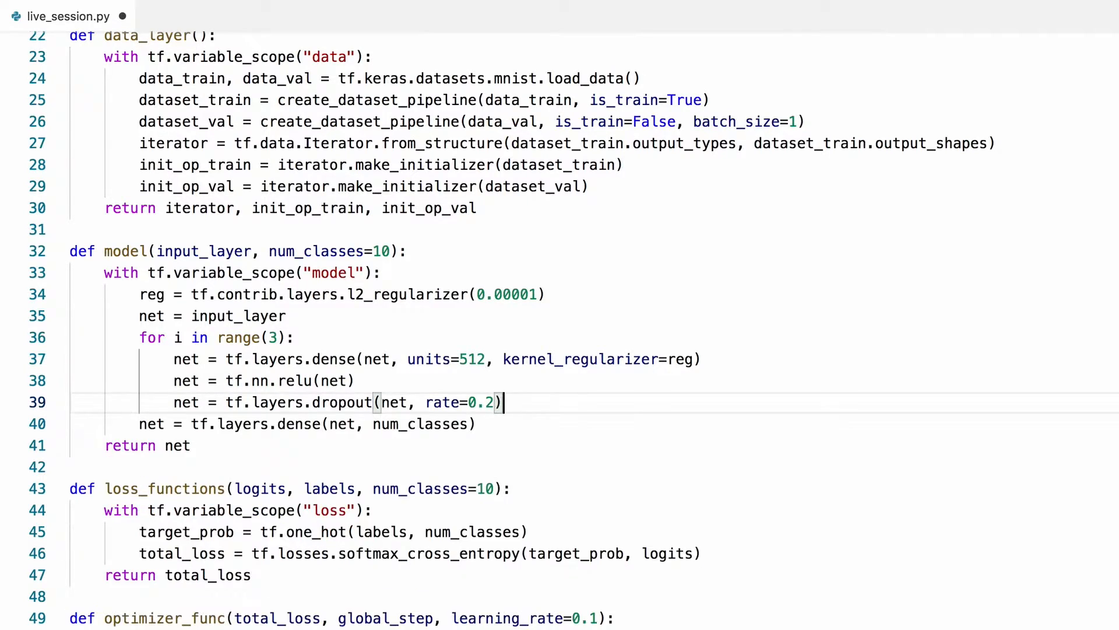
key("Ctrl+s")
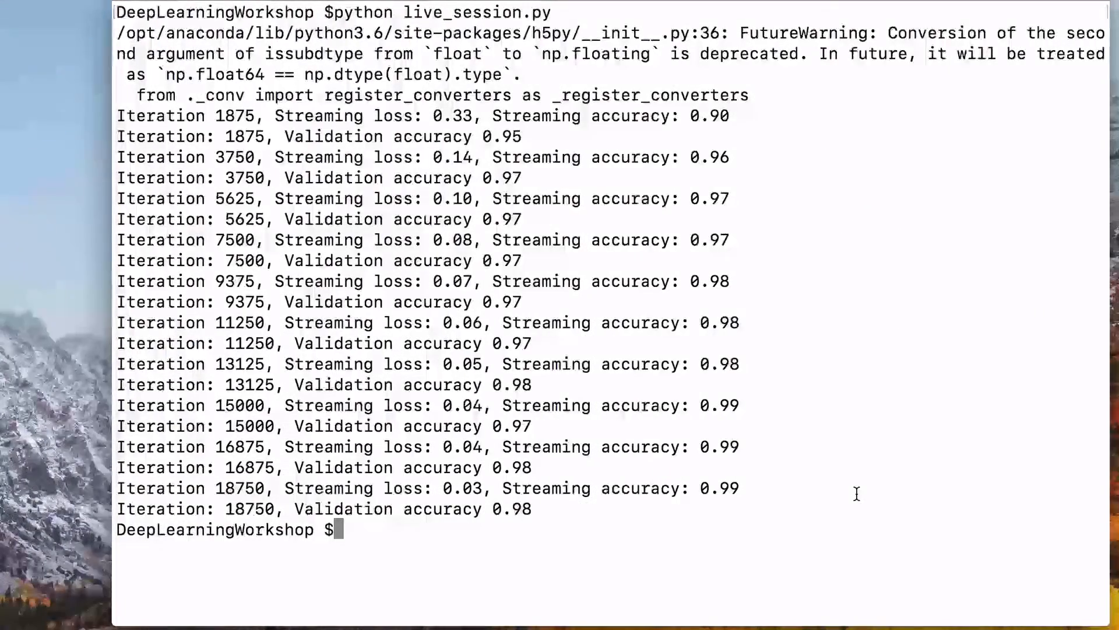
Run python live_session.py, watch the regularized training log, then stop it with Ctrl+C.
type("python live_session.py")
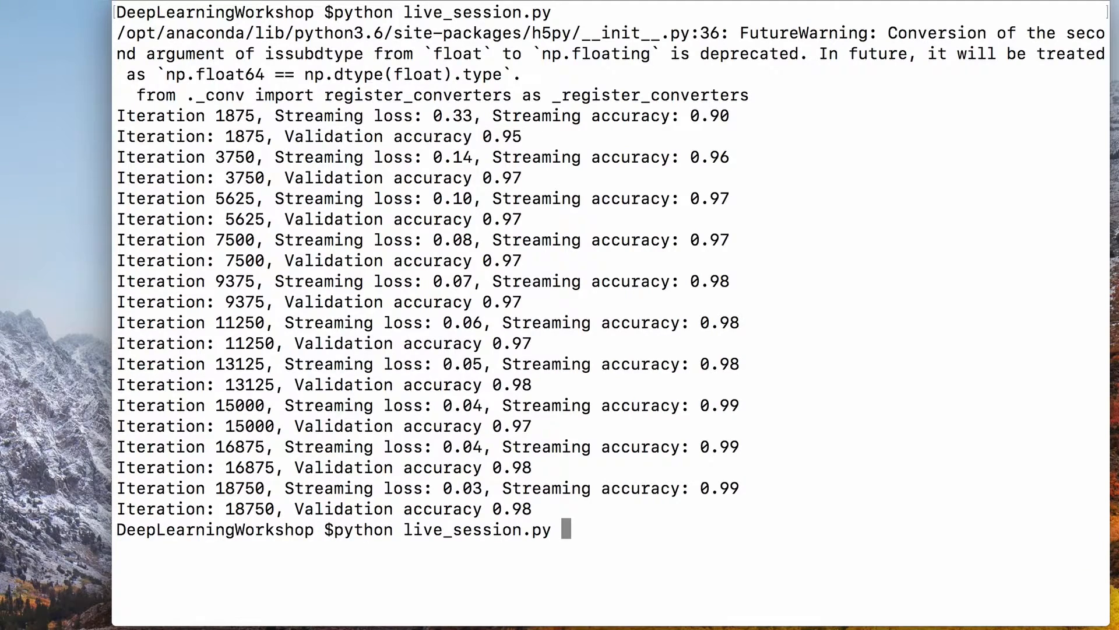
key("Return")
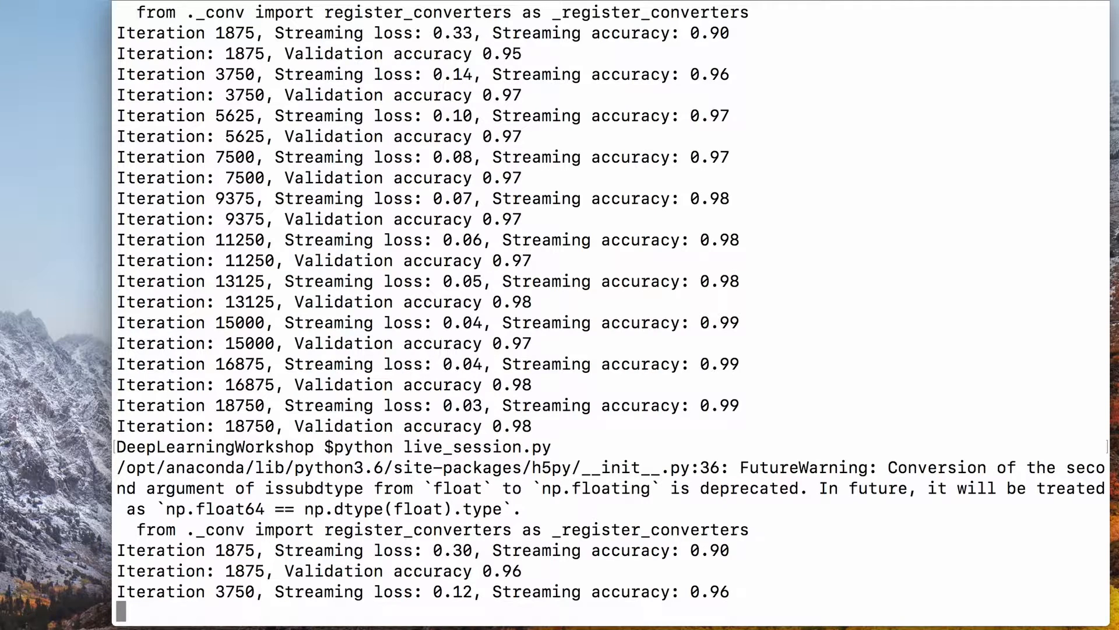
scroll("down", 3)
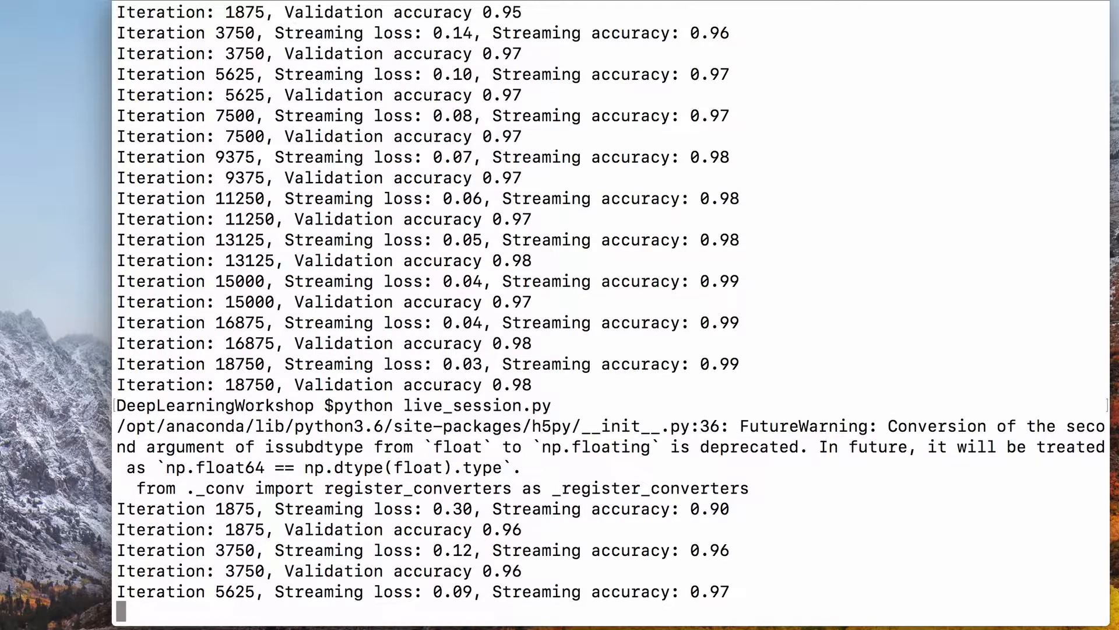
key("ctrl+c")
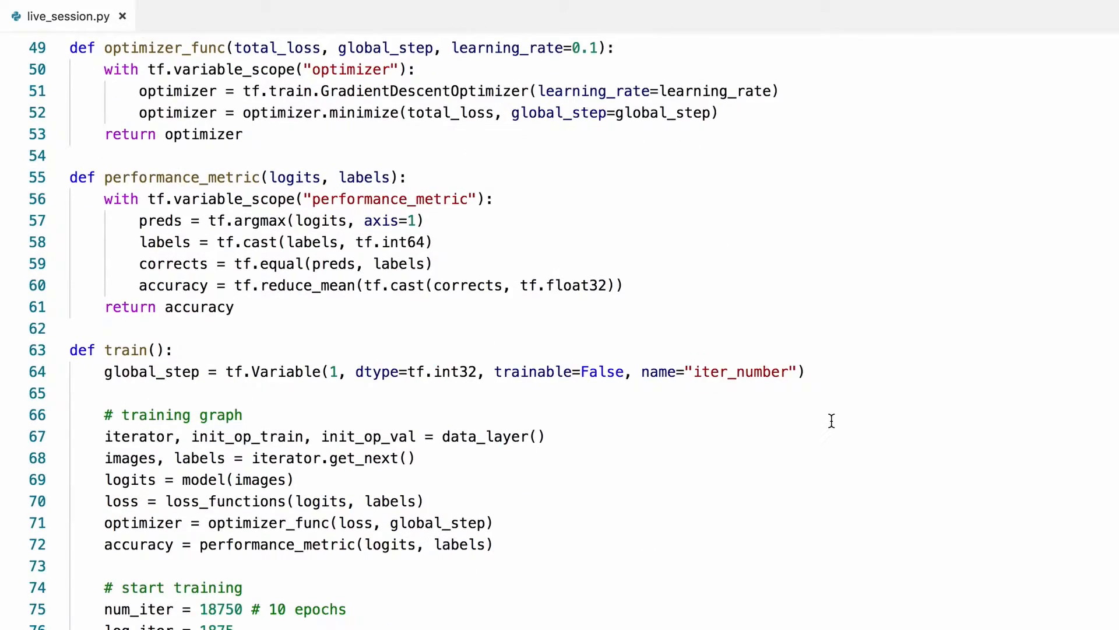
Add a load/save checkpoint section with checkpoint_path = 'checkpoints' and tf.train.Saver(max_to_keep=None).
scroll("down", 3)
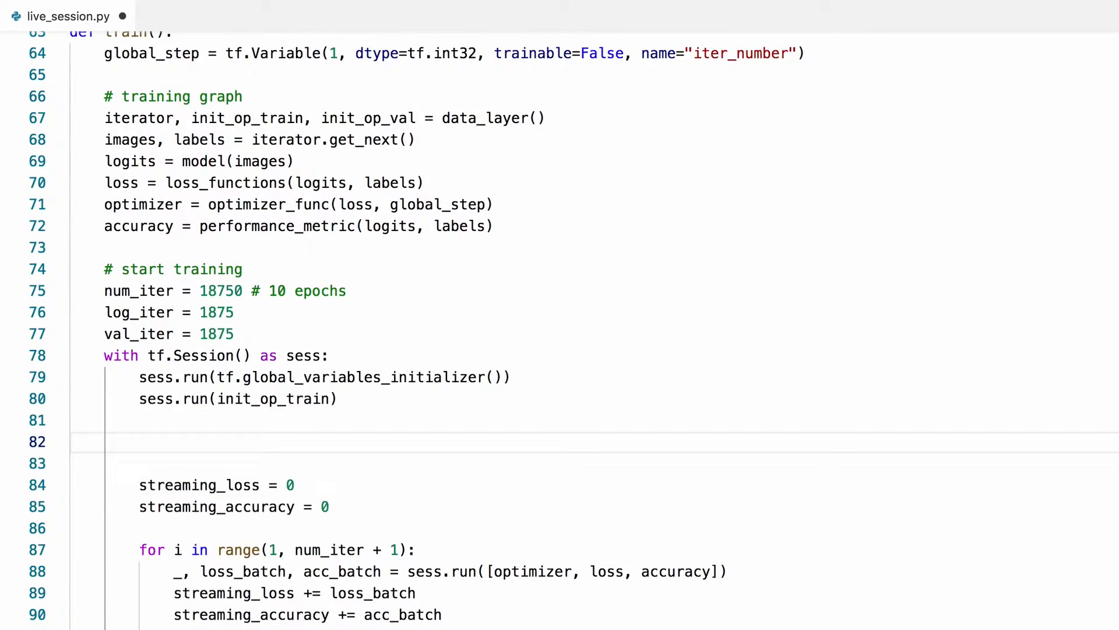
type("# load /")
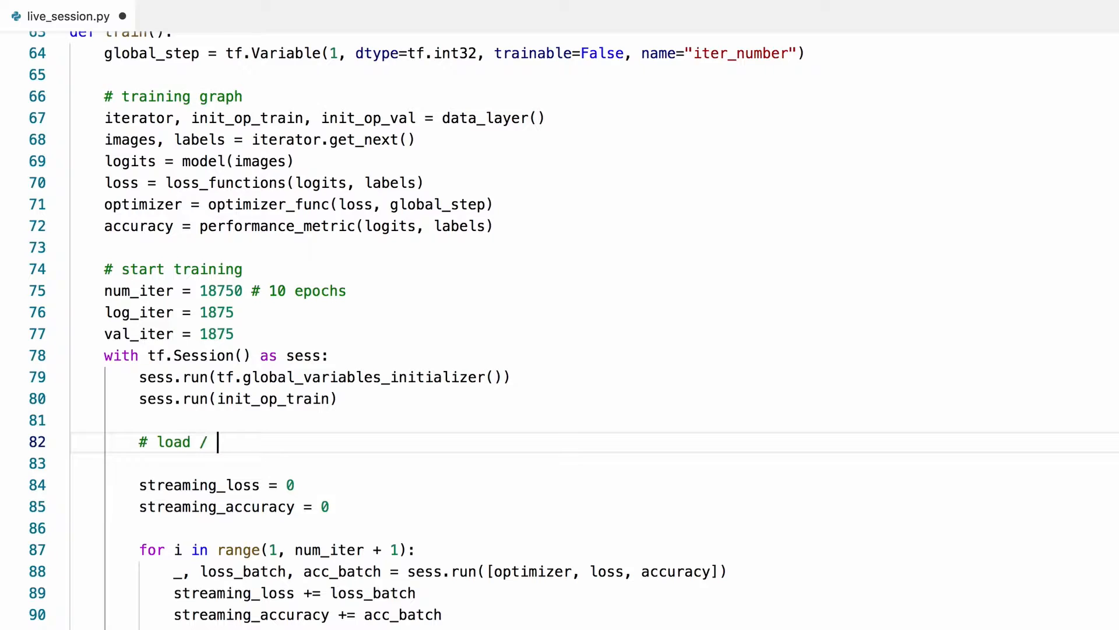
type("save checkpoints")
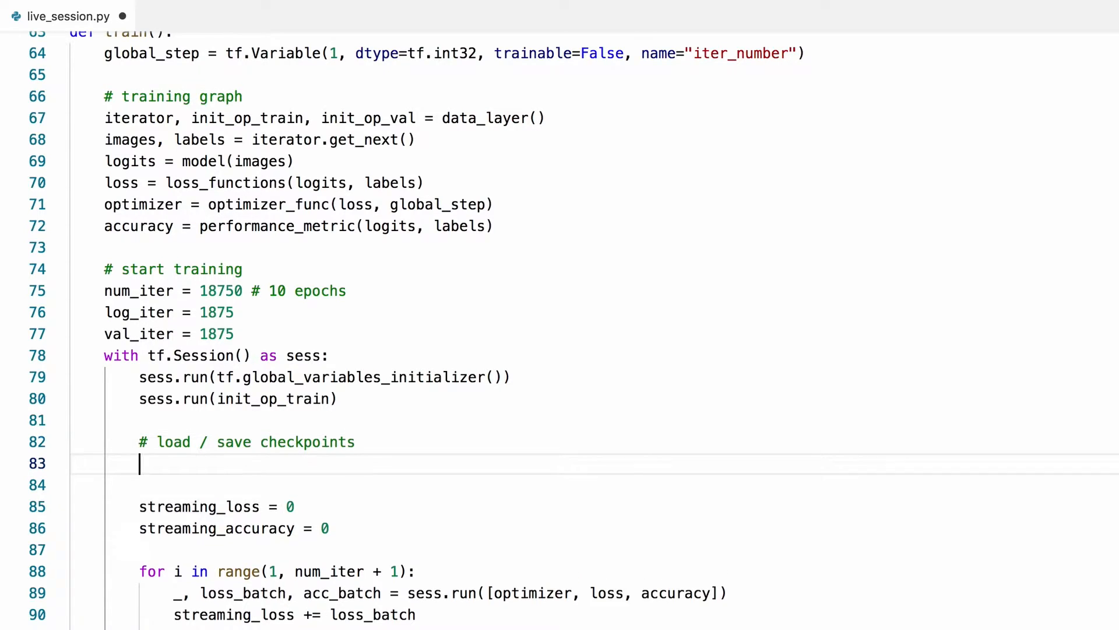
type("checkpo")
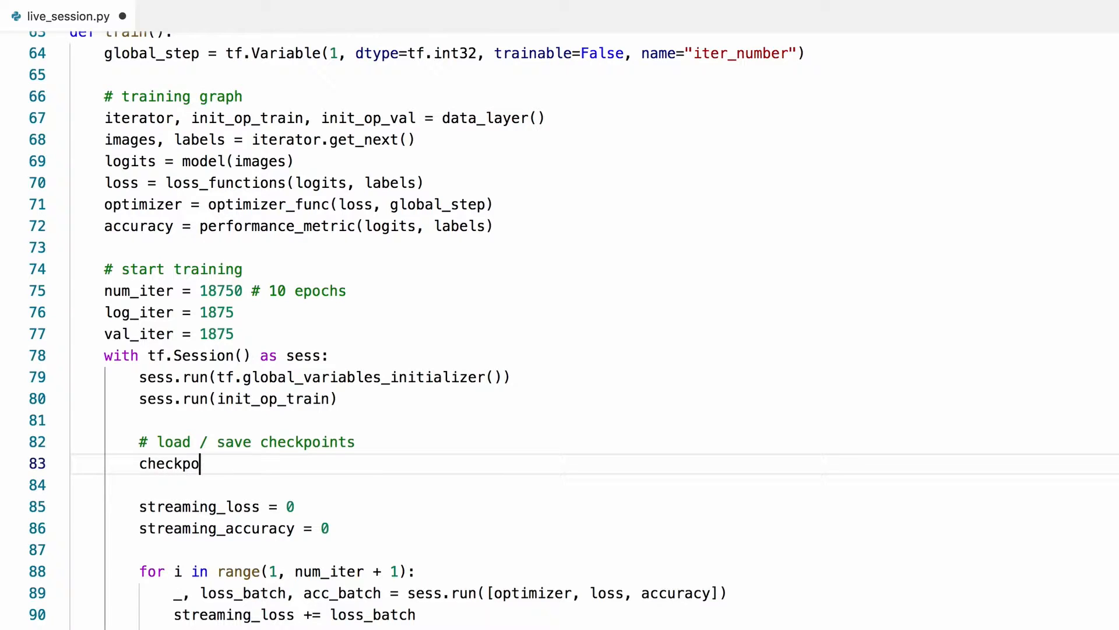
type("int_path =")
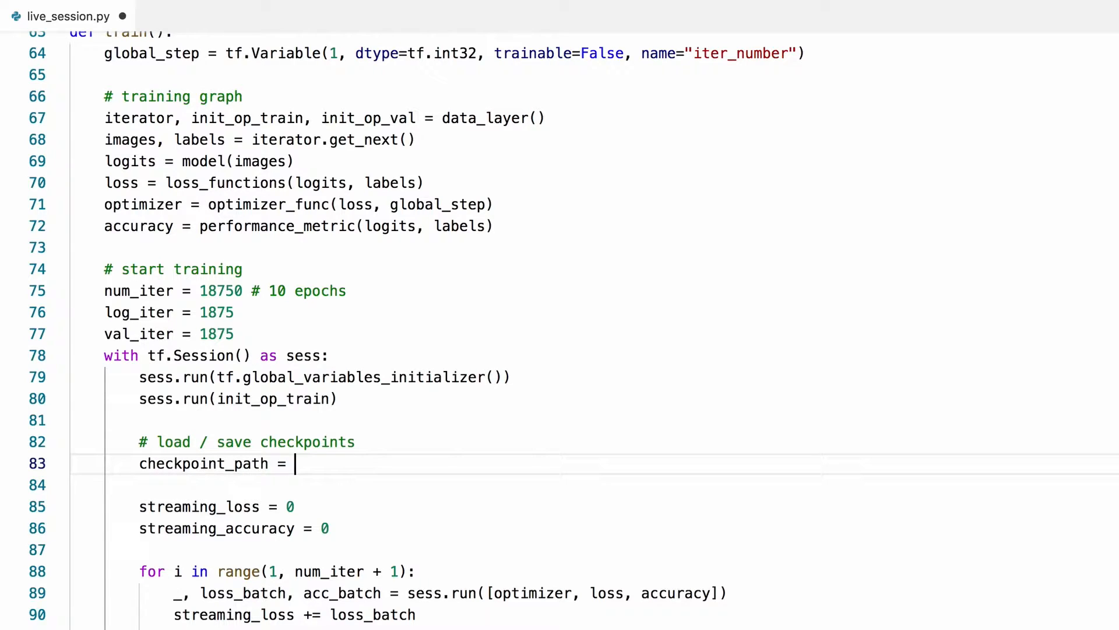
type("'checkpoints'")
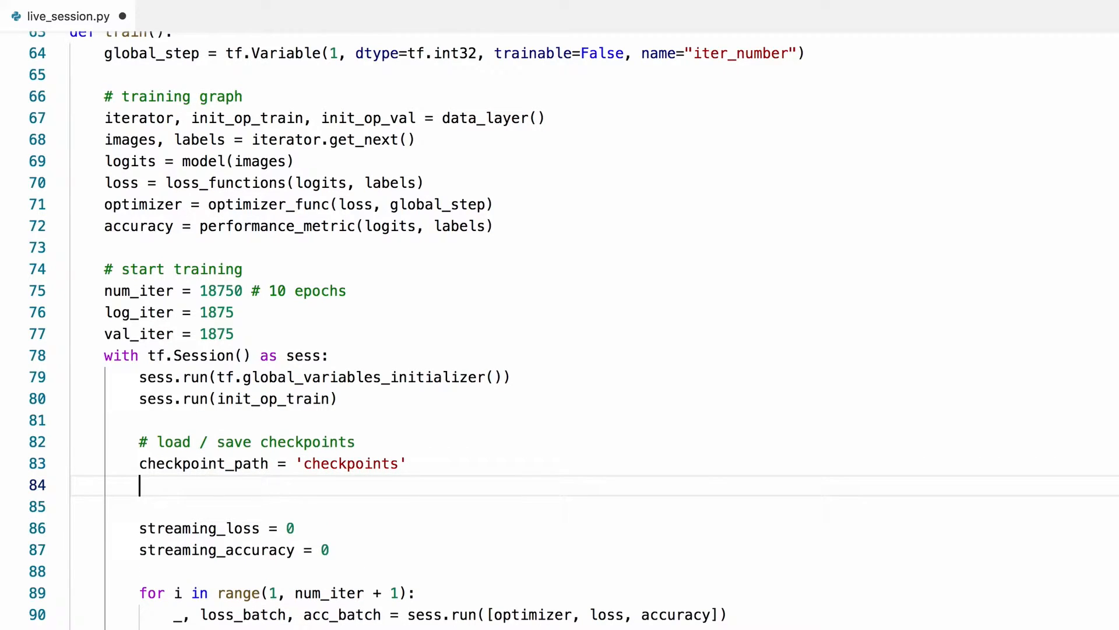
type("saver =")
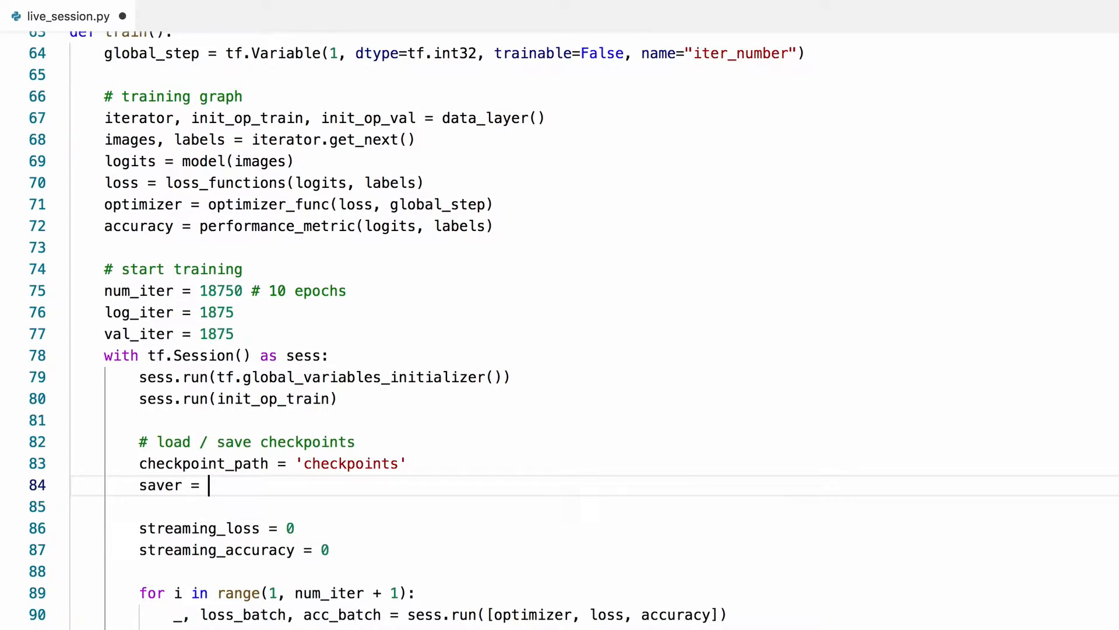
type("tf.train")
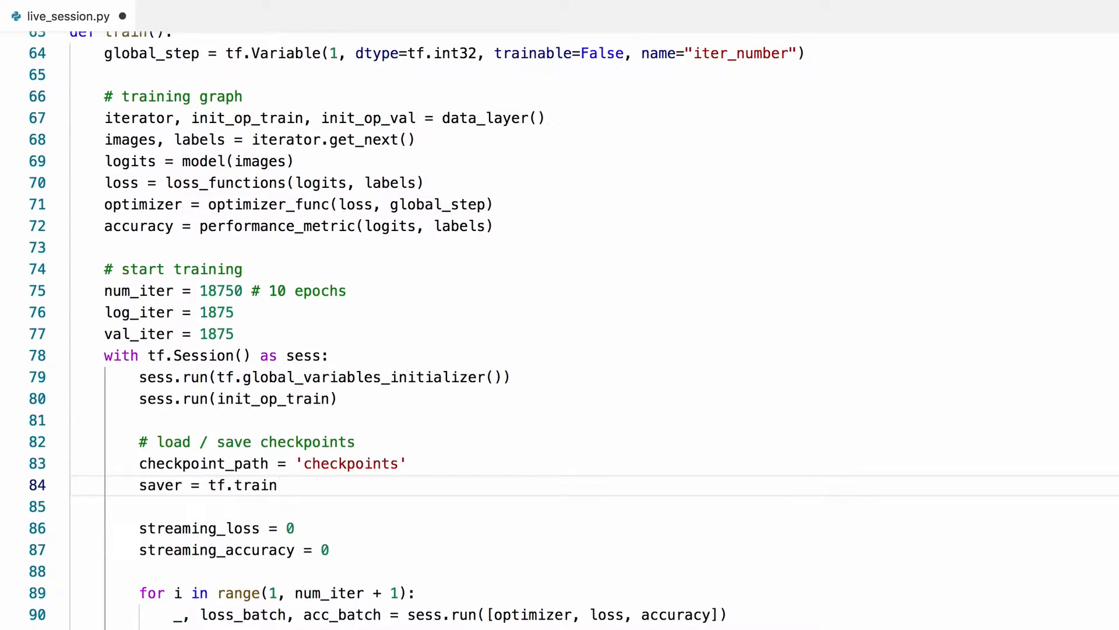
type(".Saver")
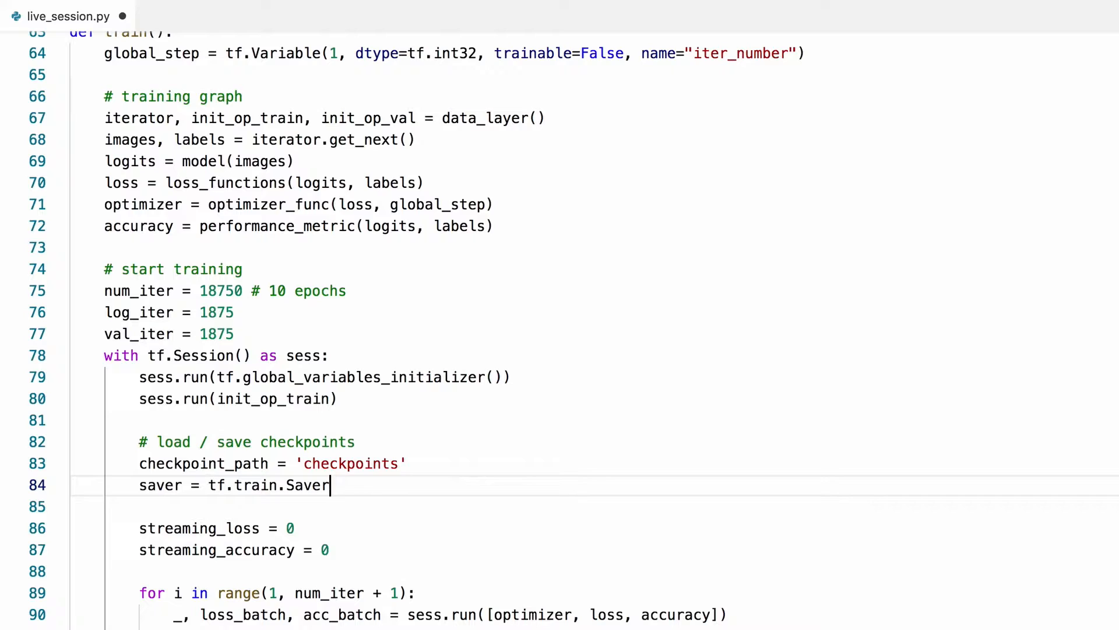
type("(max_to_ke")
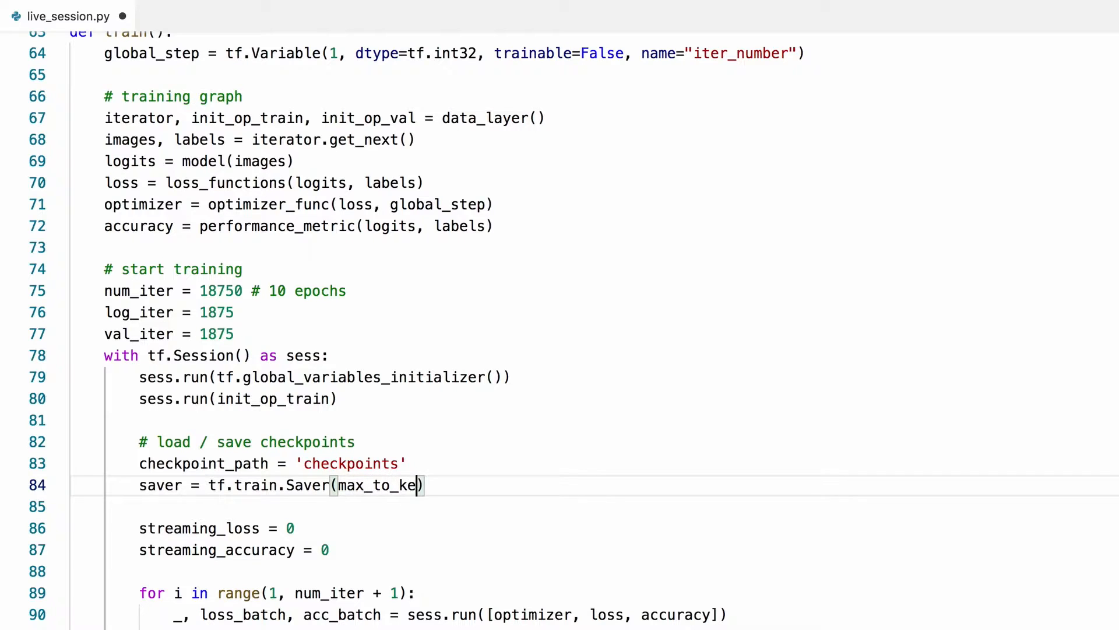
type("ep=")
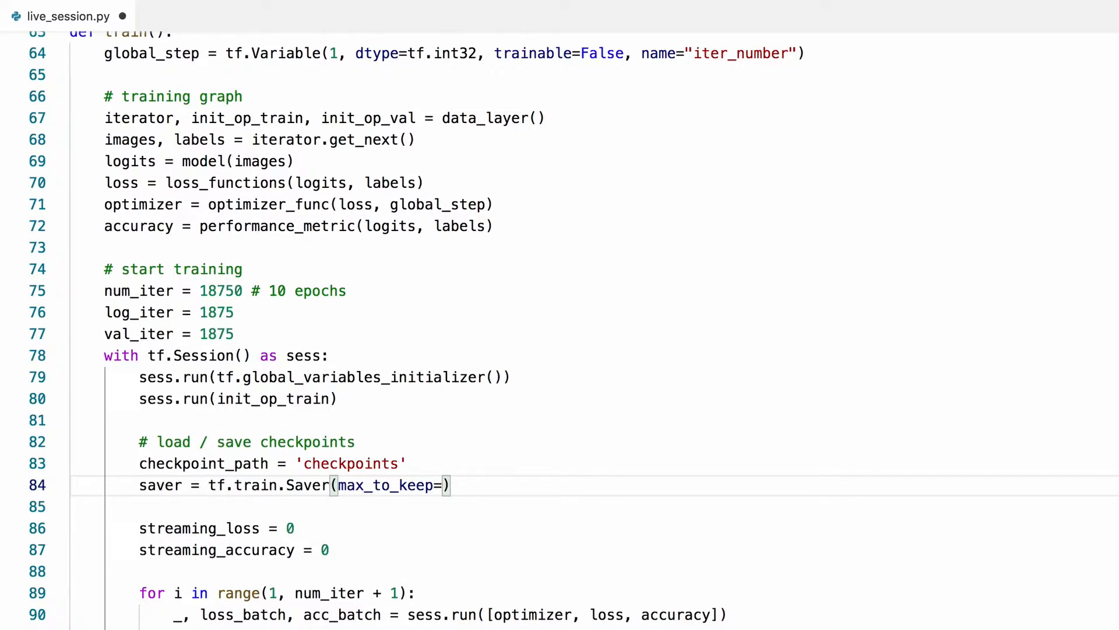
type("None")
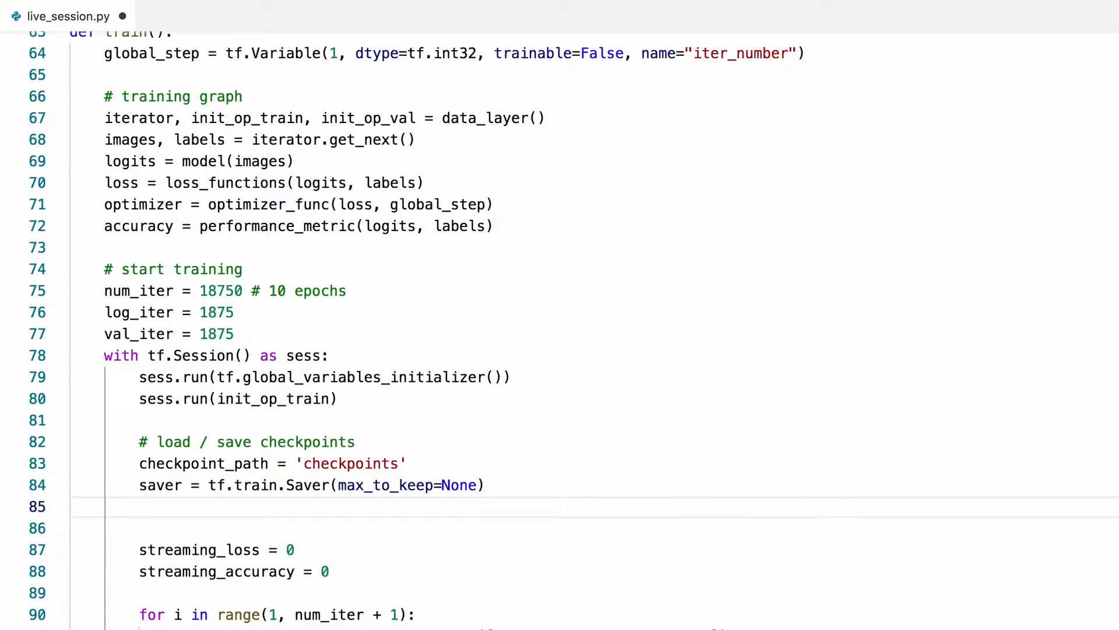
Get ckpt from tf.train.get_checkpoint_state and add the resume-training restore block.
type("ckpt")
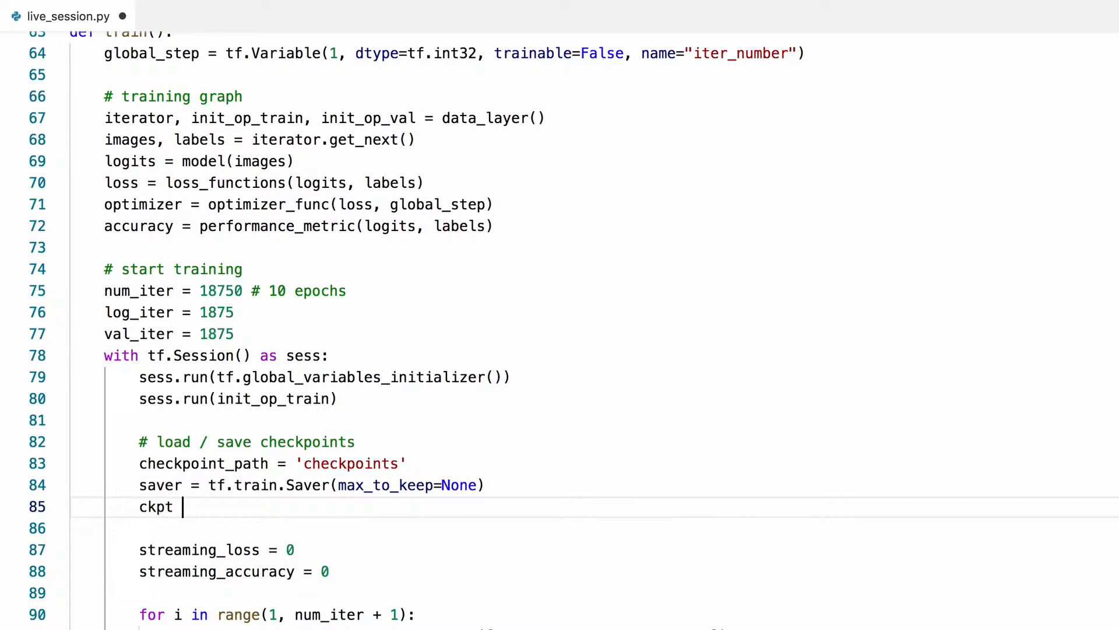
type("= tf")
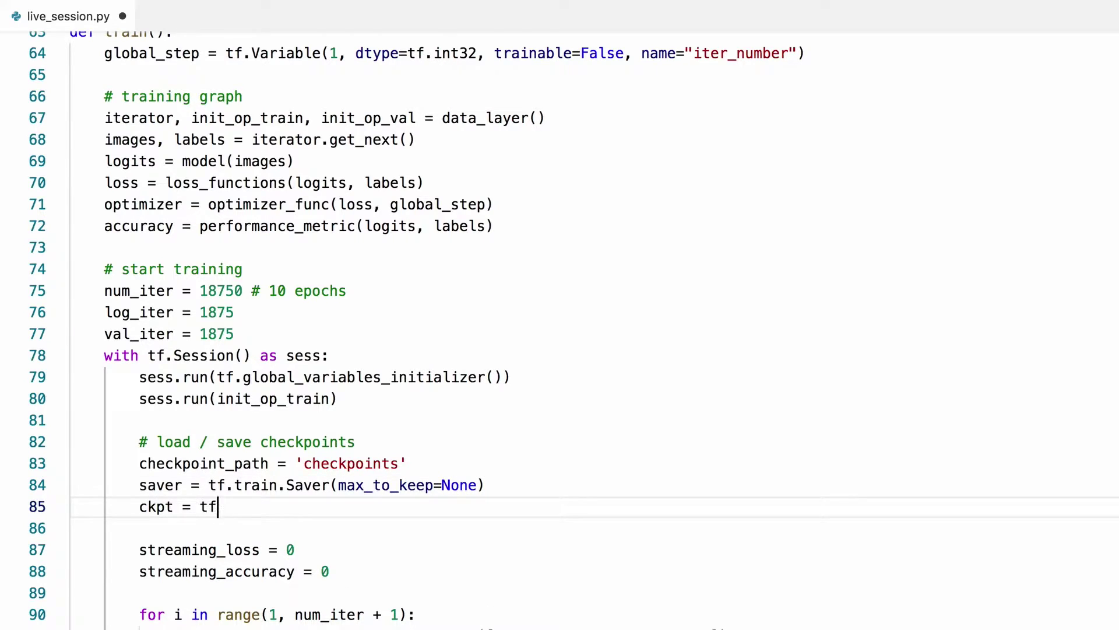
type(".train.get_c")
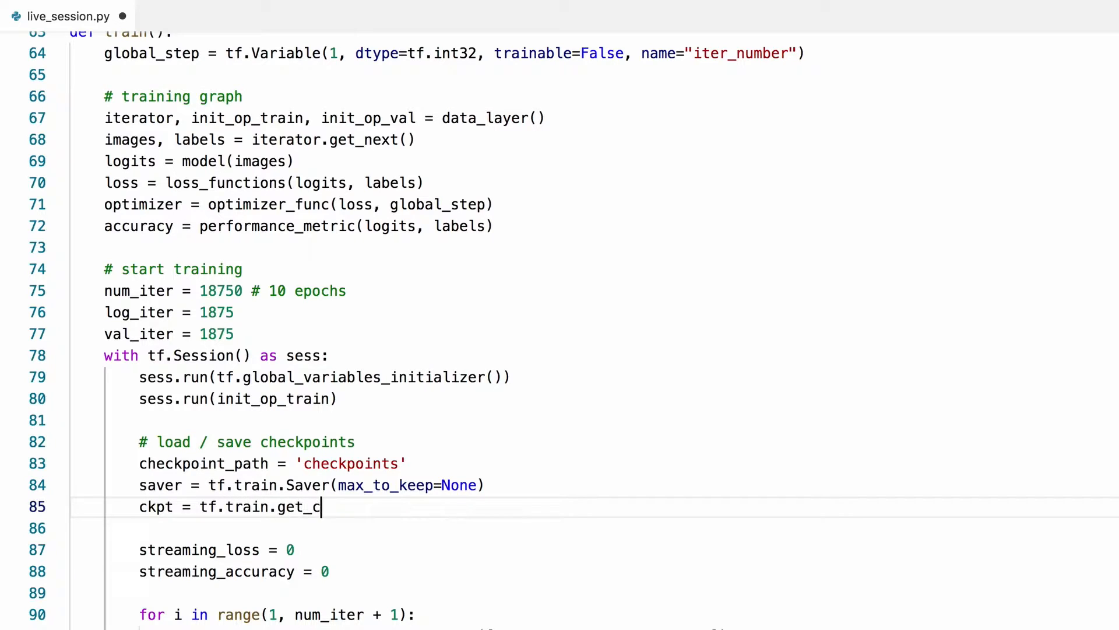
type("heckpoint_sta")
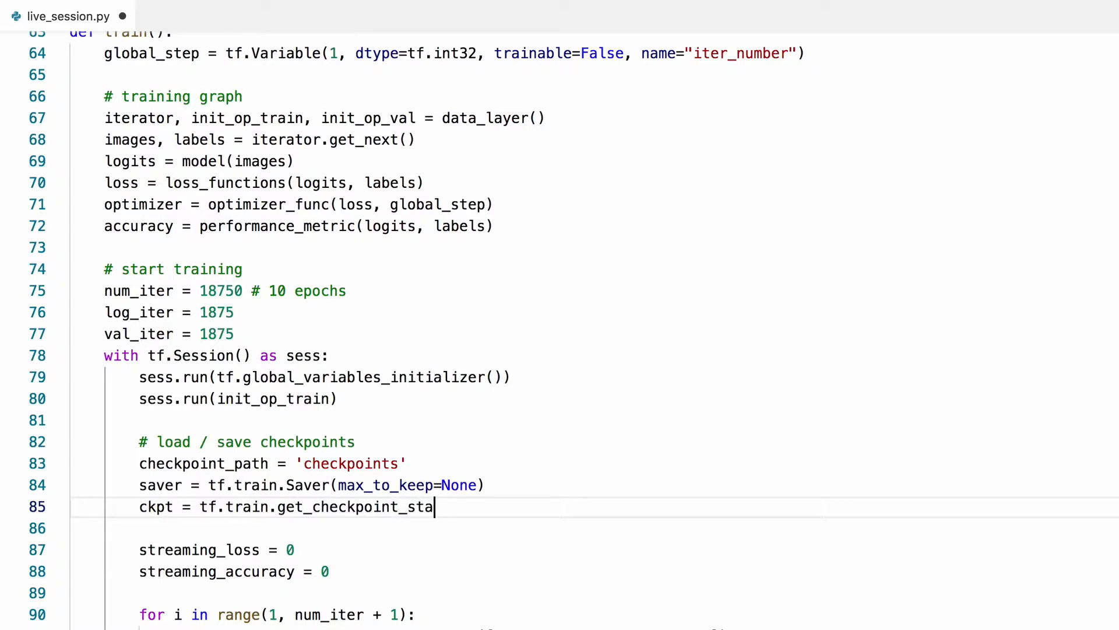
type("te(checkpoint_path")
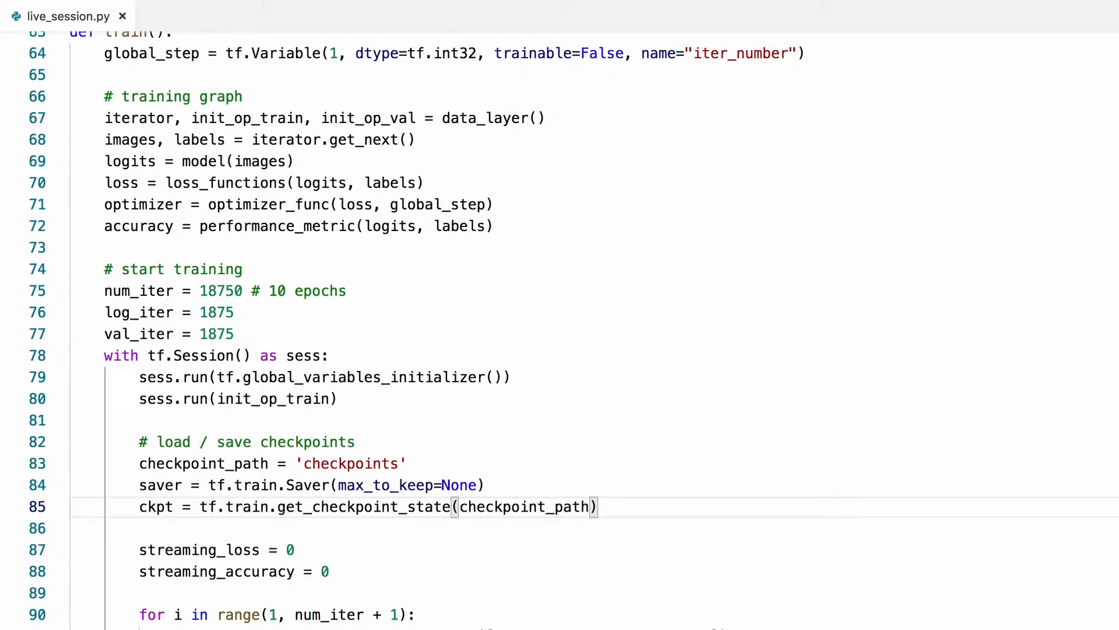
left_click(622, 506)
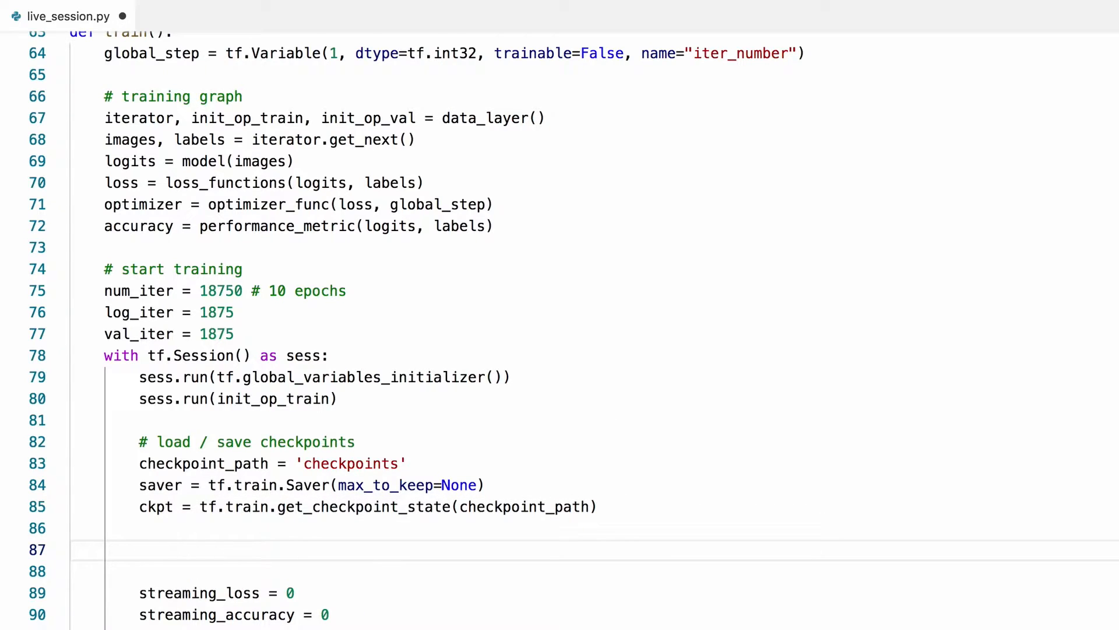
type("# re")
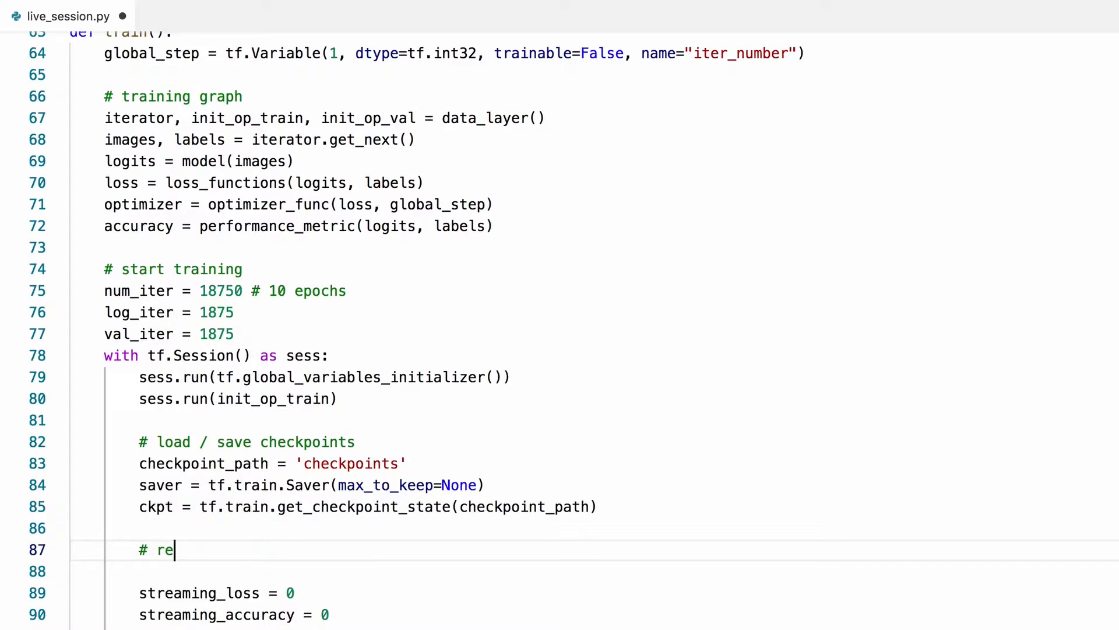
type("sume training")
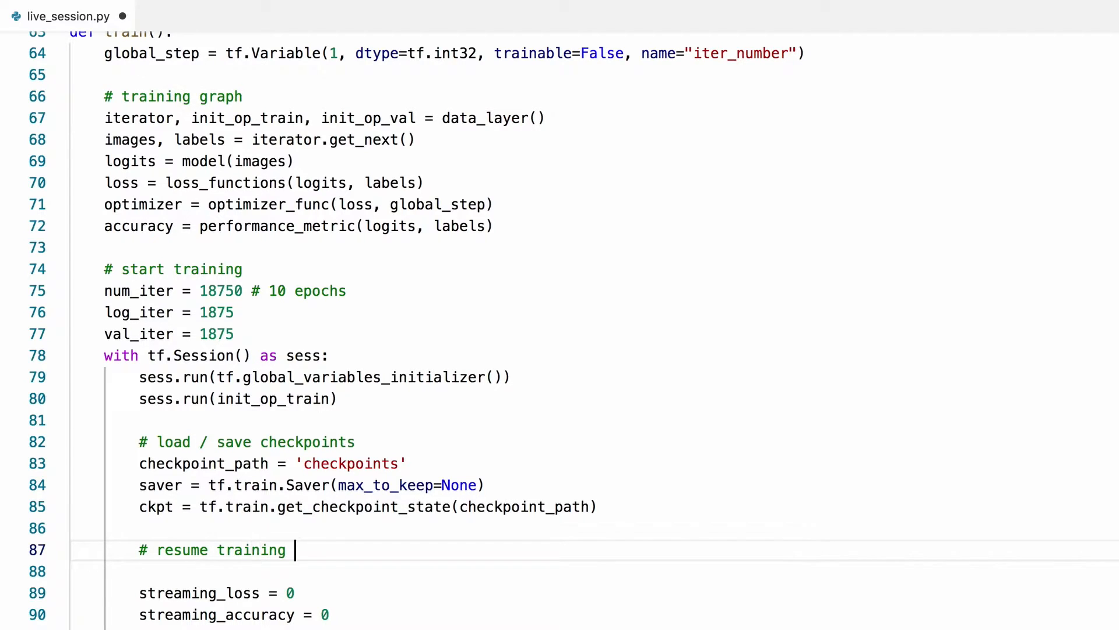
type("if a checkpo")
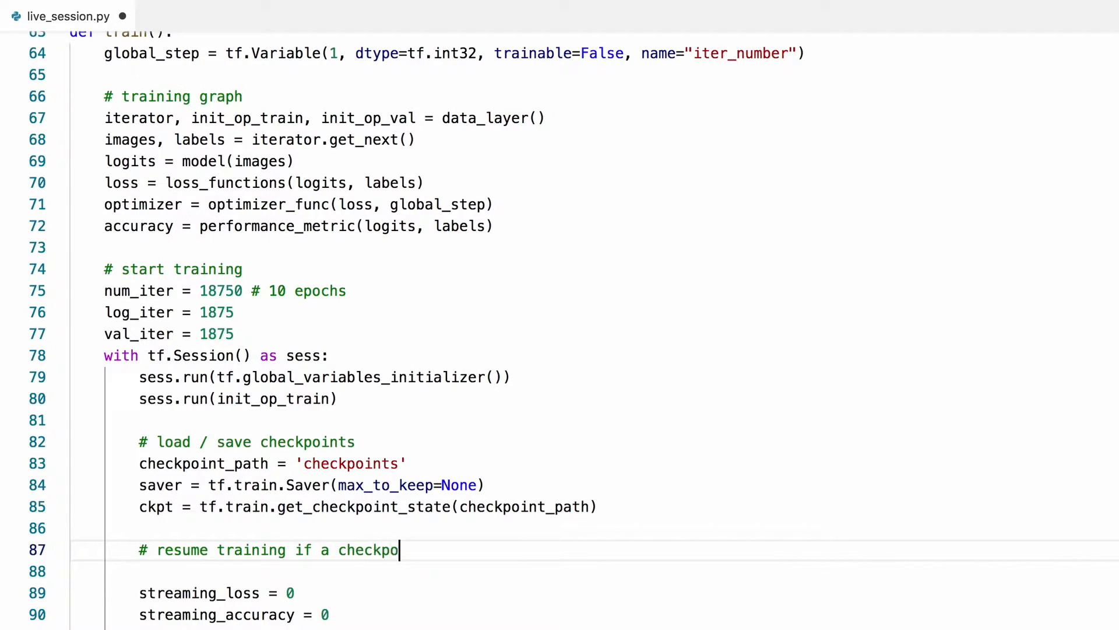
type("int exists")
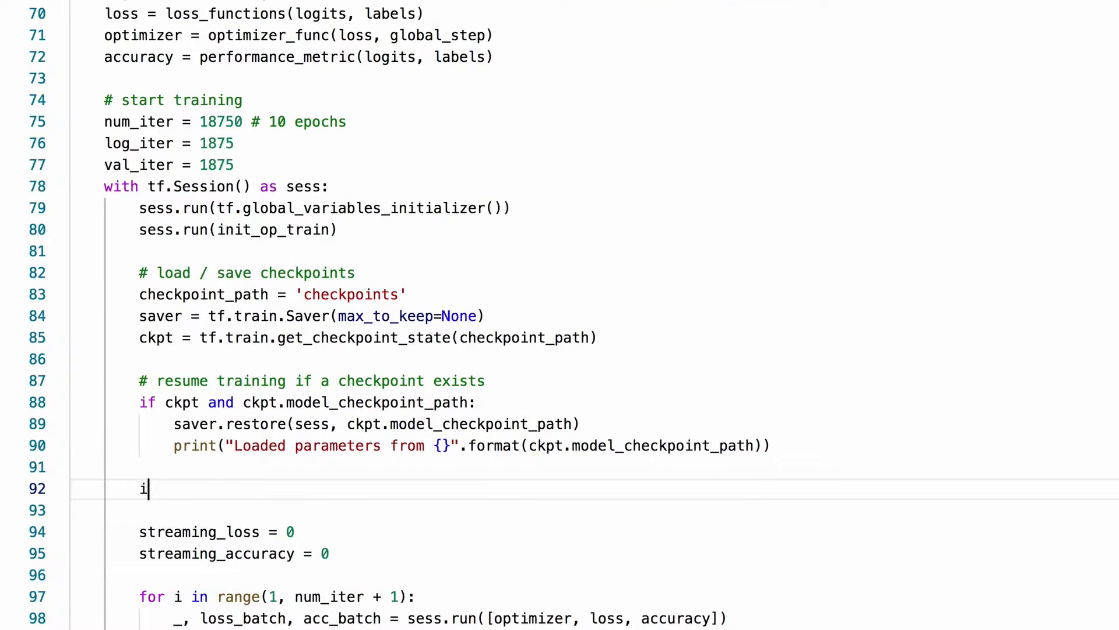
Set initial_step = global_step.eval() and start the training loop range from initial_step.
type("nitial_step")
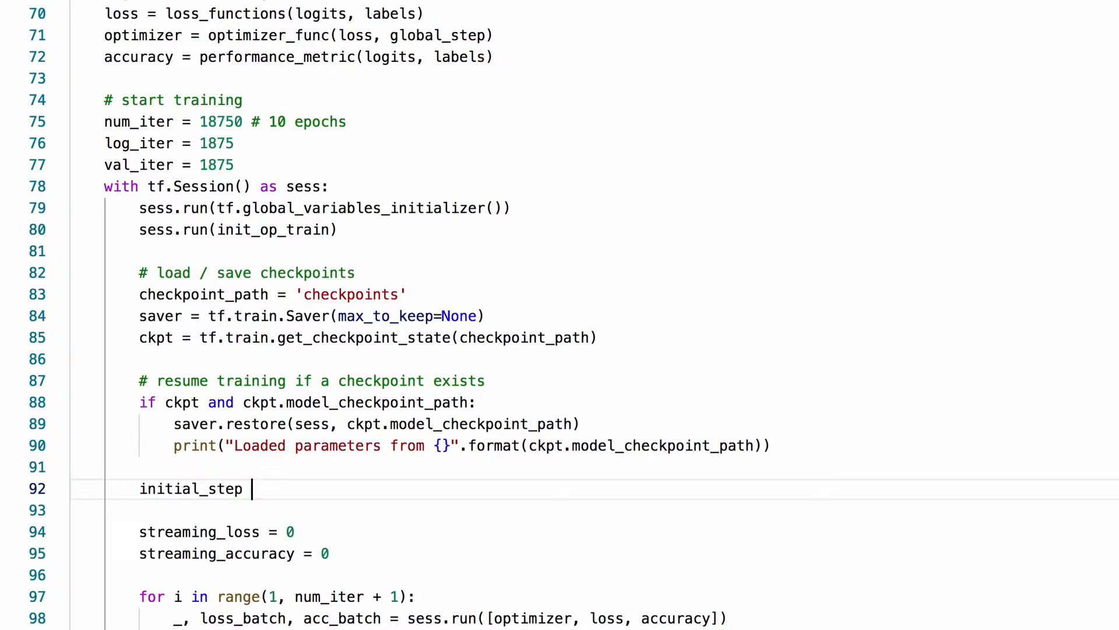
type("= global")
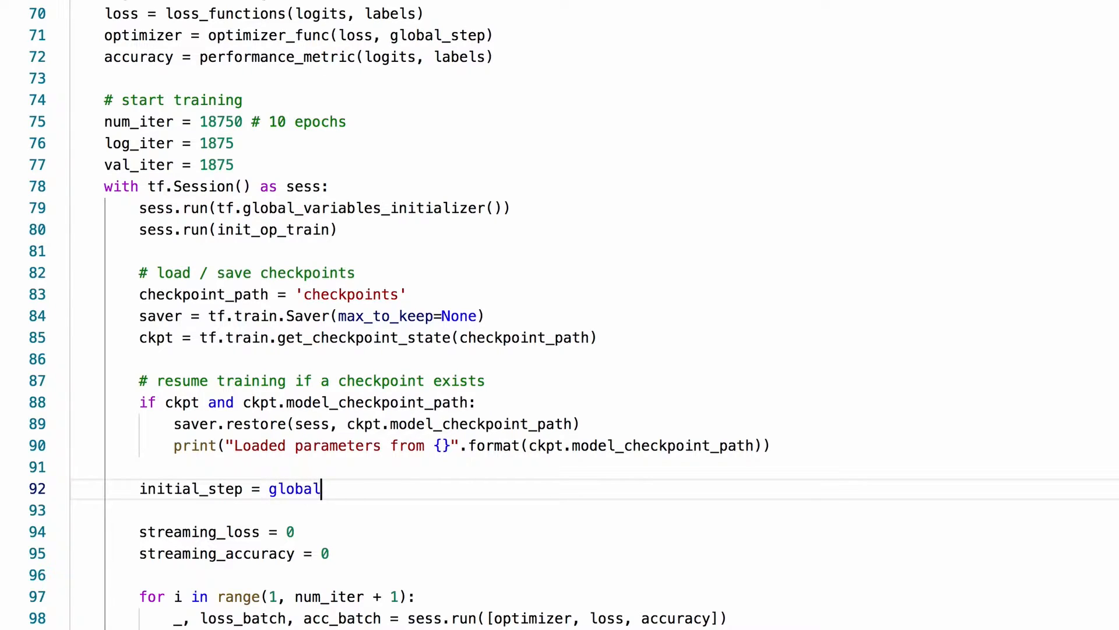
type("_step.eval")
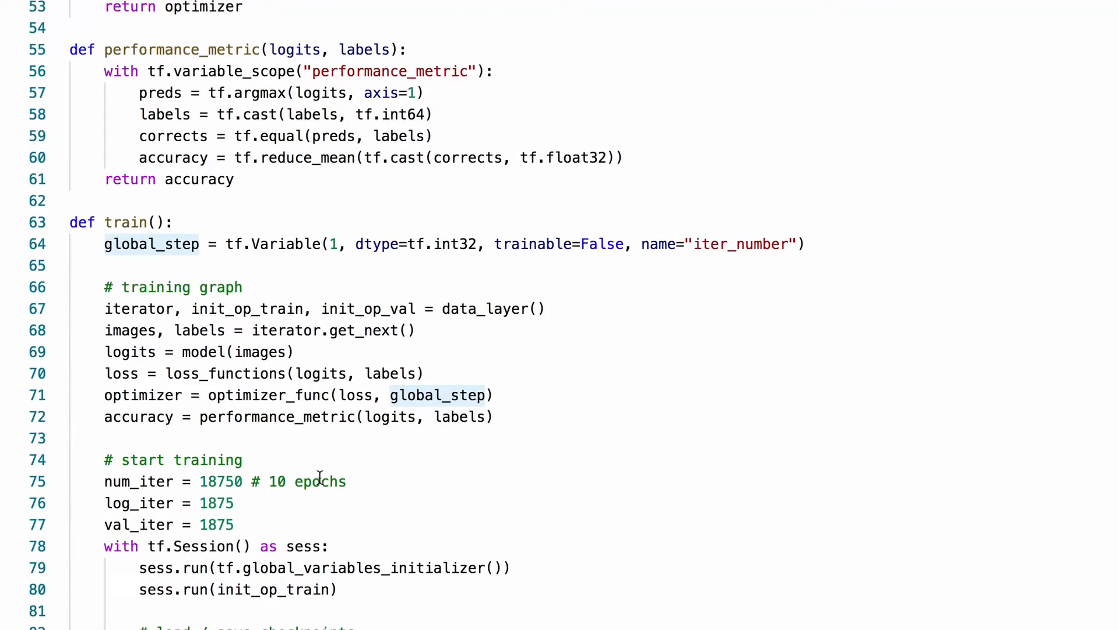
scroll("down", 3)
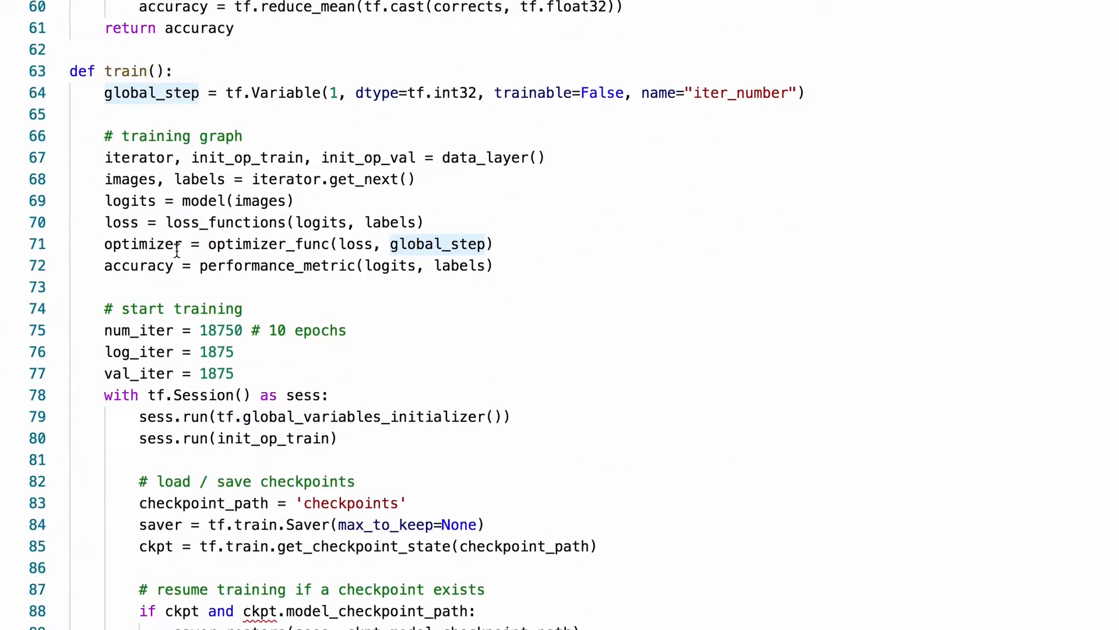
scroll("down", 3)
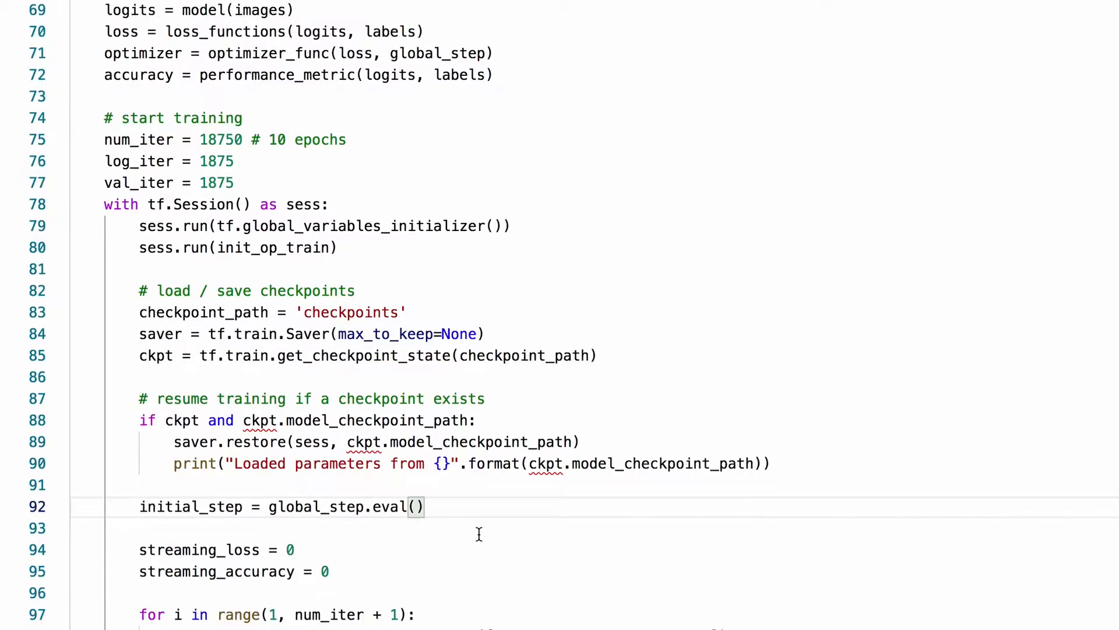
scroll("down", 3)
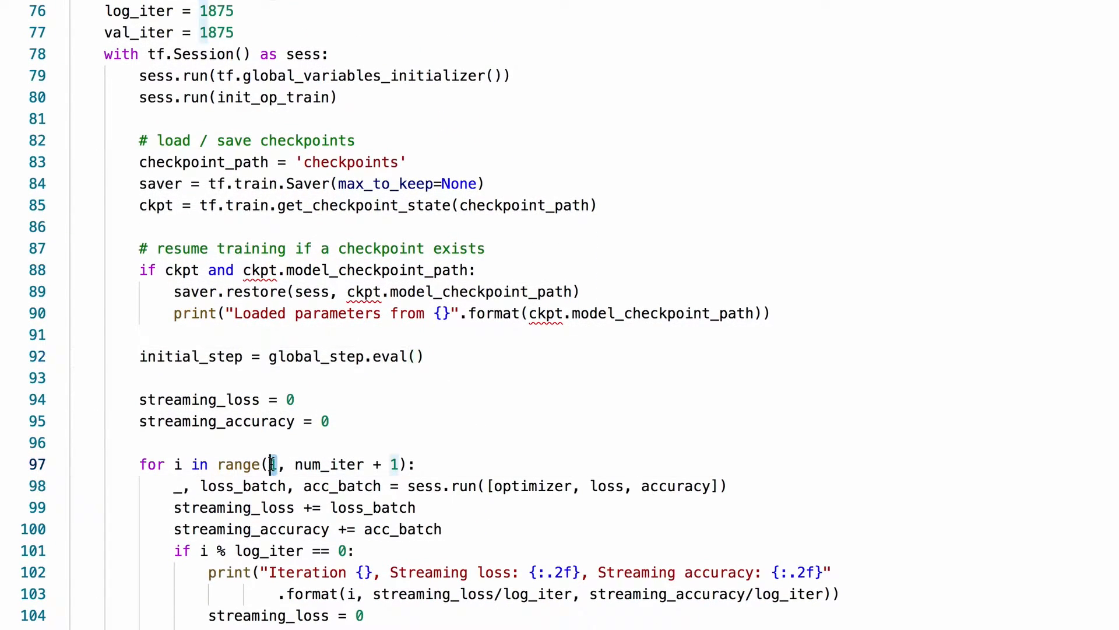
type("initial_s")
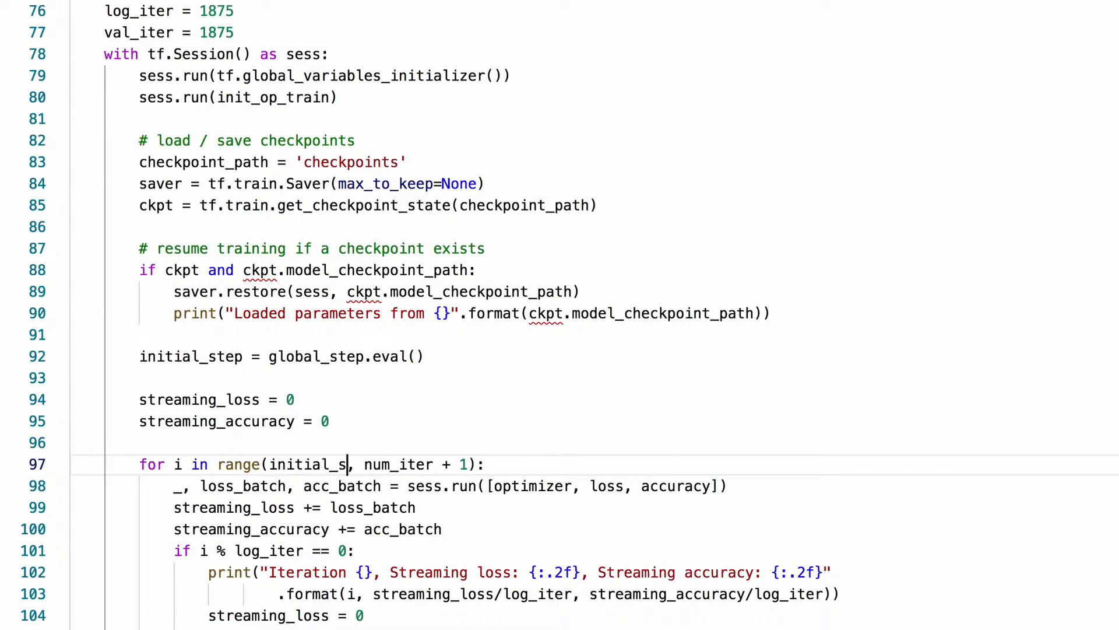
type("tep")
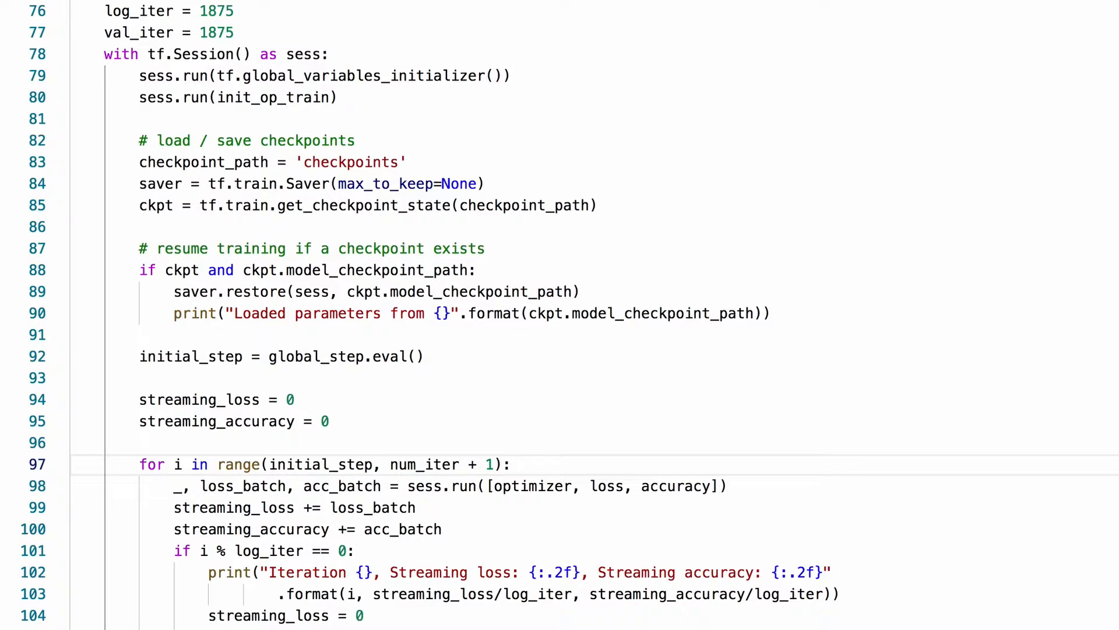
scroll("down", 3)
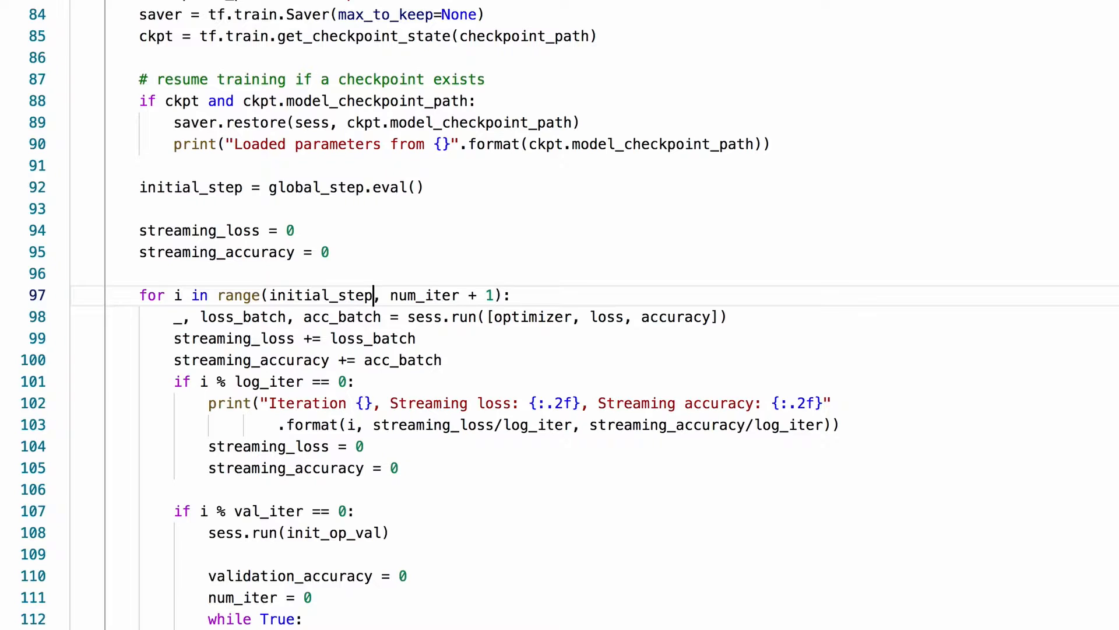
scroll("down", 3)
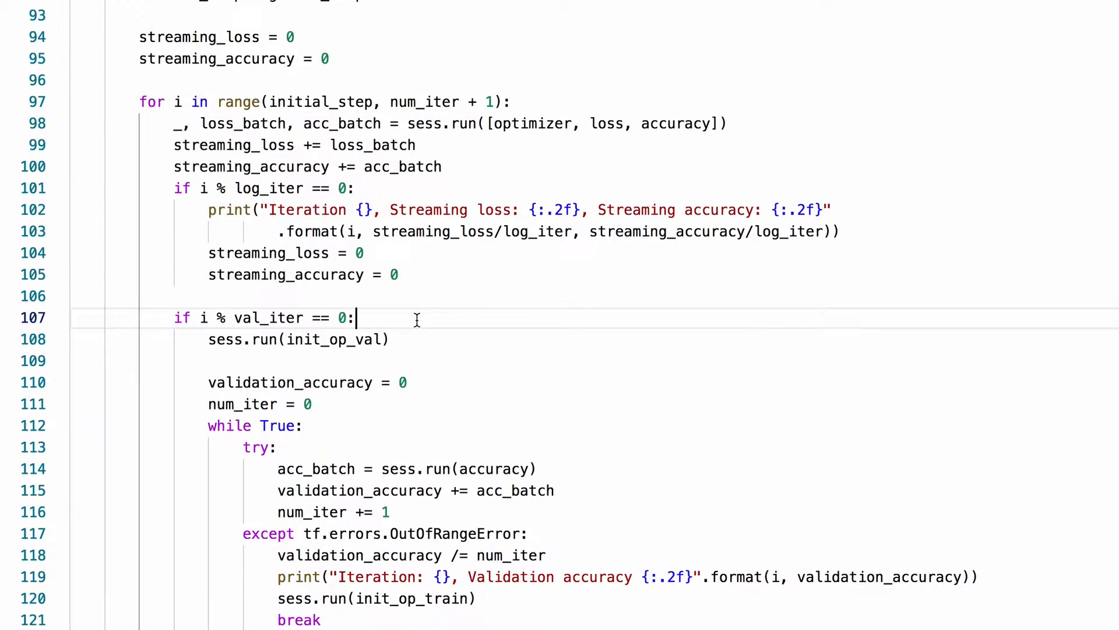
Call saver.save with os.path.join(checkpoint_path, 'checkpoint') and global_step=global_step.
type("saver.save(sess,")
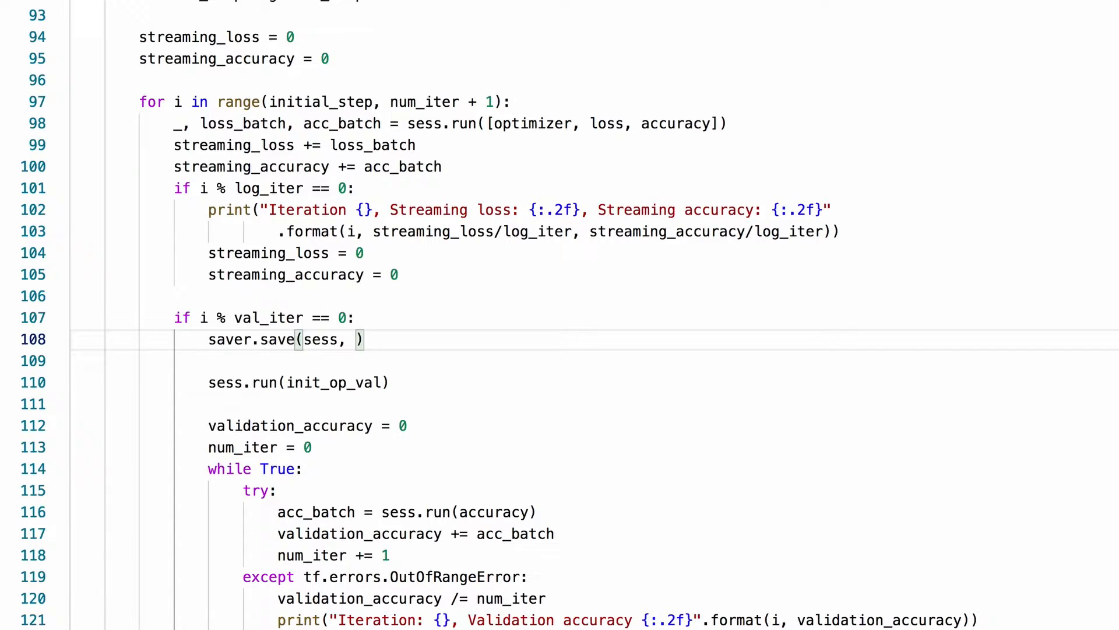
type("os.path.")
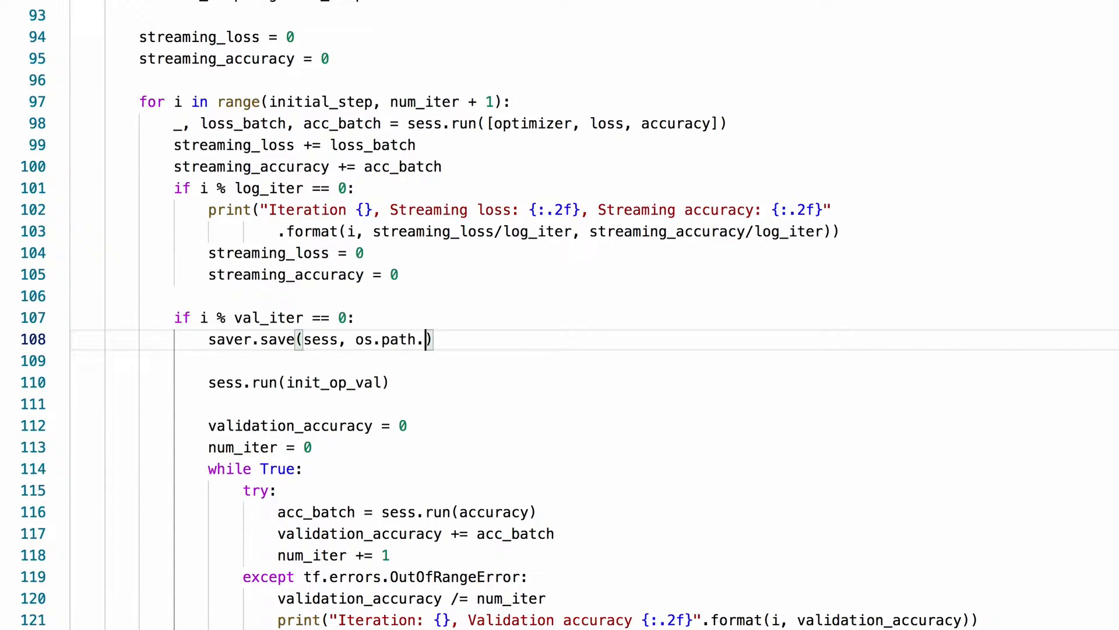
type("join()")
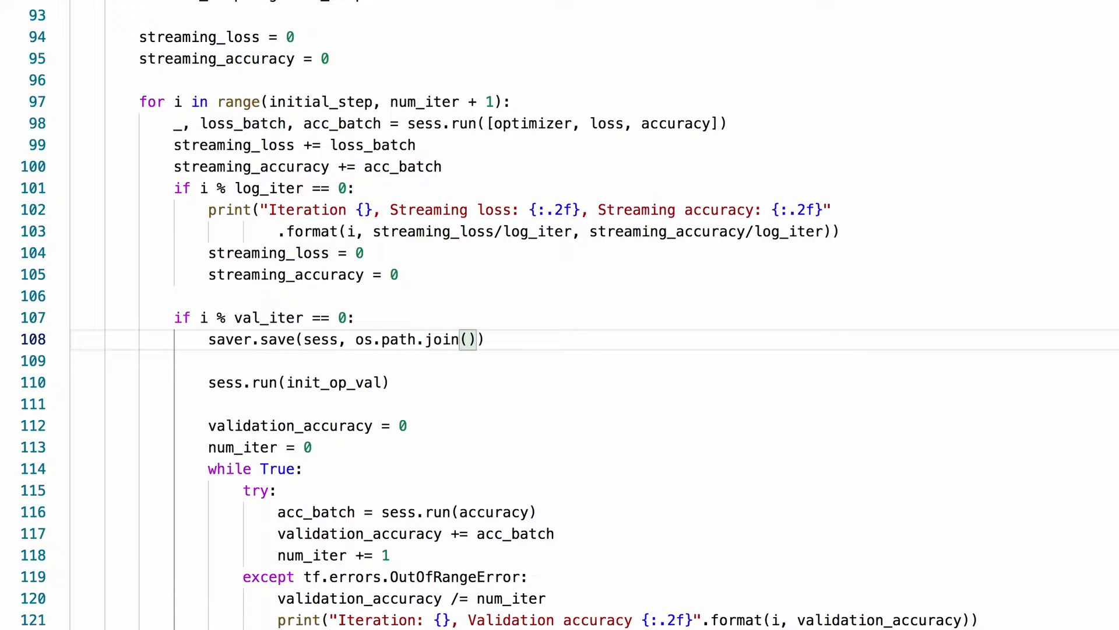
type("checkpoint_")
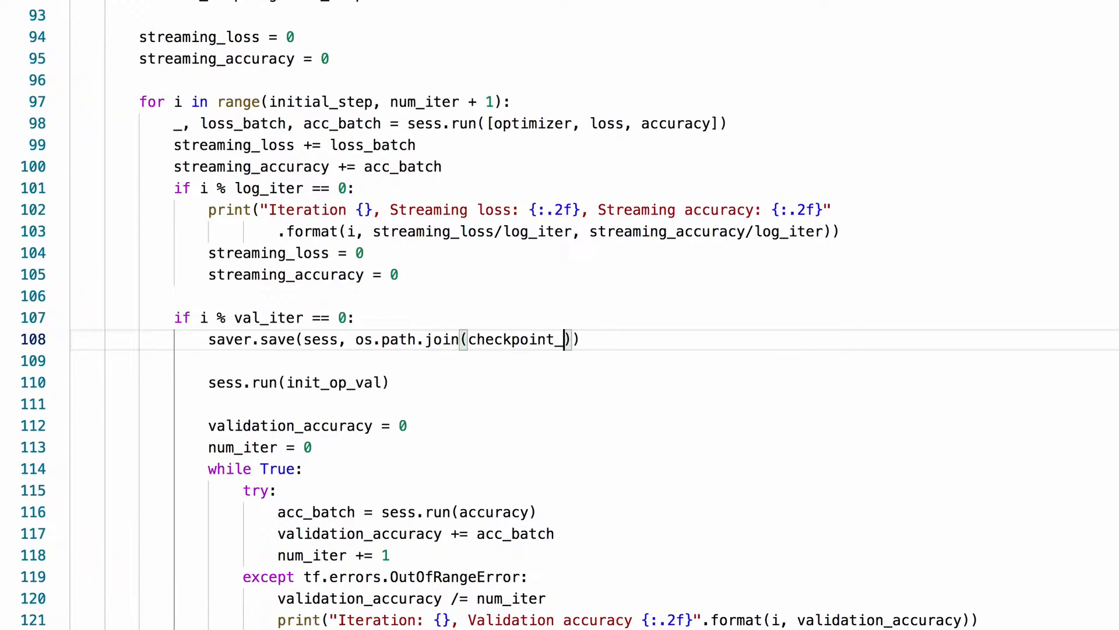
type("path,")
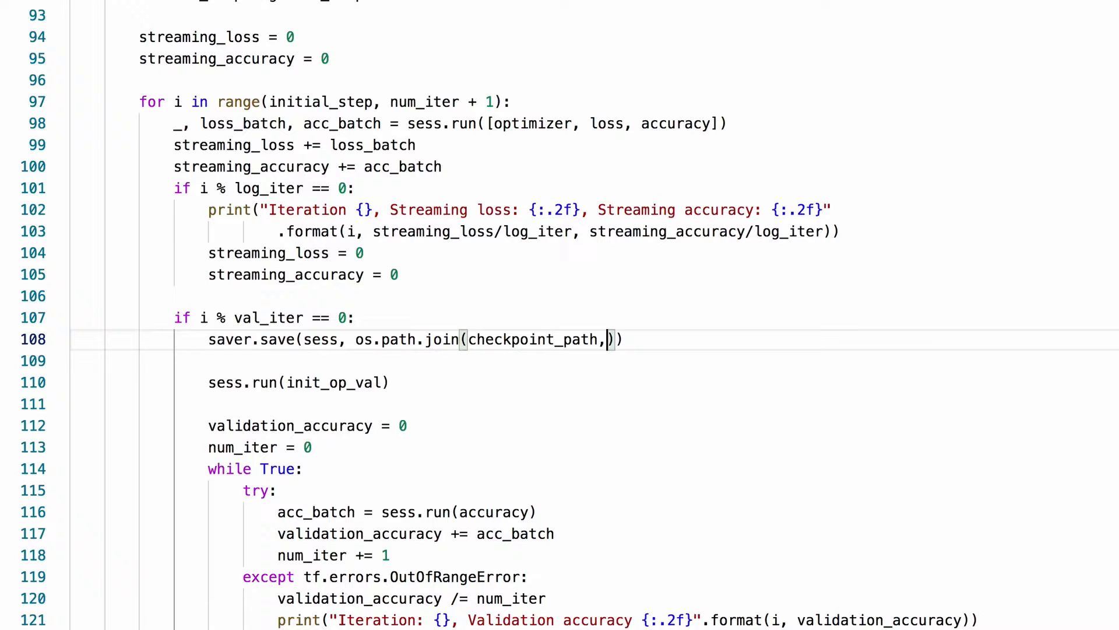
type("'checkpoint'")
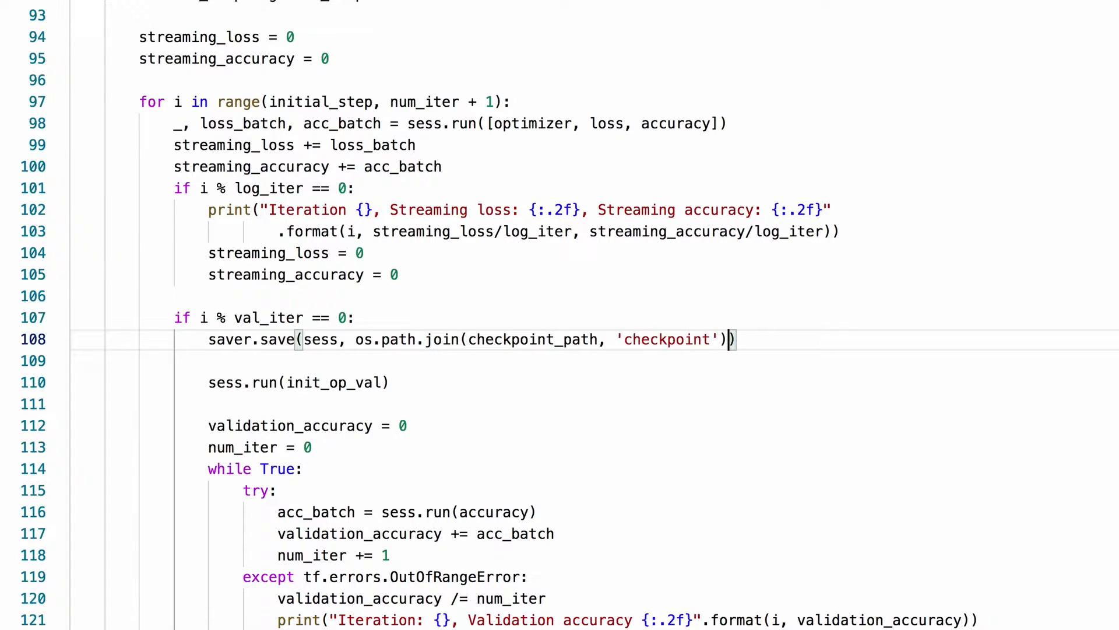
type(", global_")
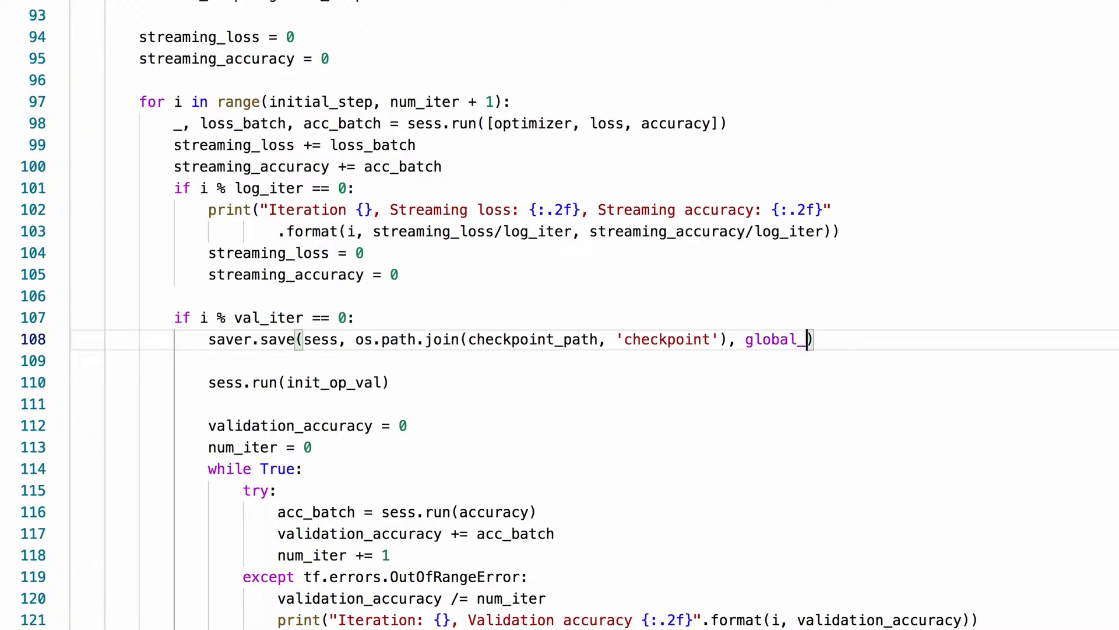
type("step=gl")
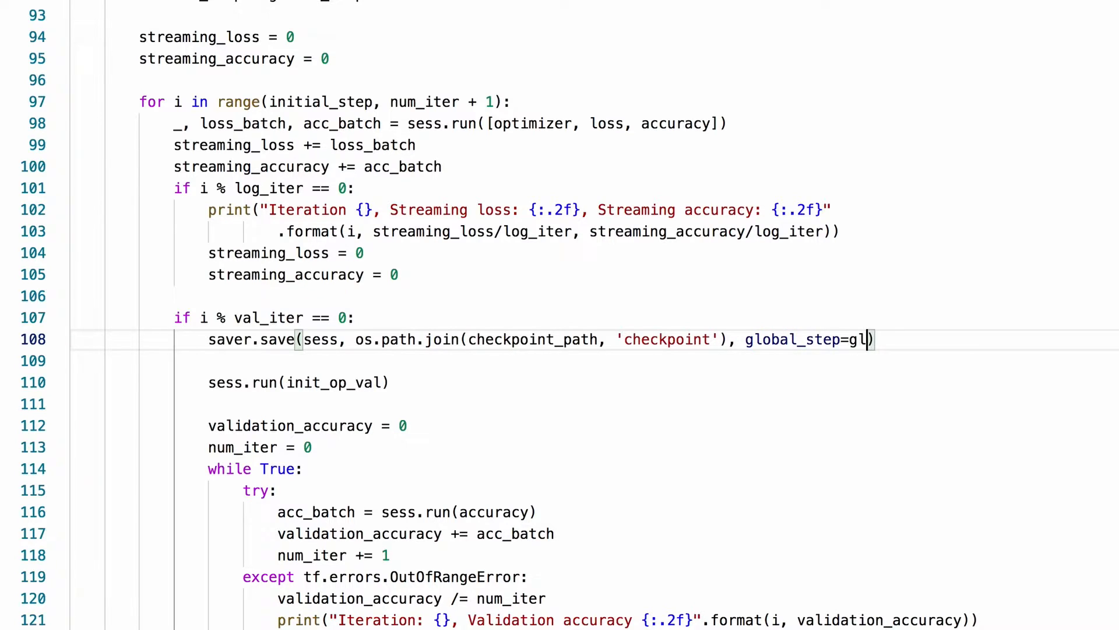
type("obal_step")
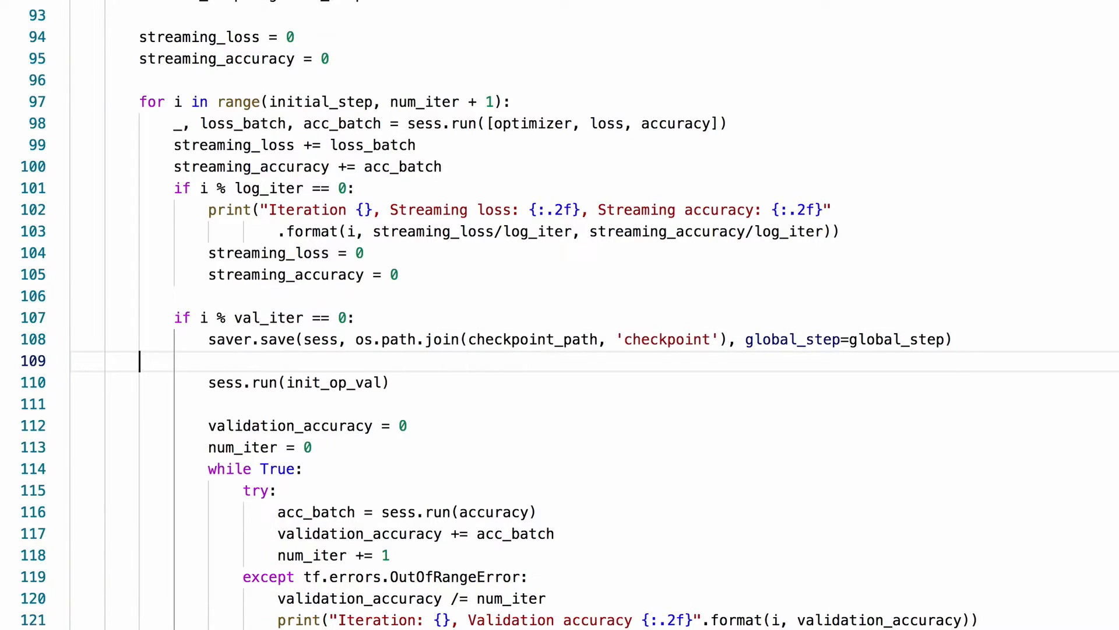
Print "Model saved!" after saving and save the script.
type("print()")
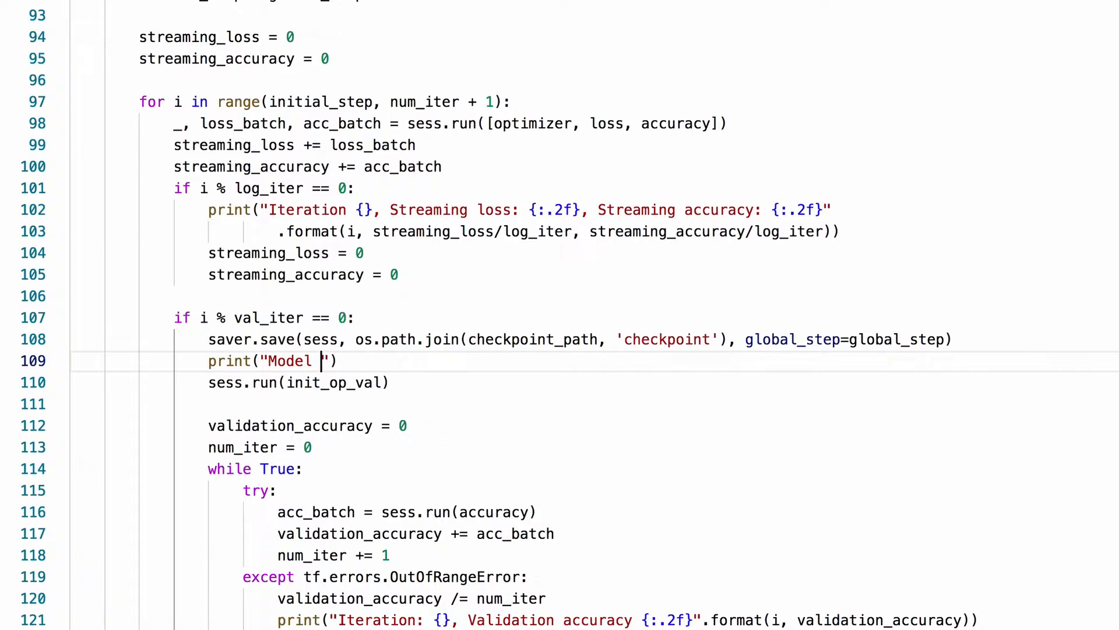
type("saved!")
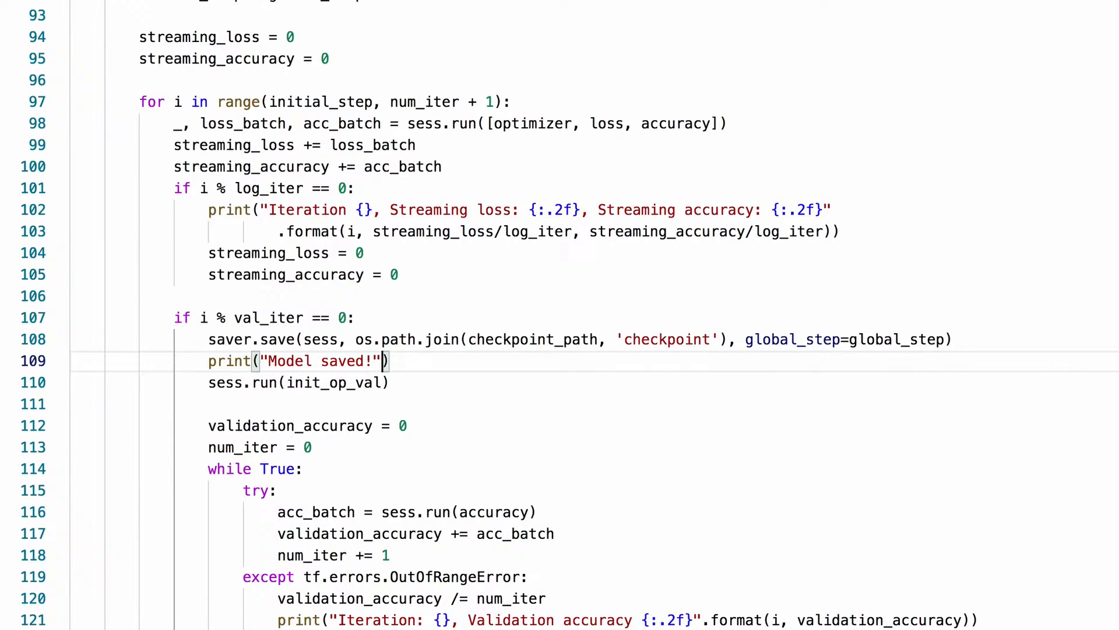
key("Enter")
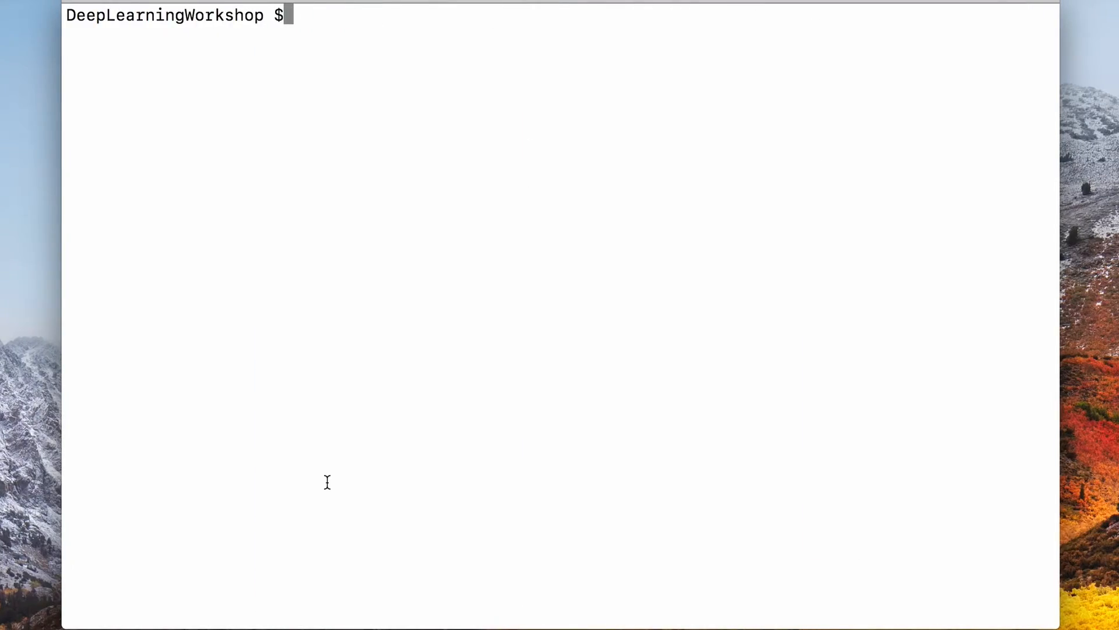
Run live_session.py, interrupt it with Ctrl+C, and rerun it so training resumes from the checkpoint.
type("python live_session.py")
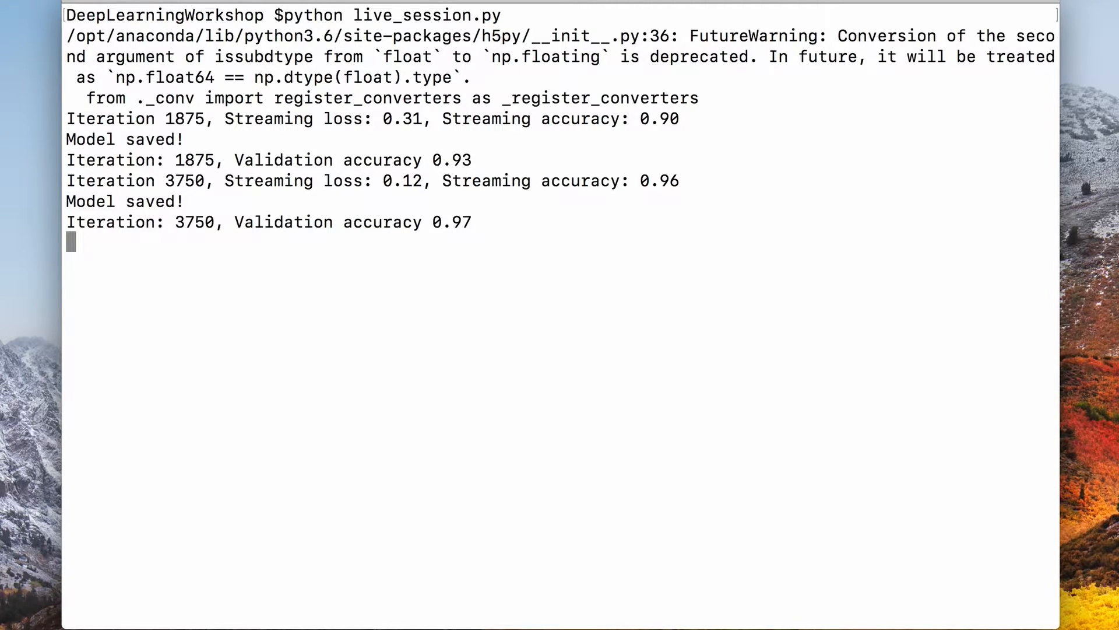
key("ctrl+c")
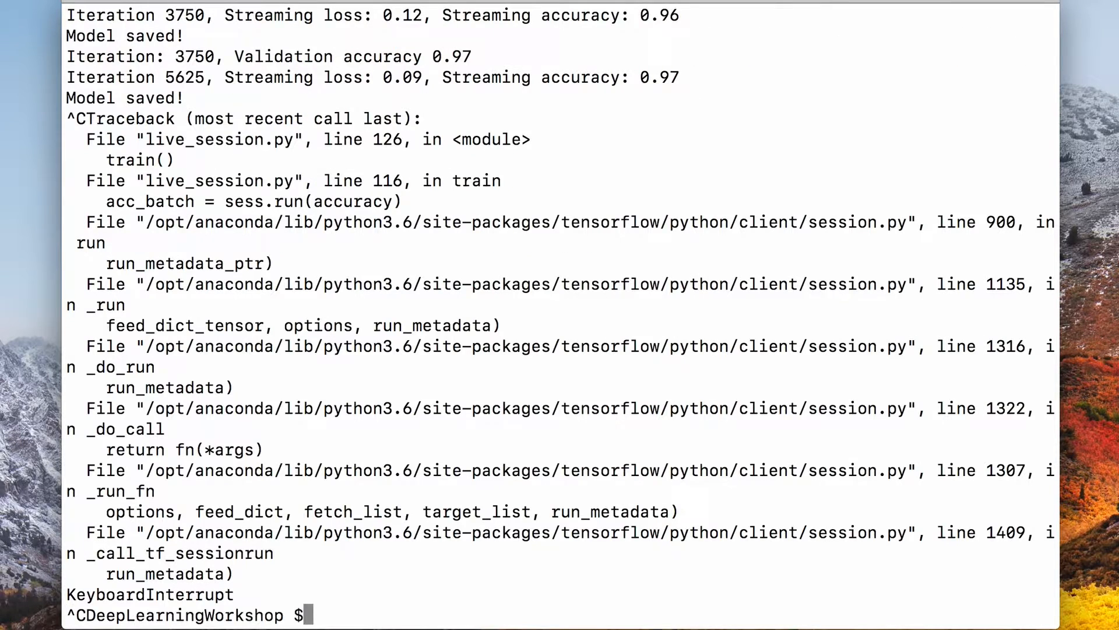
type("python live_session.py")
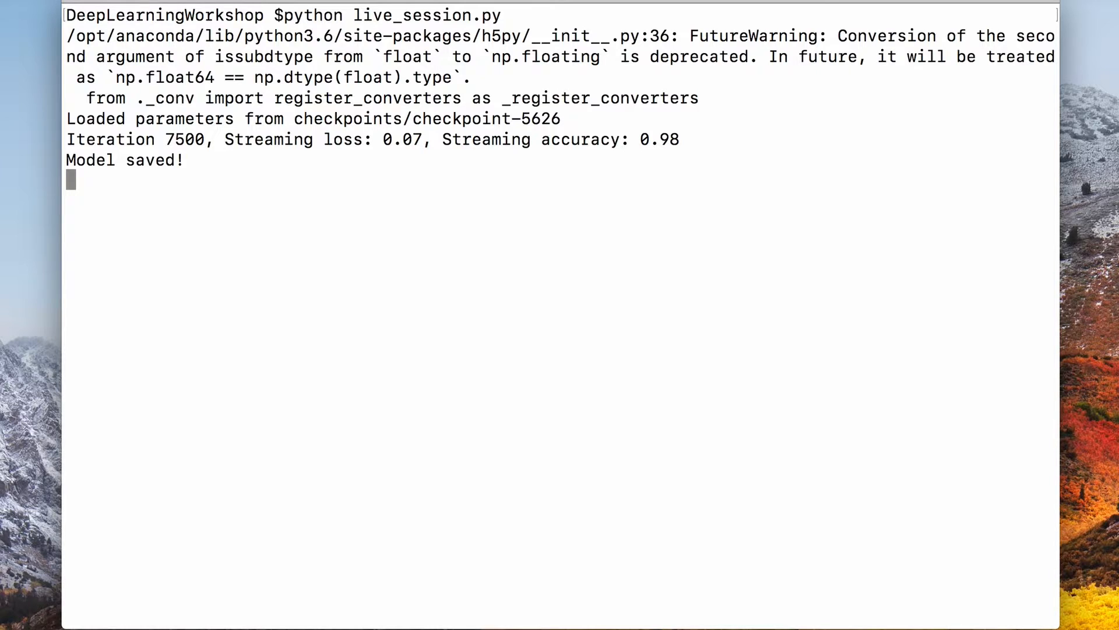
double_click(545, 119)
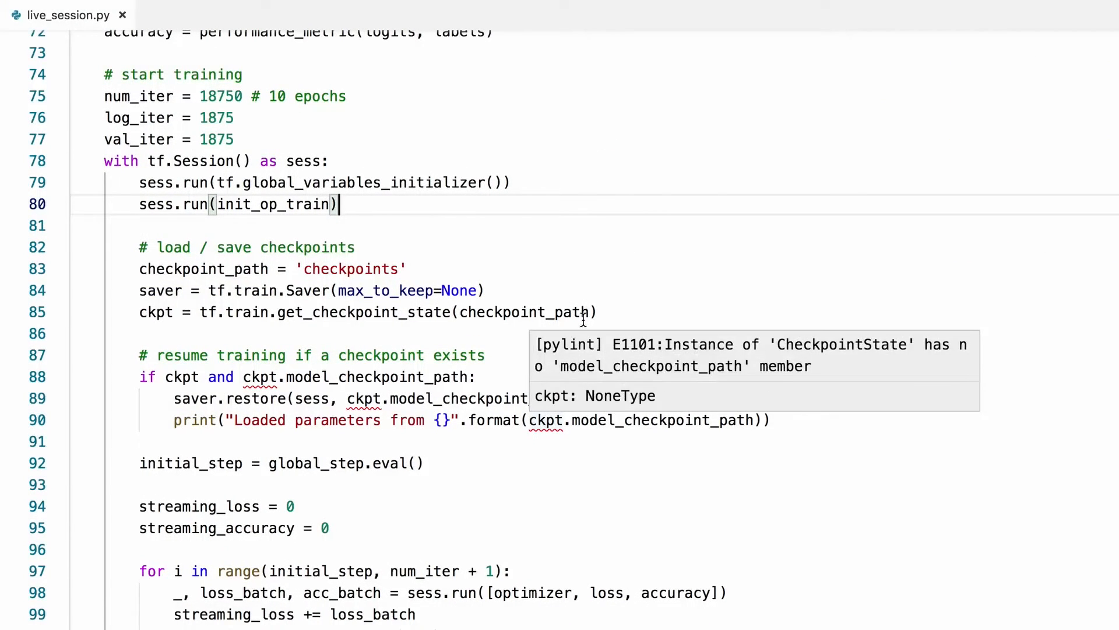
Add a '# logs for TensorBoard' comment and set logdir = 'logs'.
type("#")
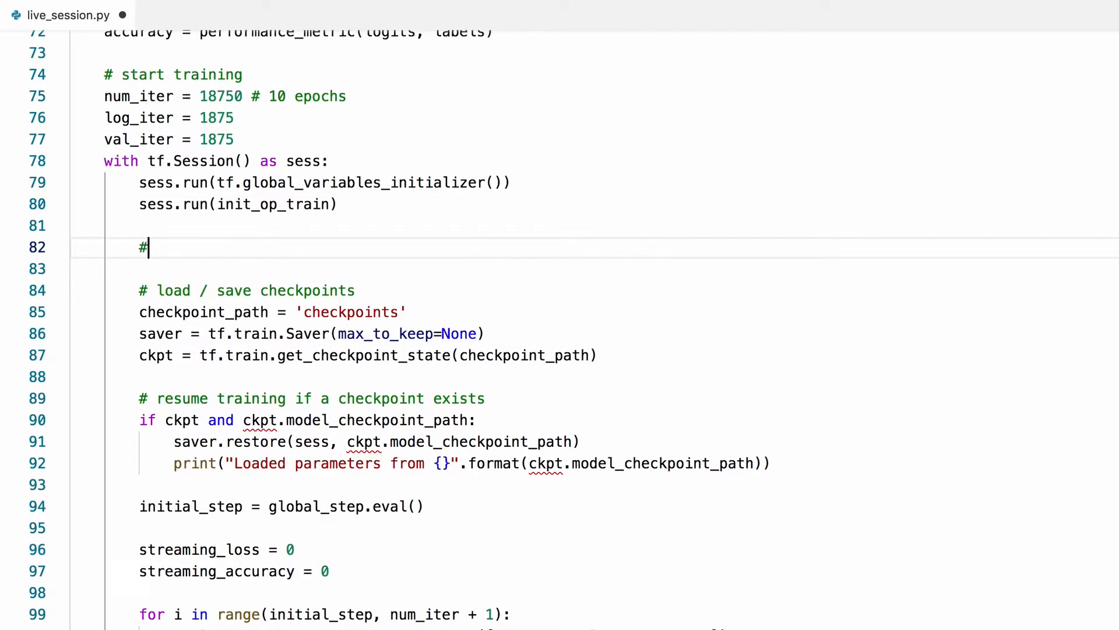
type("logs for")
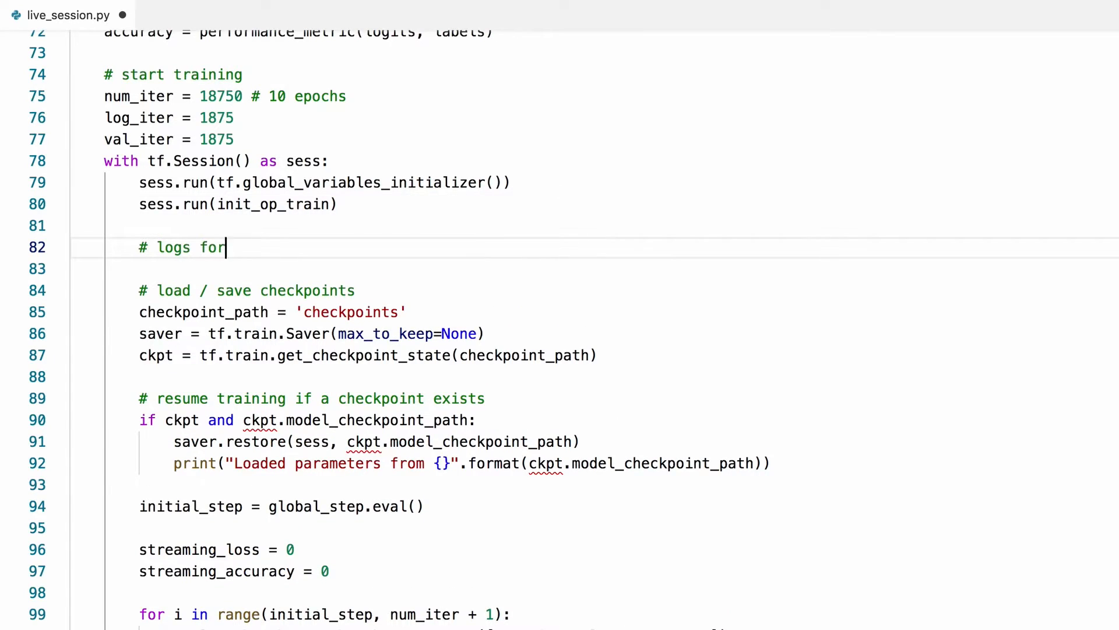
type("TensorBoar")
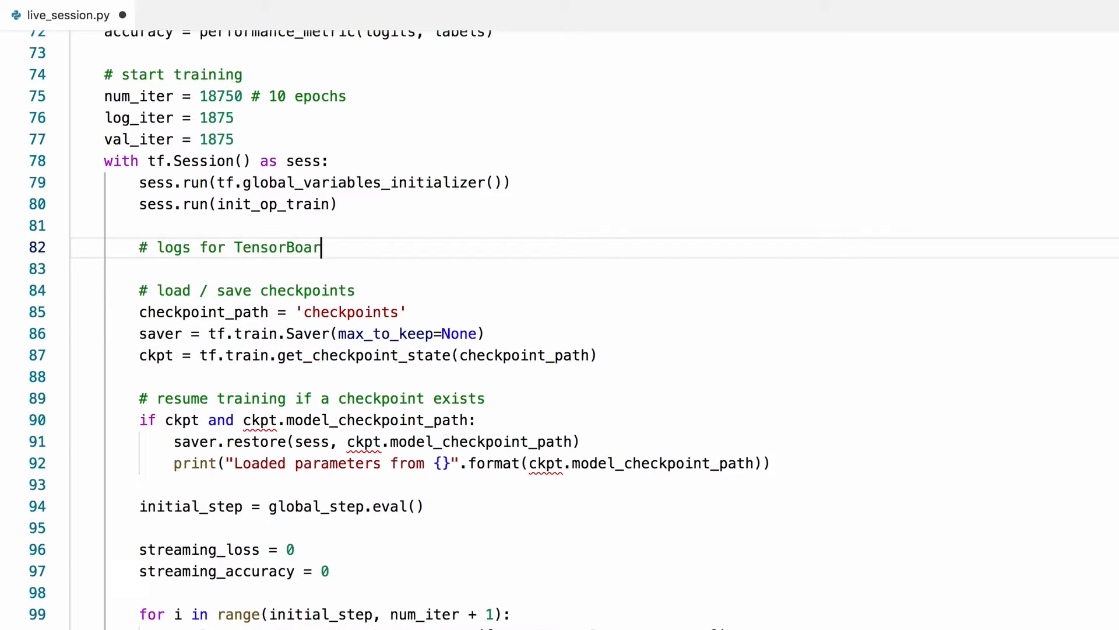
type("d")
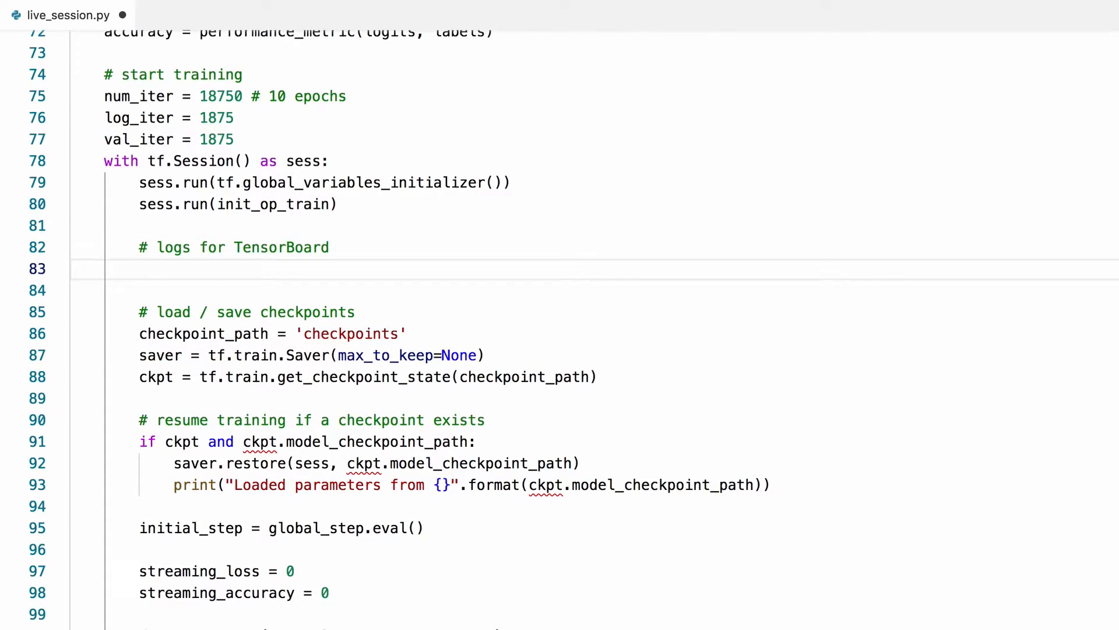
type("logdir =")
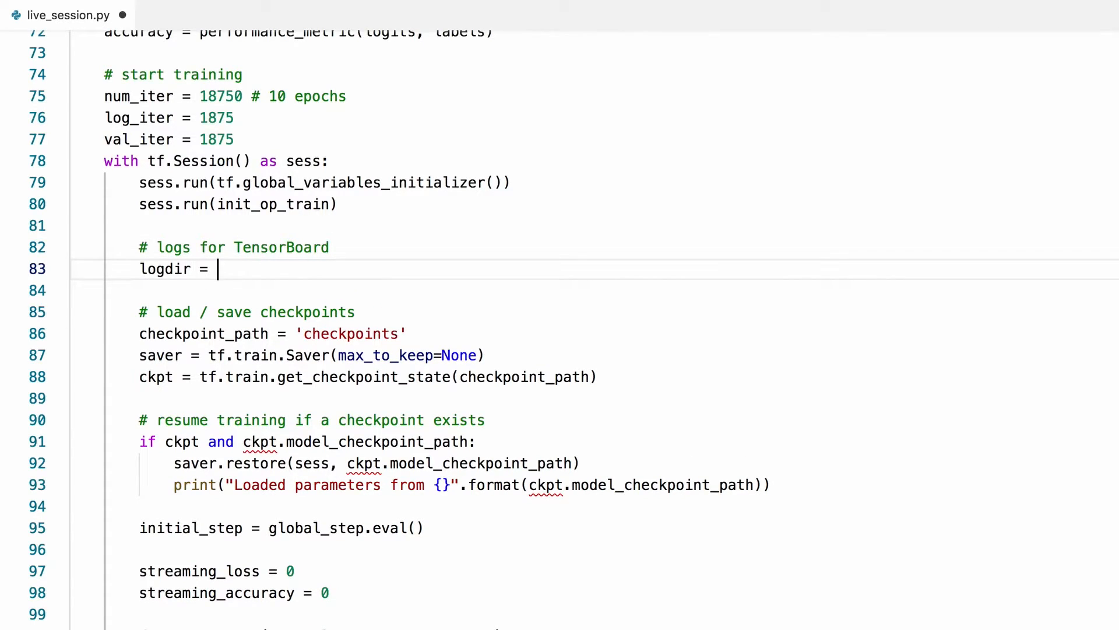
type("'logs'")
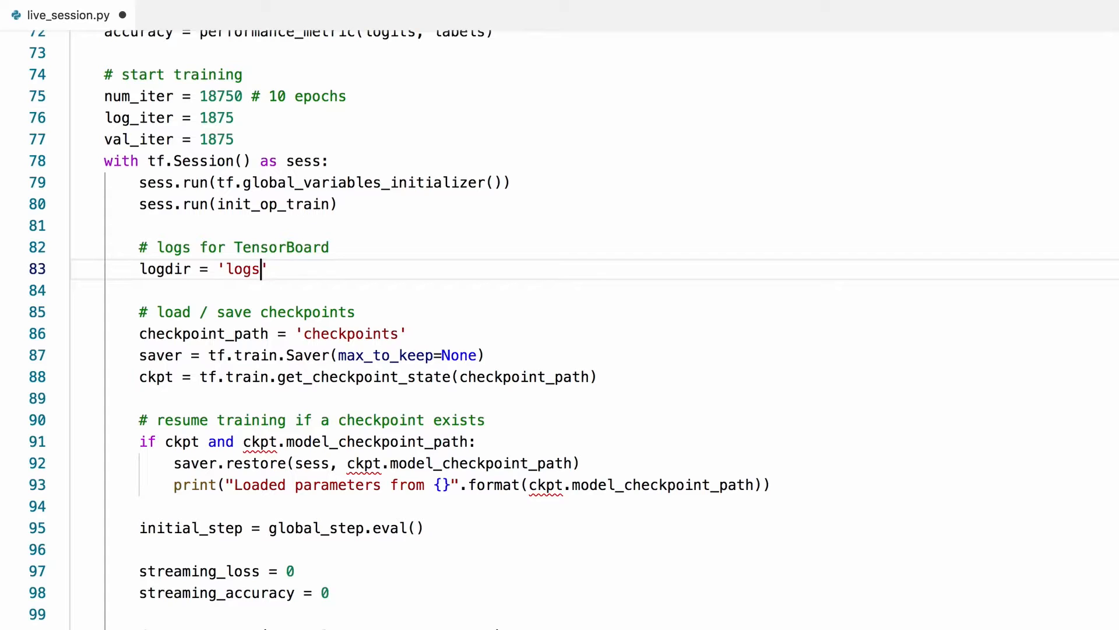
Create writer = tf.summary.FileWriter(logdir, sess.graph) with a 'visualize the graph' comment.
type("'wr")
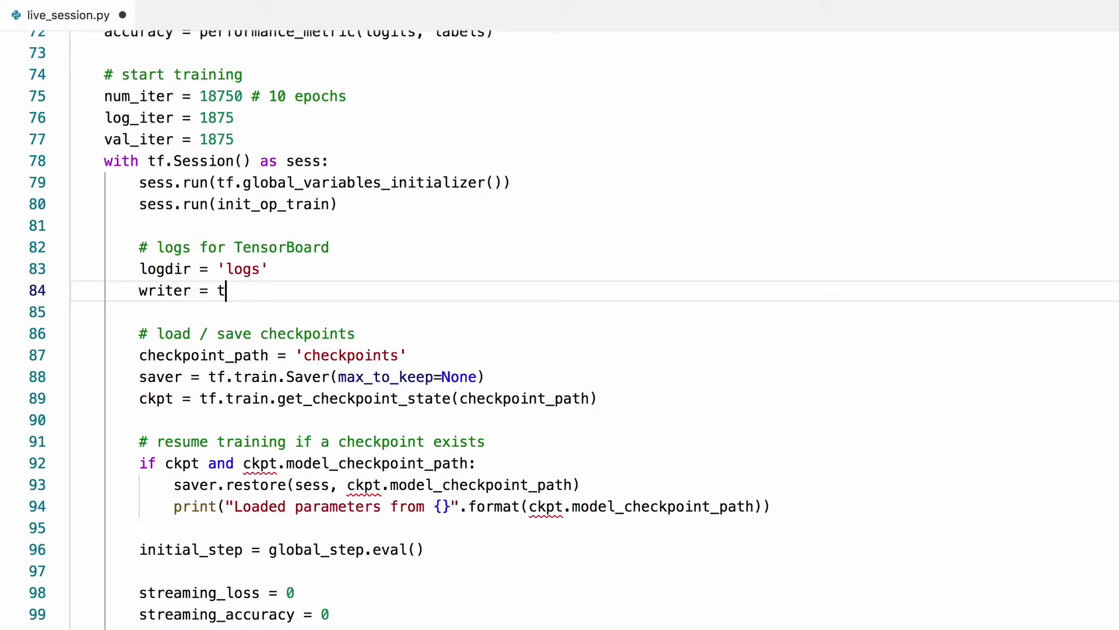
type("f.summary")
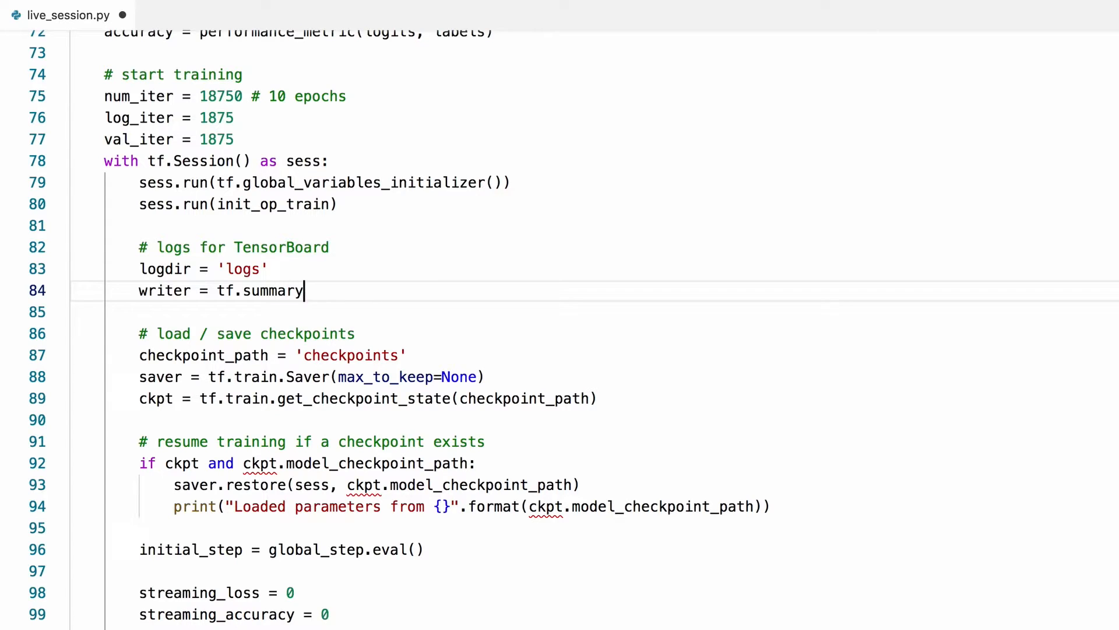
type(".FileWr")
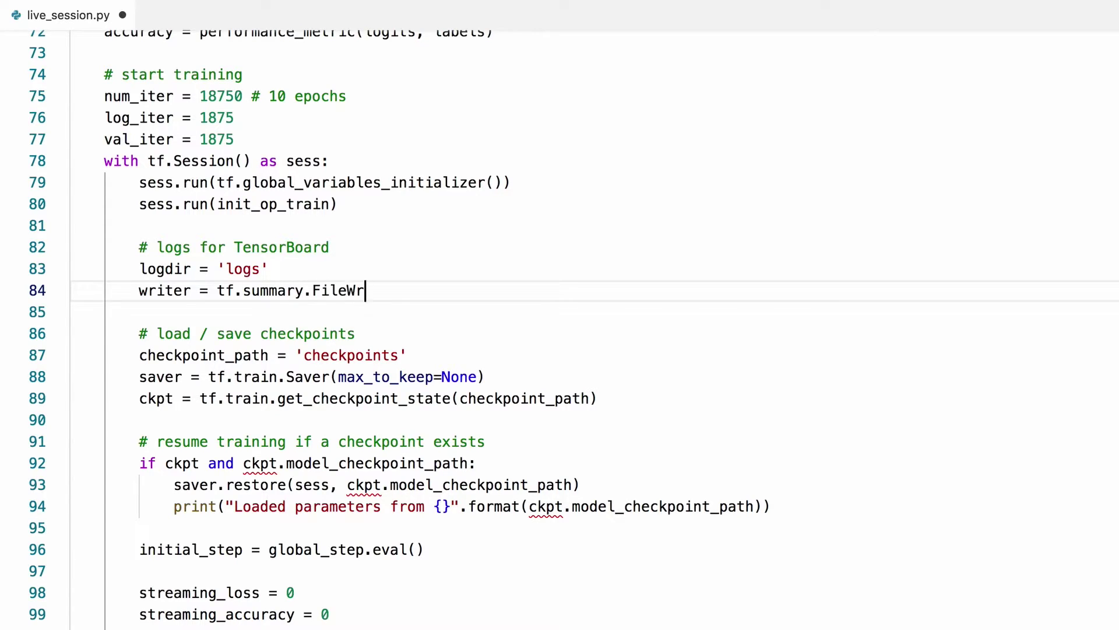
type("iter(")
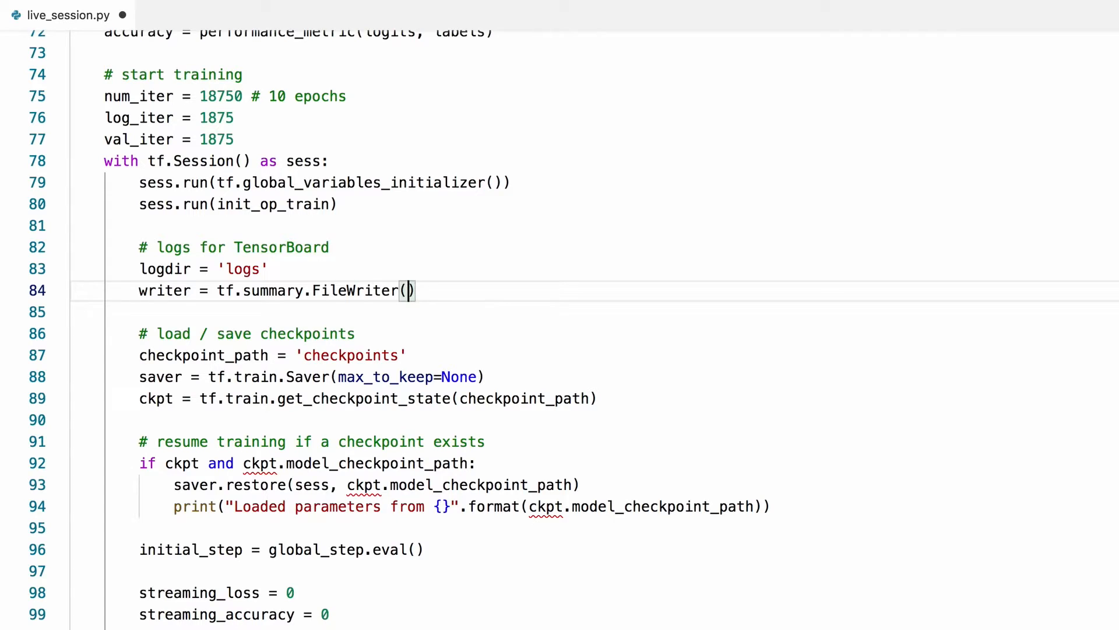
type("logdir,")
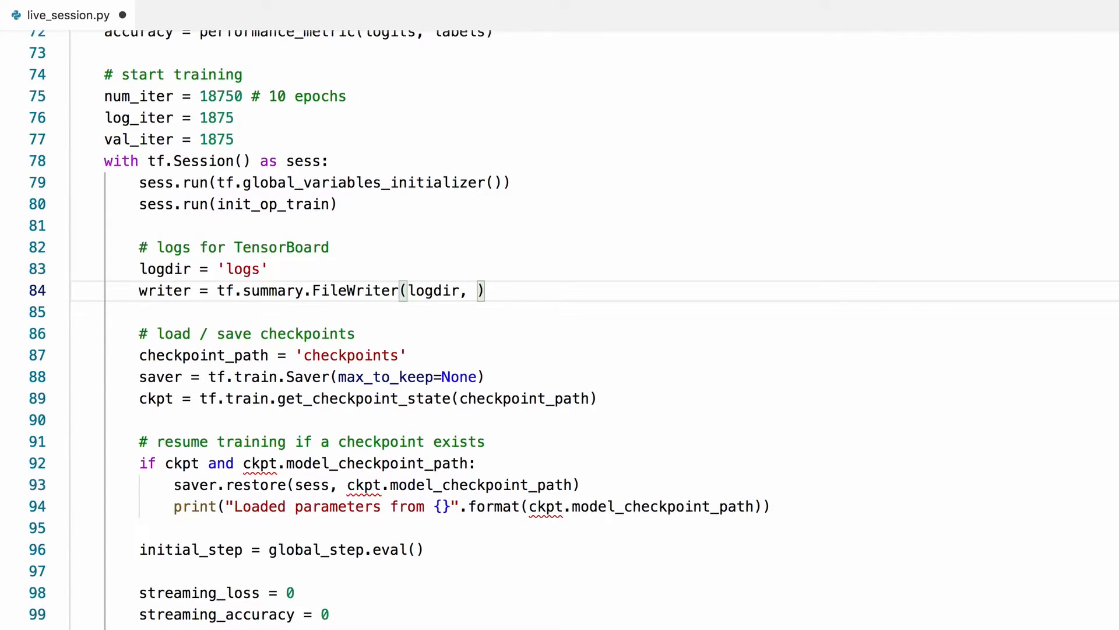
type("sess.graph")
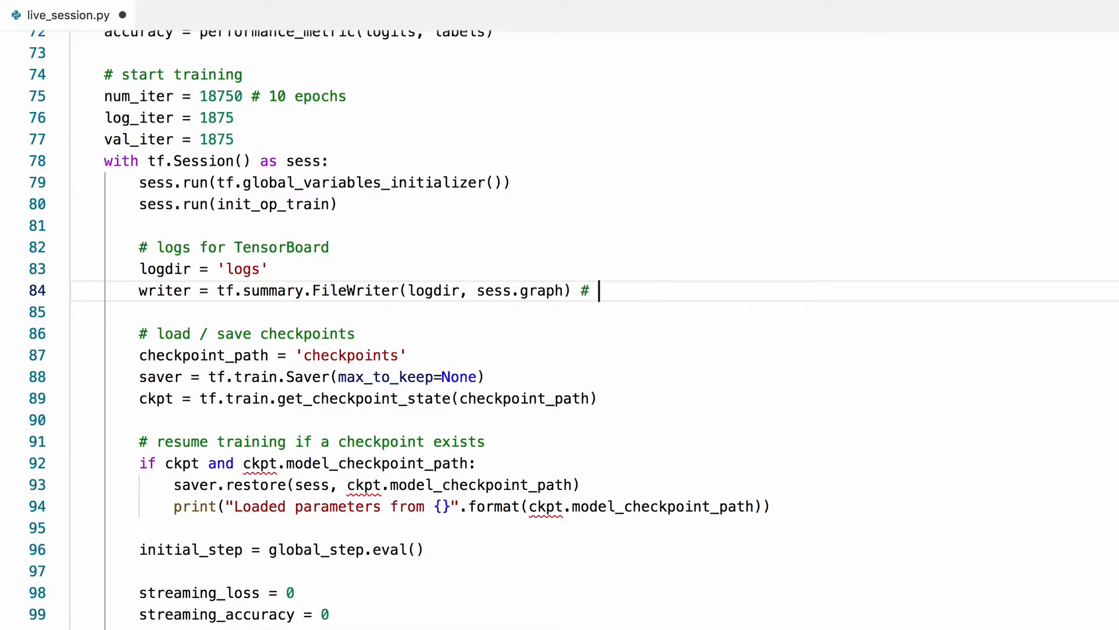
type("visualize t")
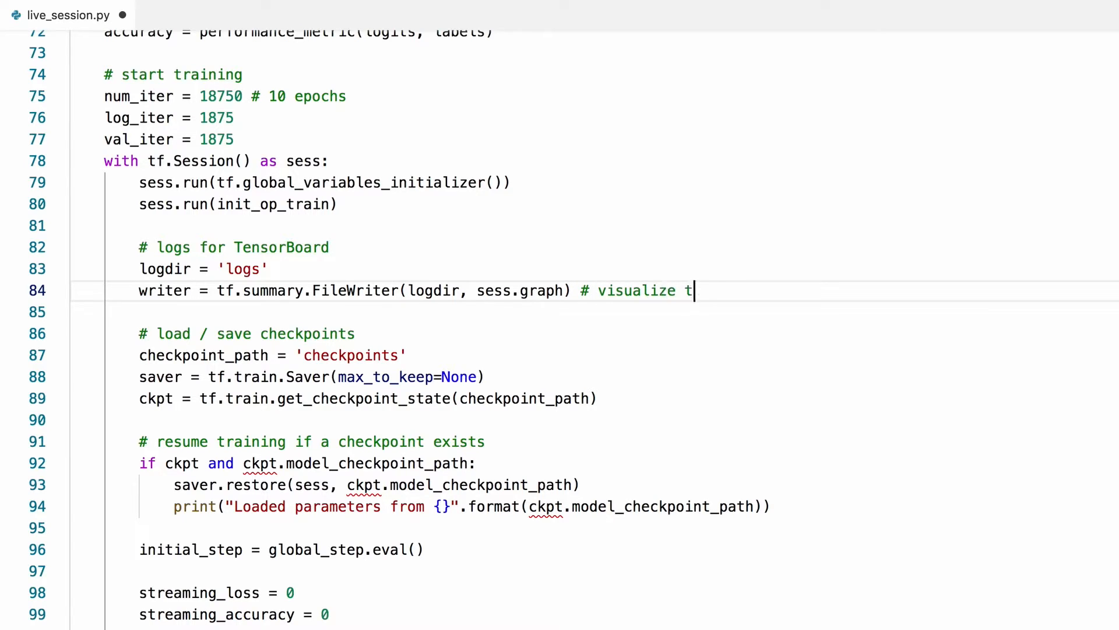
type("he graph")
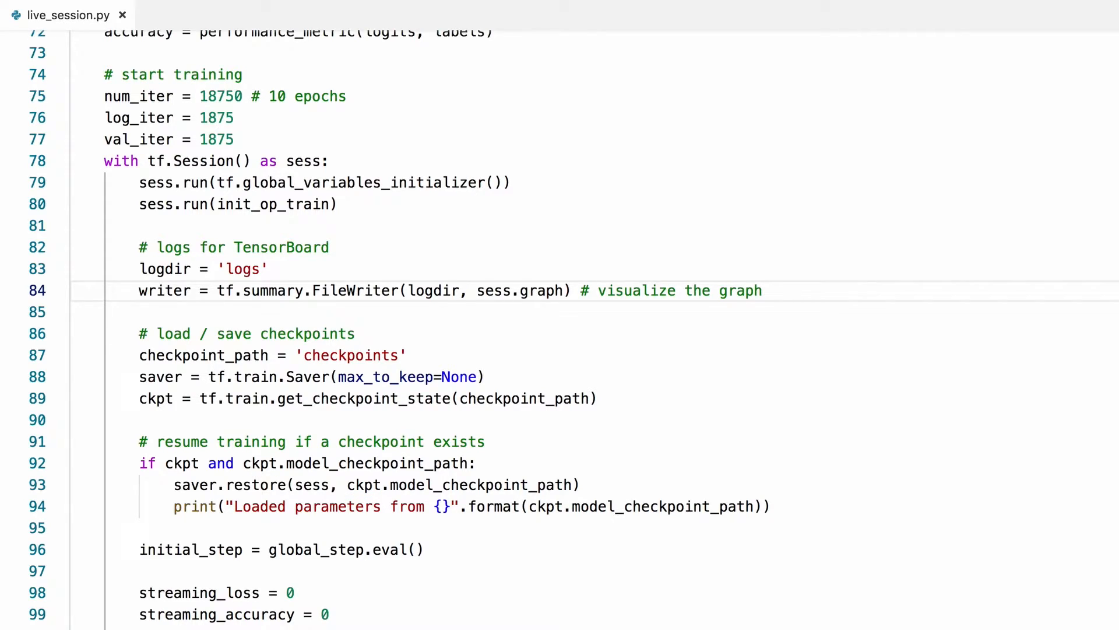
Add writer.close() after the training loop at the end of train().
scroll("down", 3)
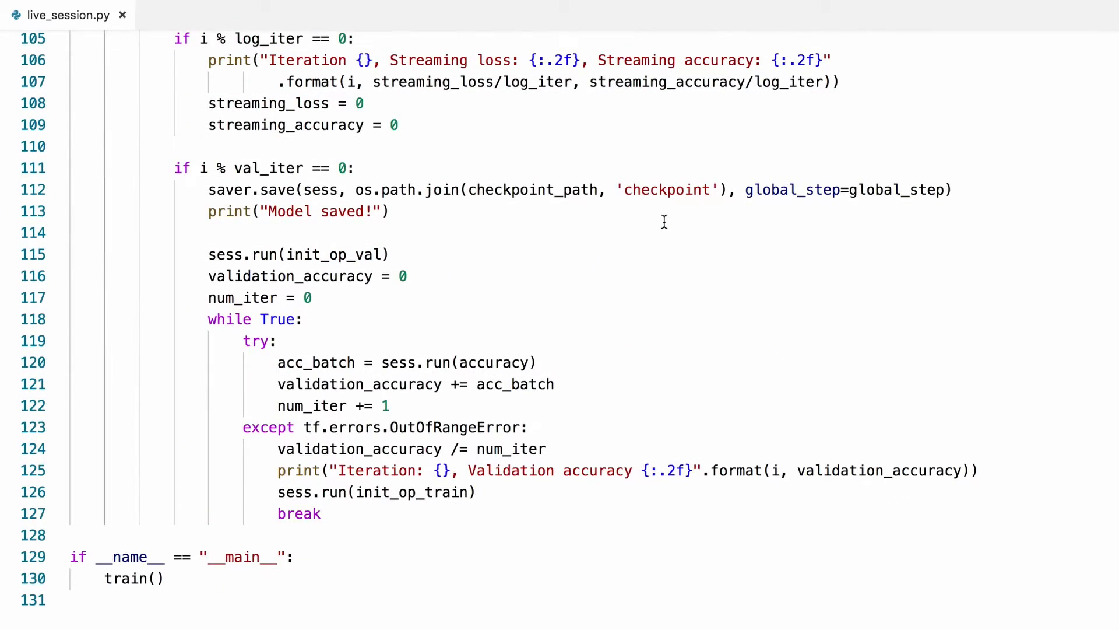
key("Enter")
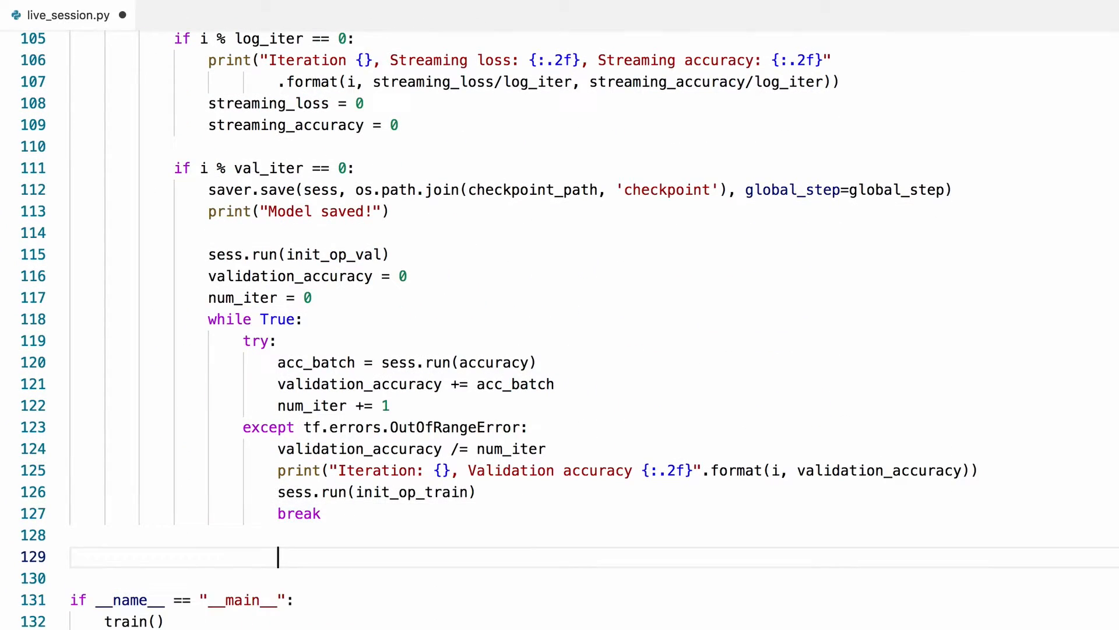
type("writer")
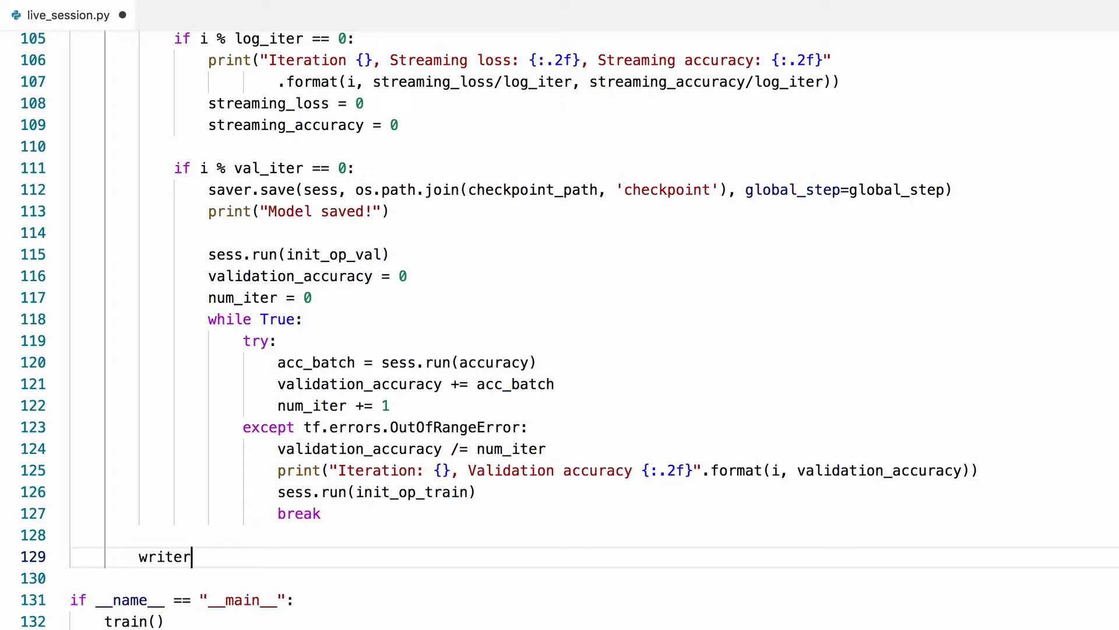
type(".close()")
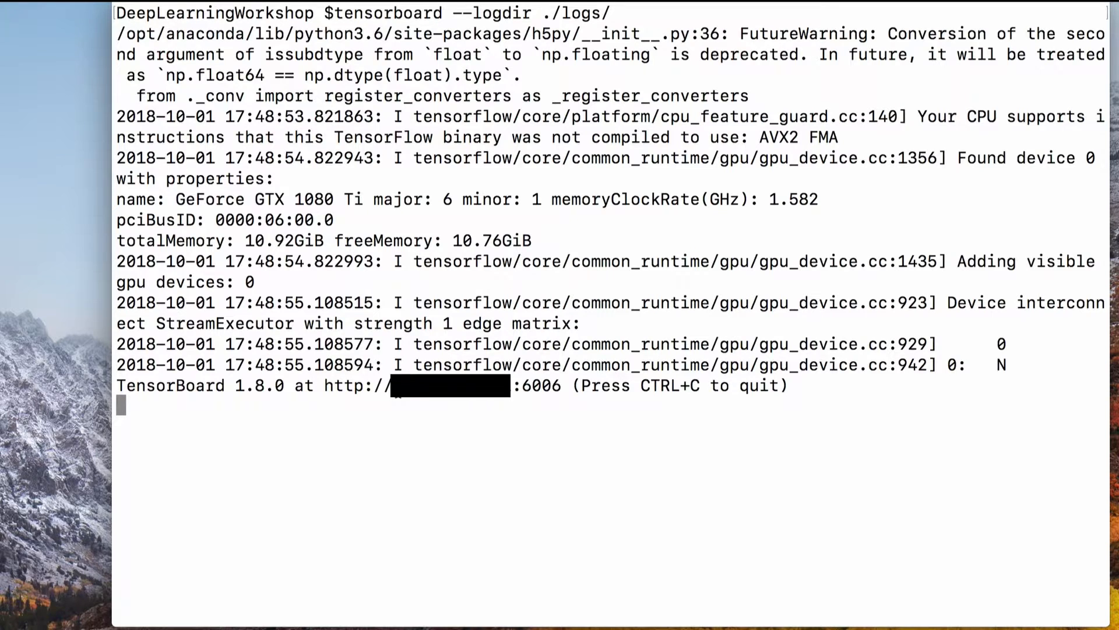
Select the TensorBoard URL printed in the terminal to open it in the browser.
left_click_drag(323, 385, 514, 385)
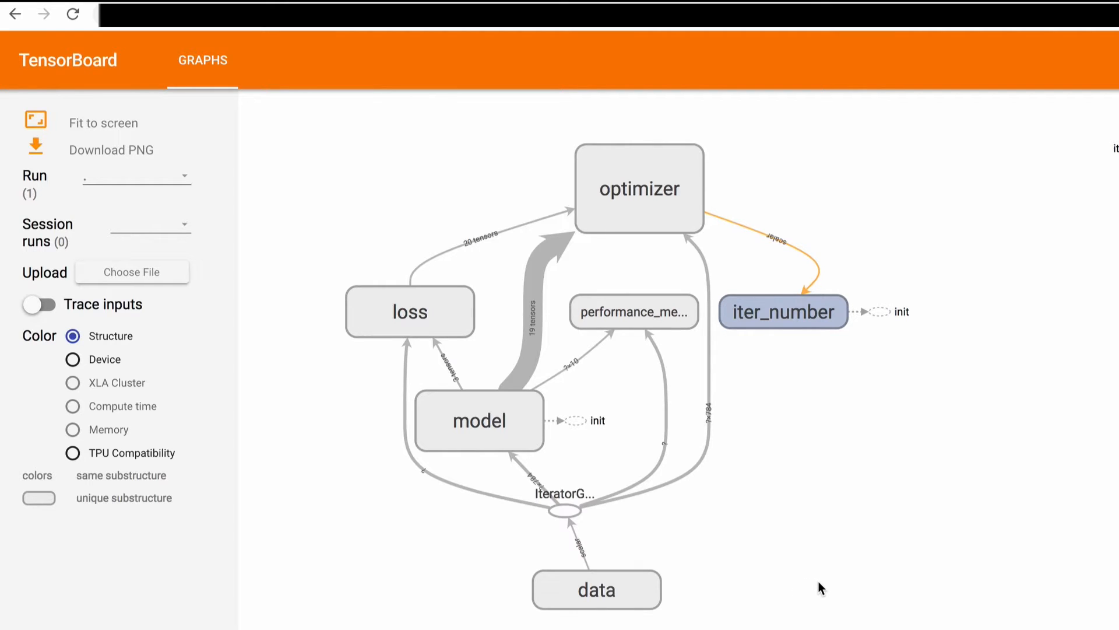
mouse_move(539, 426)
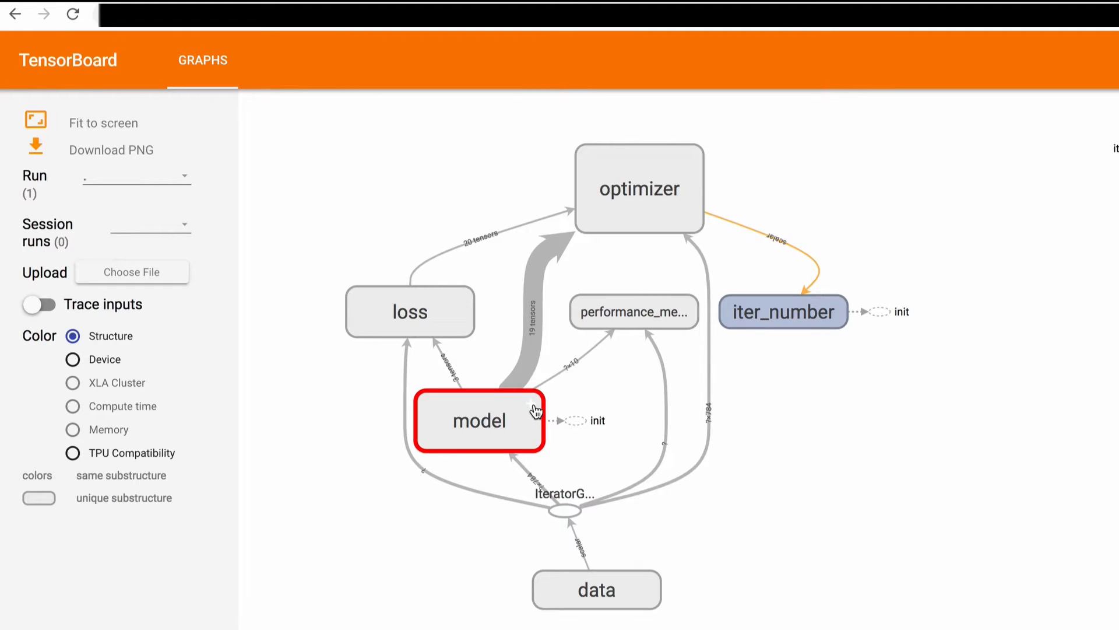
Expand the model group in the TensorBoard graph to reveal its dense, dropout and ReLU layers.
left_click(479, 421)
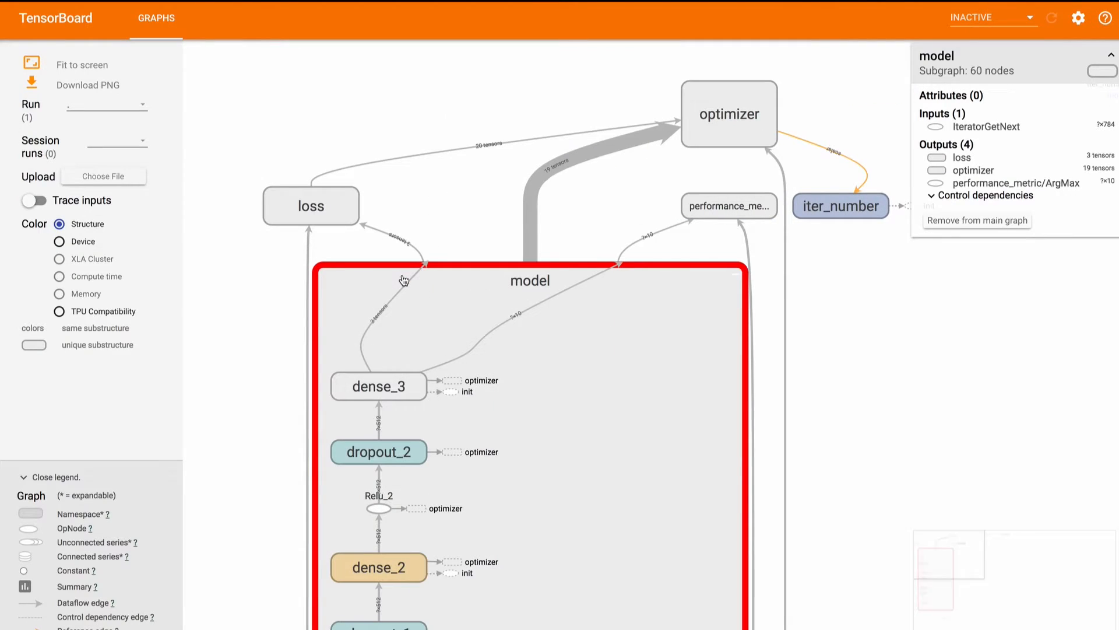
scroll("down", 3)
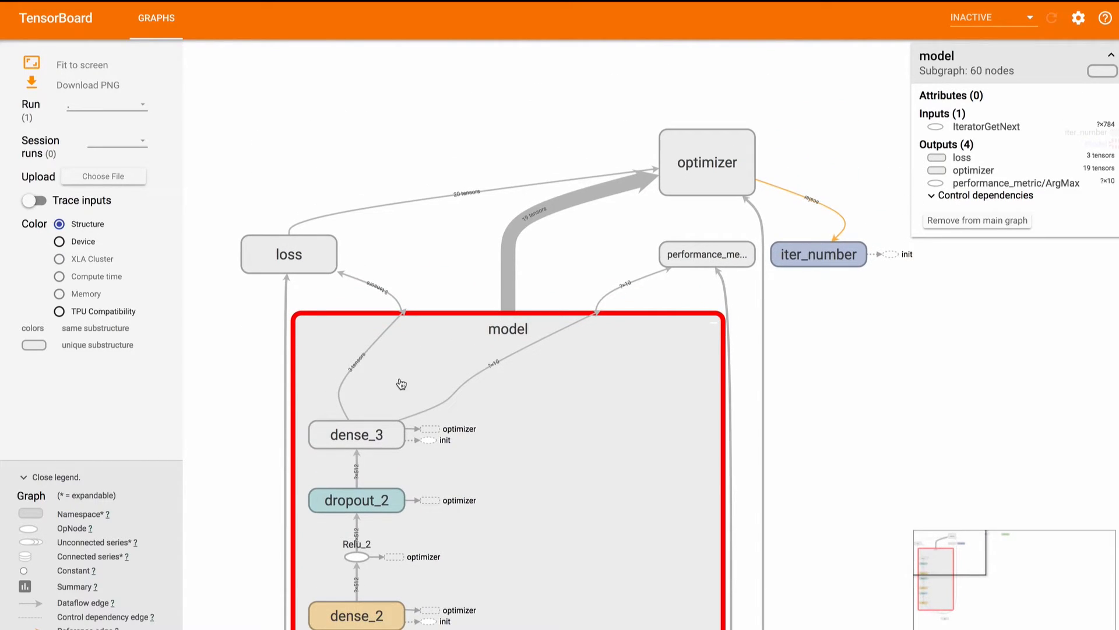
mouse_move(700, 241)
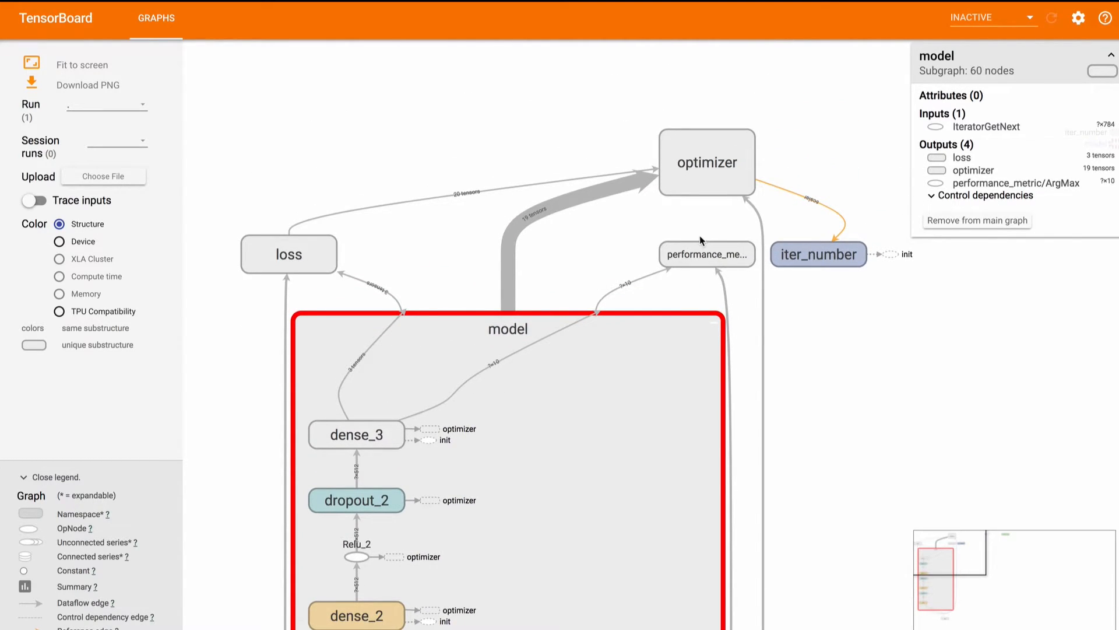
mouse_move(628, 393)
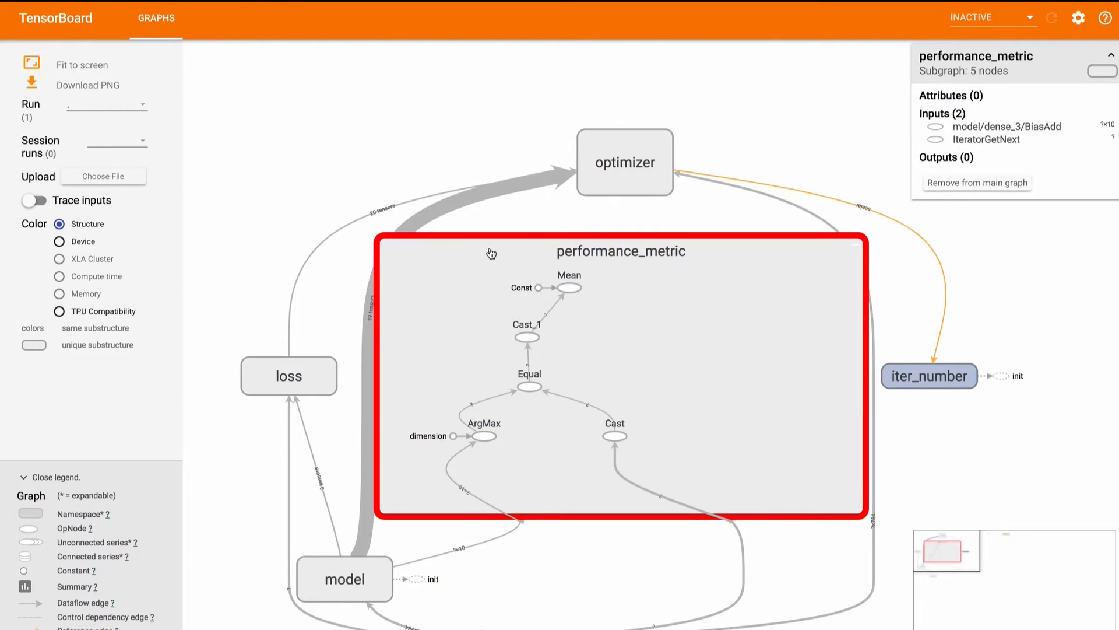
mouse_move(681, 305)
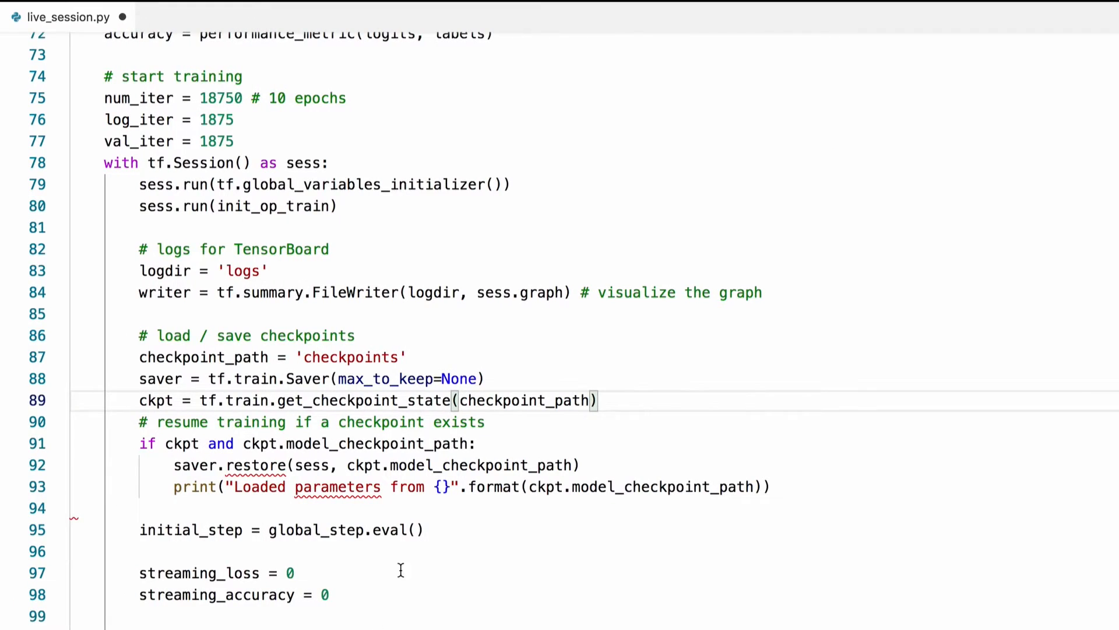
Scroll up to train() to reach the accuracy computation line.
scroll("up", 3)
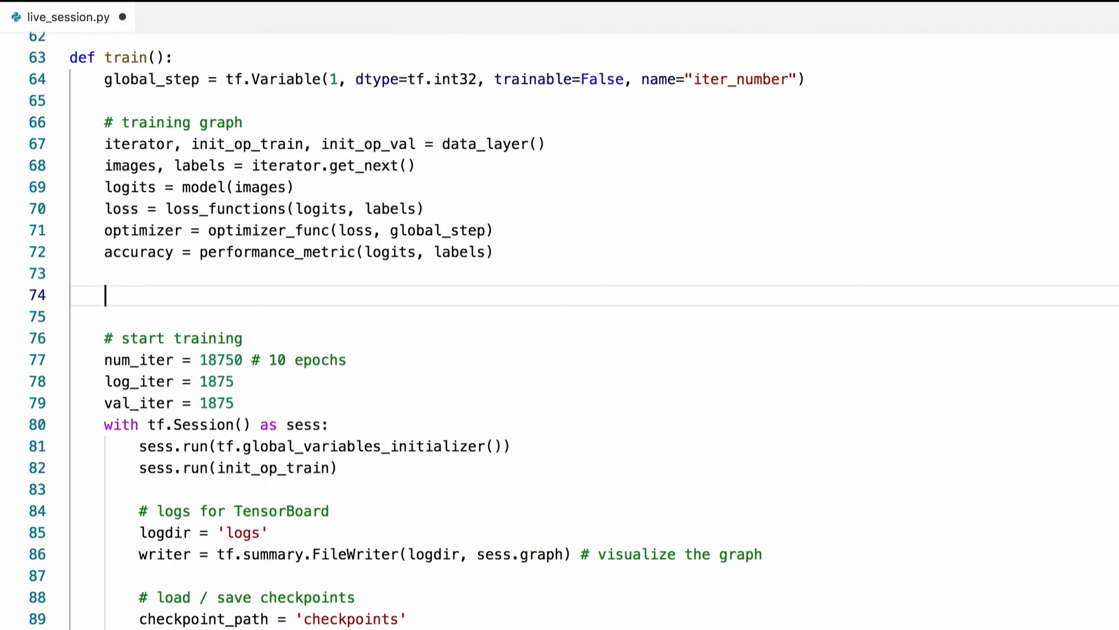
Start a '# summary placeholders' section defining streaming_loss_p as tf.placeholder(tf.float32).
type("# summary placeholders")
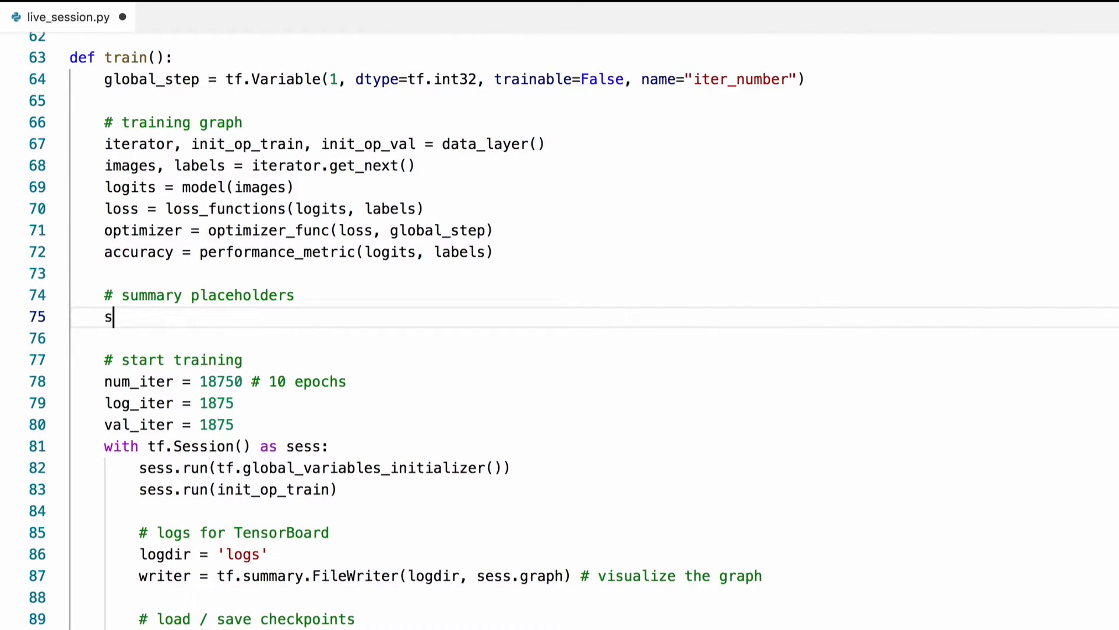
type("treaming_lo")
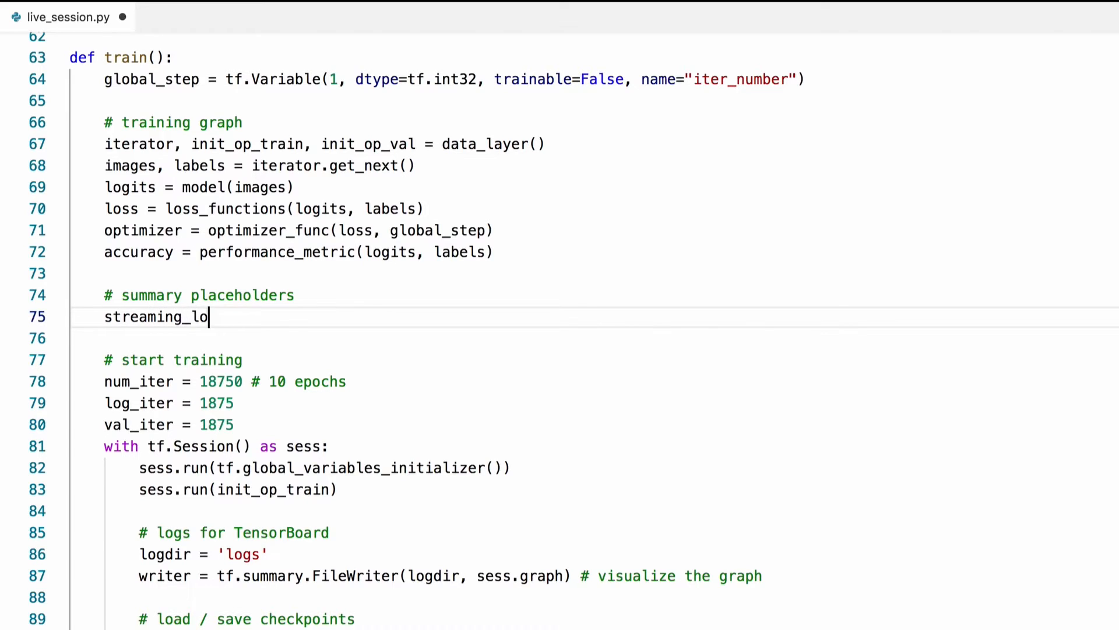
type("ss_p =")
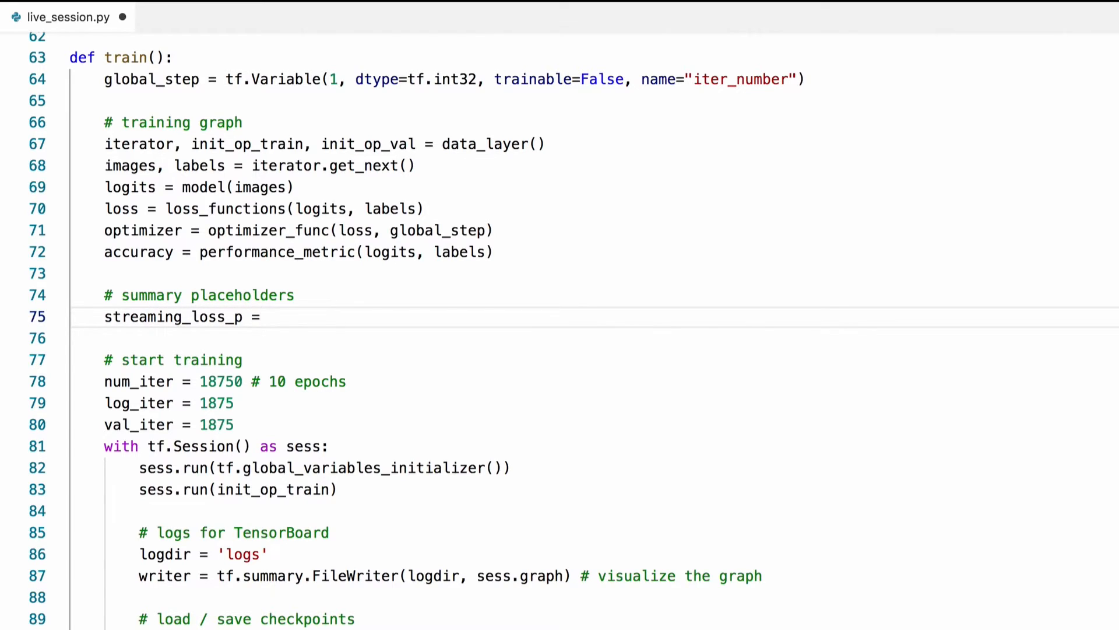
type("tf.placeholder(")
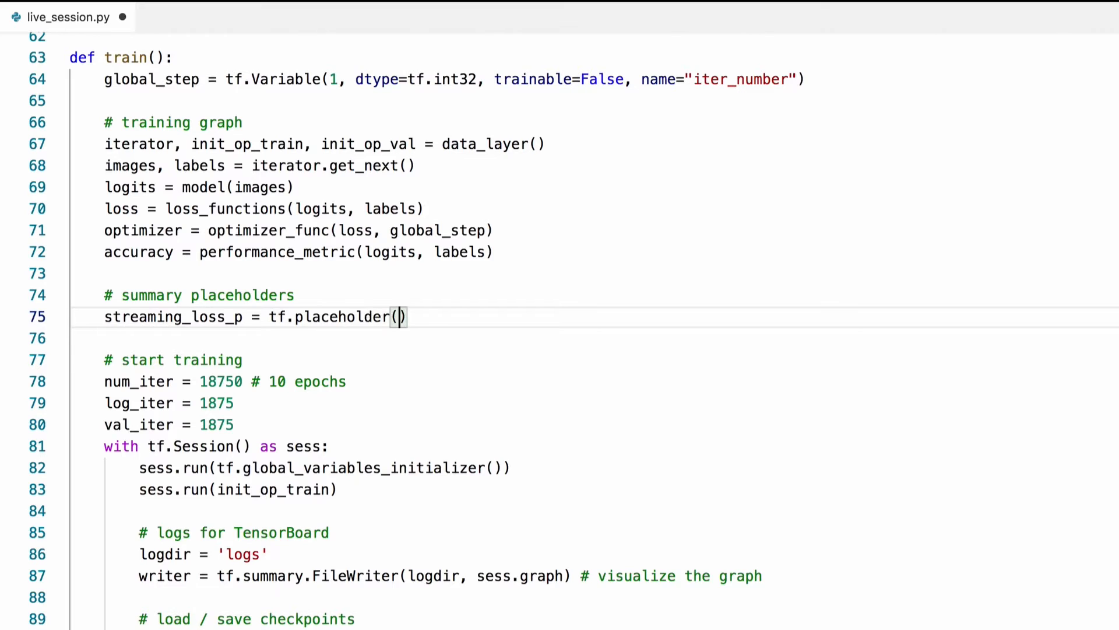
type("tf.float32")
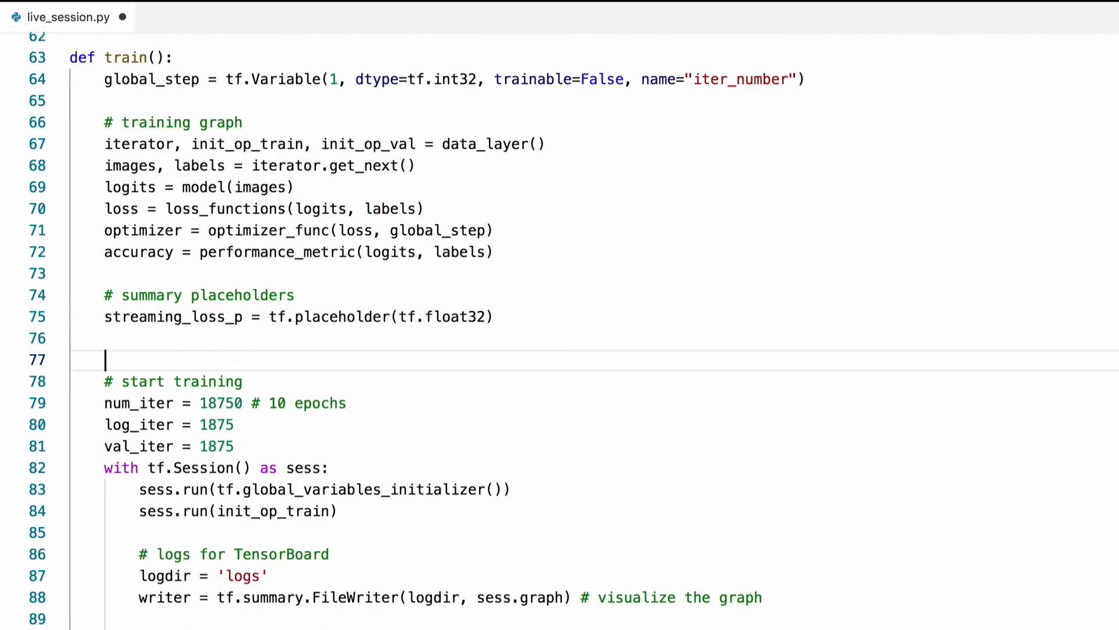
Define streaming_acc_p and val_acc_p as tf.placeholder(tf.float32) as well.
type("streaming_acc_p = tf.placeholder(tf.float32")
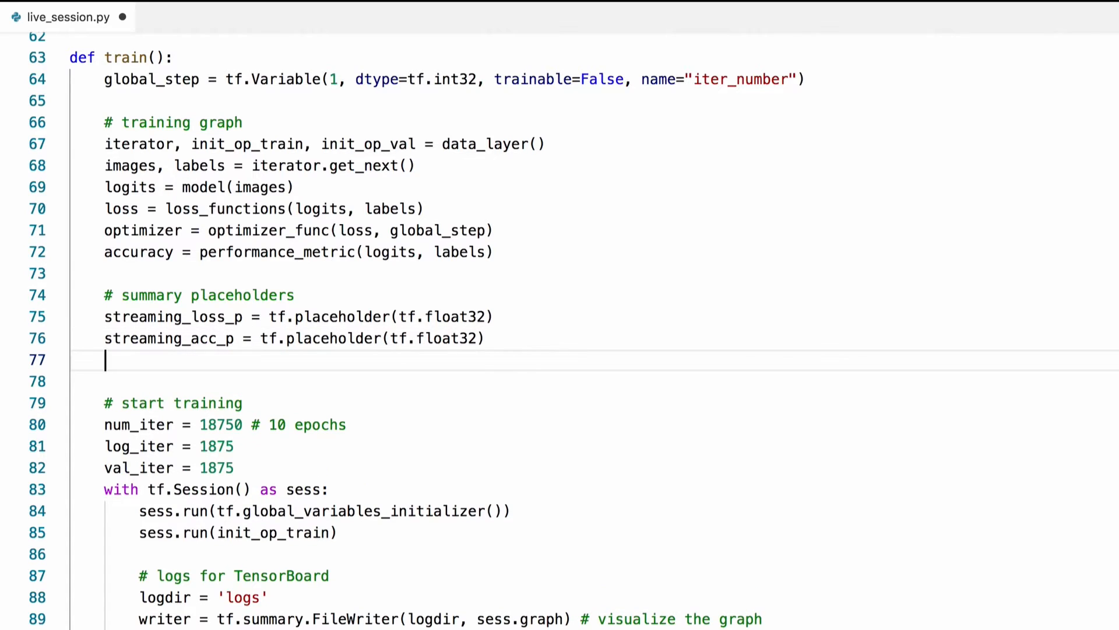
type("val_a")
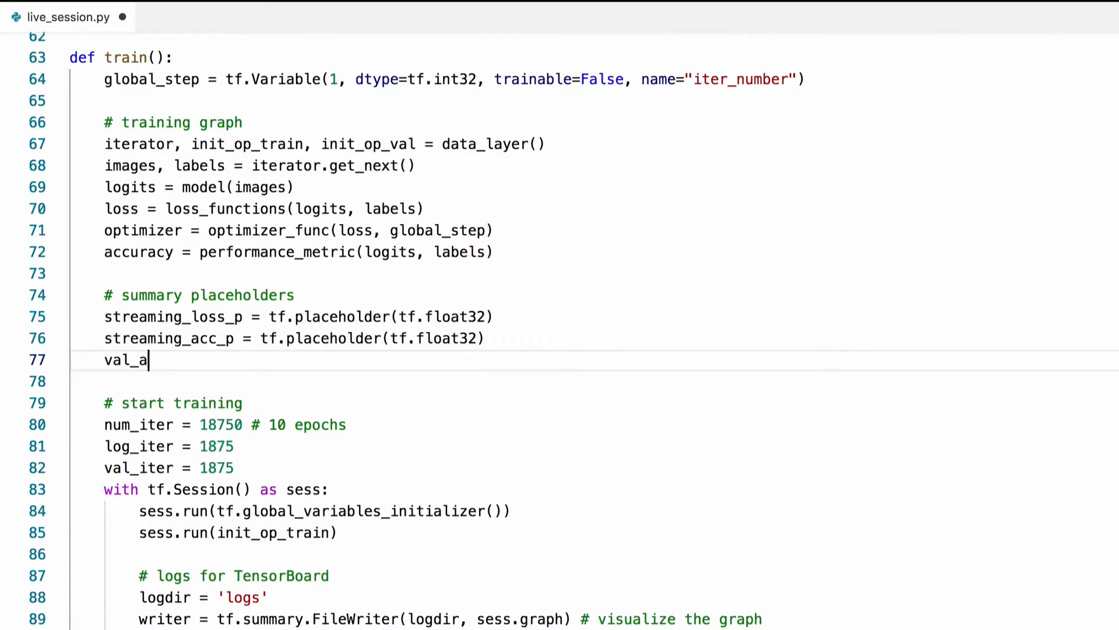
type("cc_p")
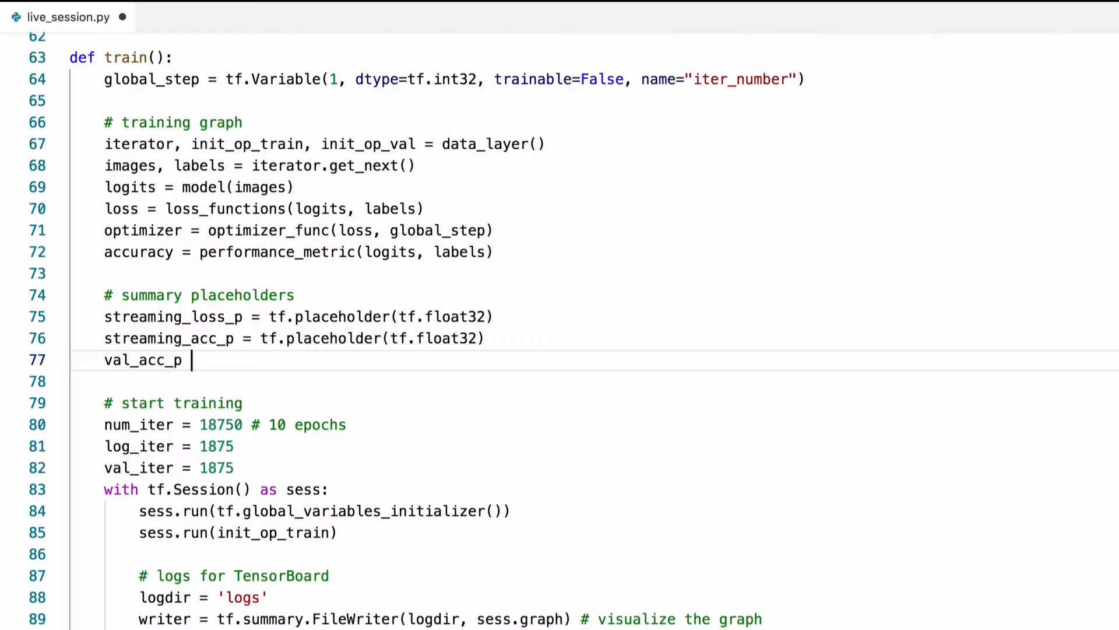
type("= tf.placeholder(tf.float32)")
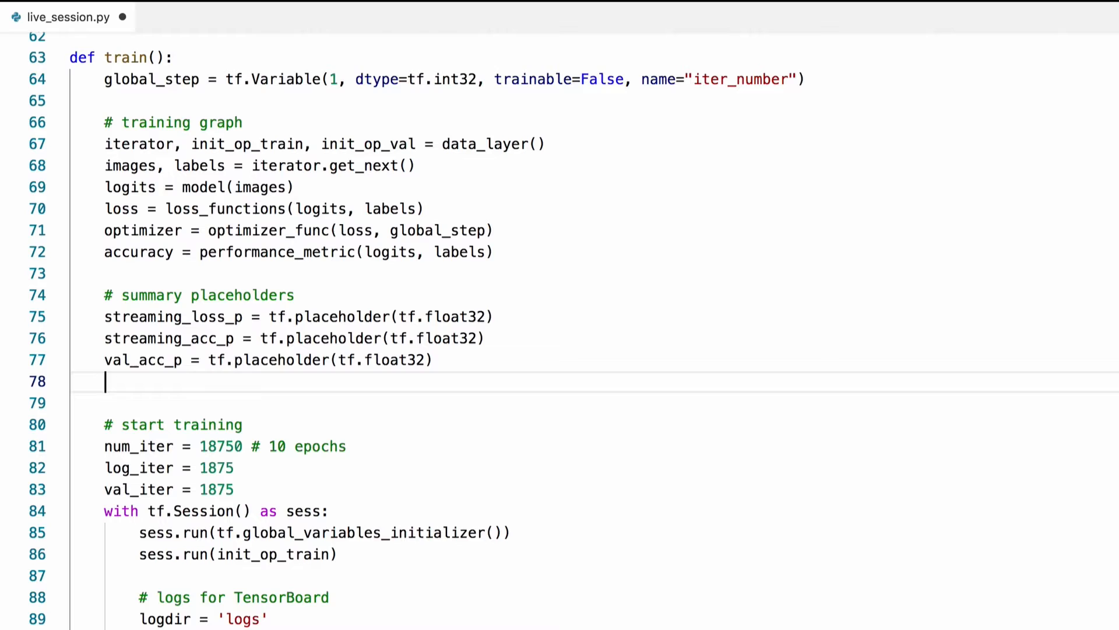
Define val_summ_ops as tf.summary.scalar('validation_acc', val_acc_p).
type("val_summ")
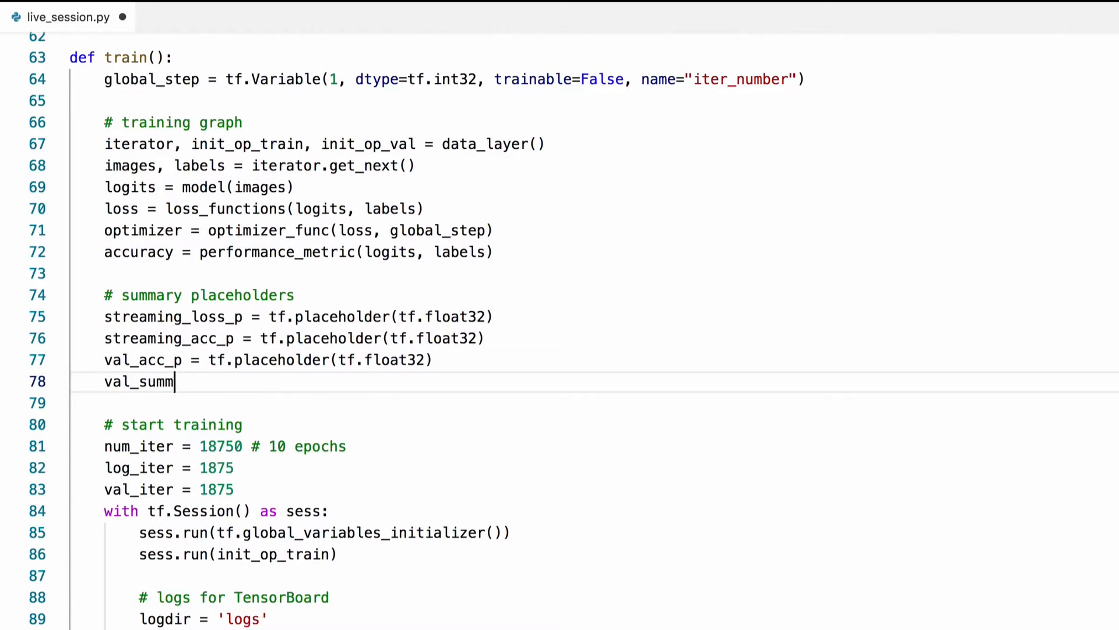
type("_ops =")
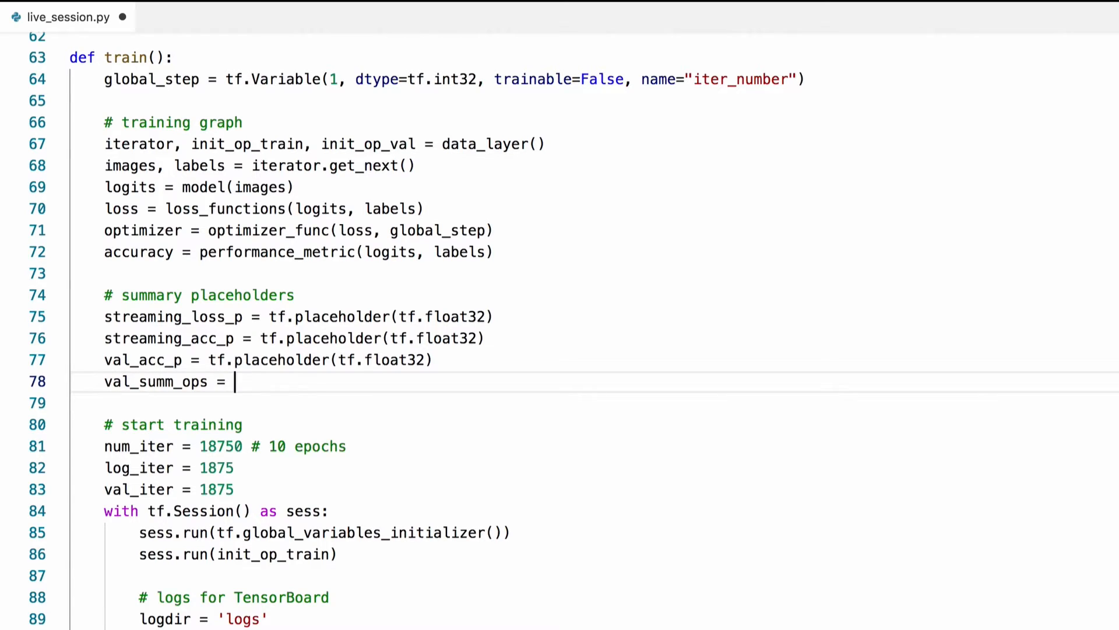
type("tf.summar")
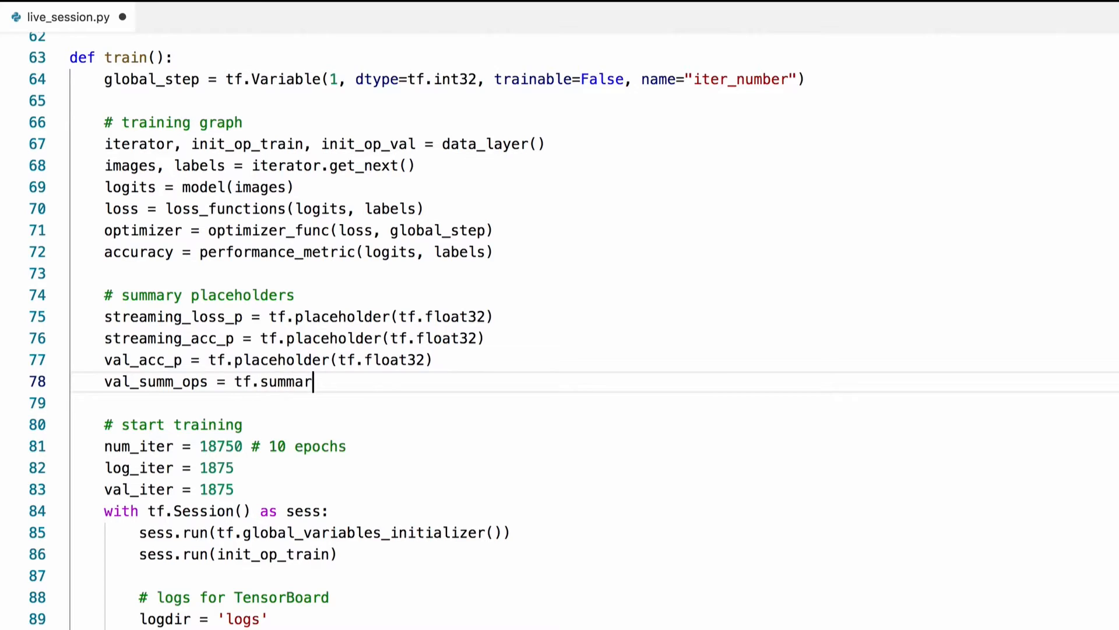
type("y.")
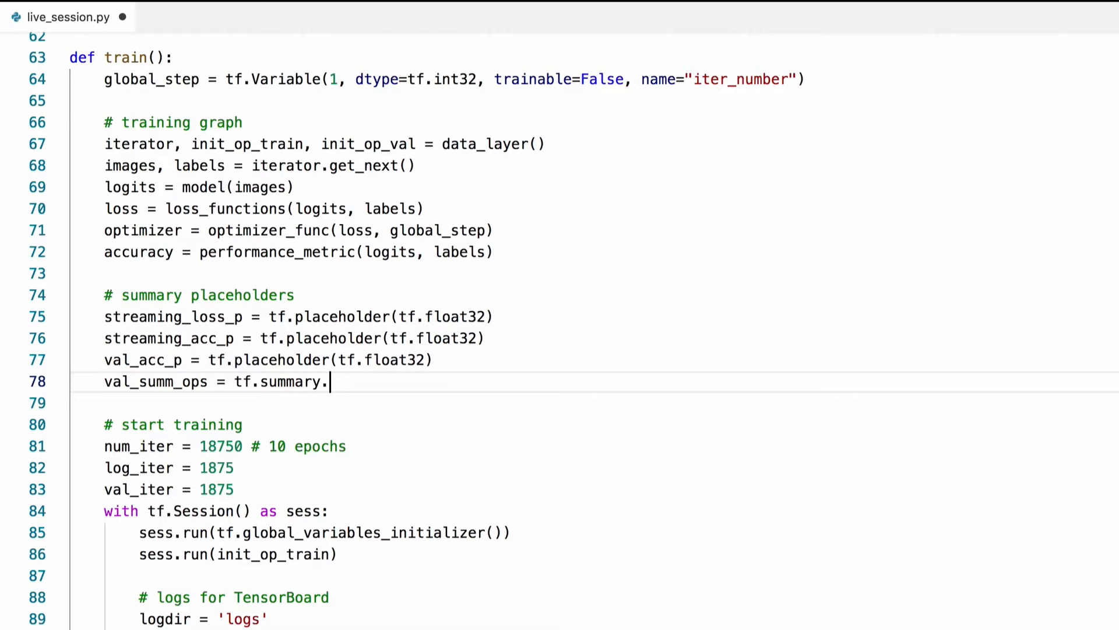
type("scalar('validati")
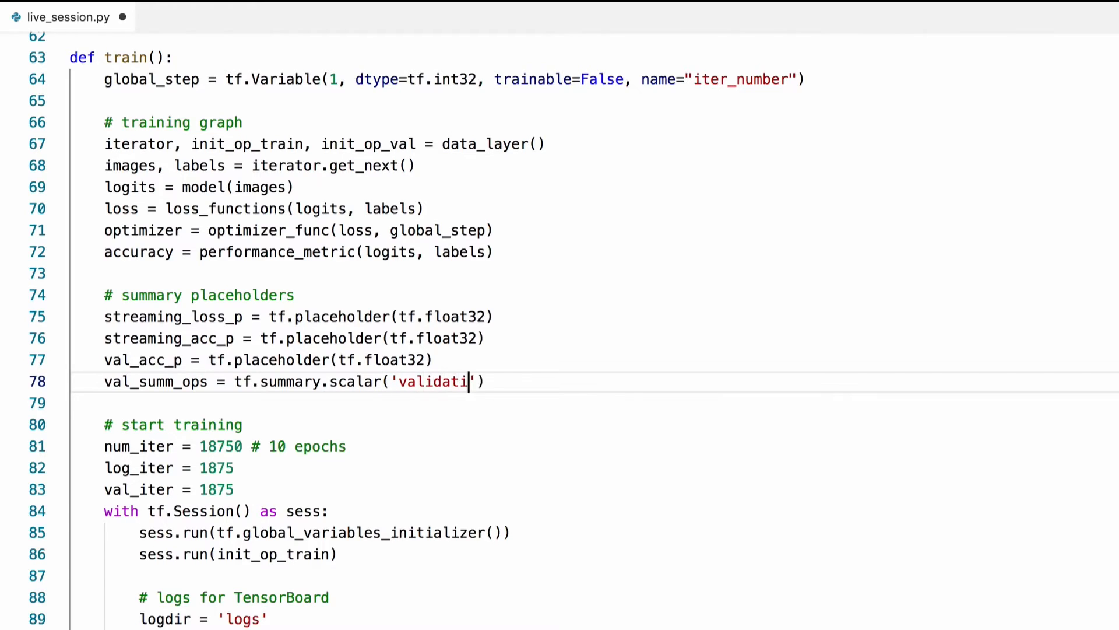
type("on_acc")
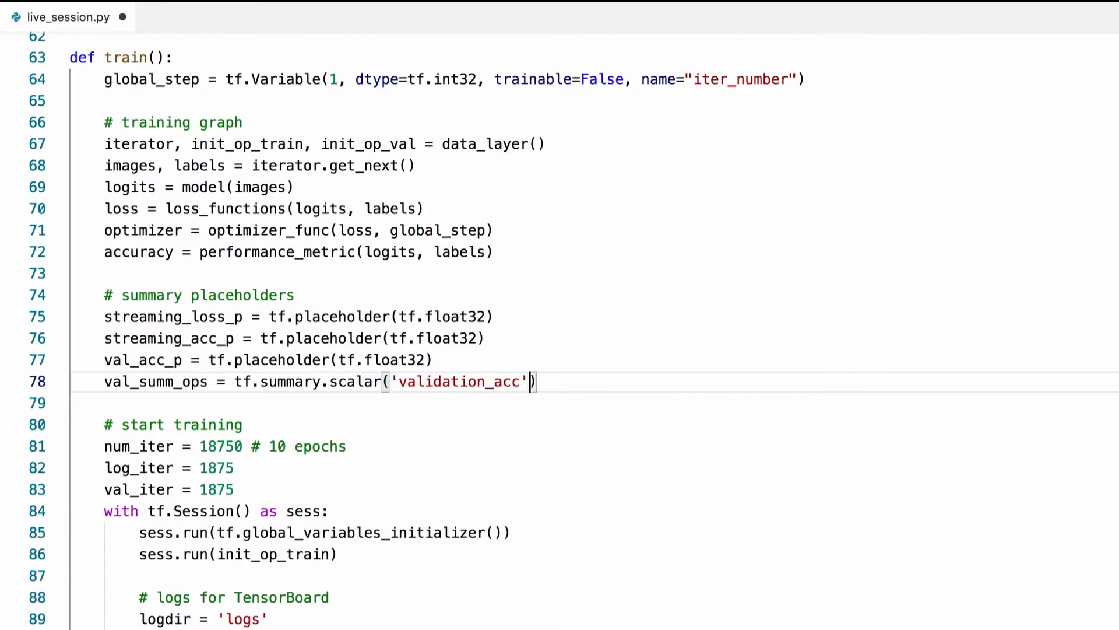
type(", val_")
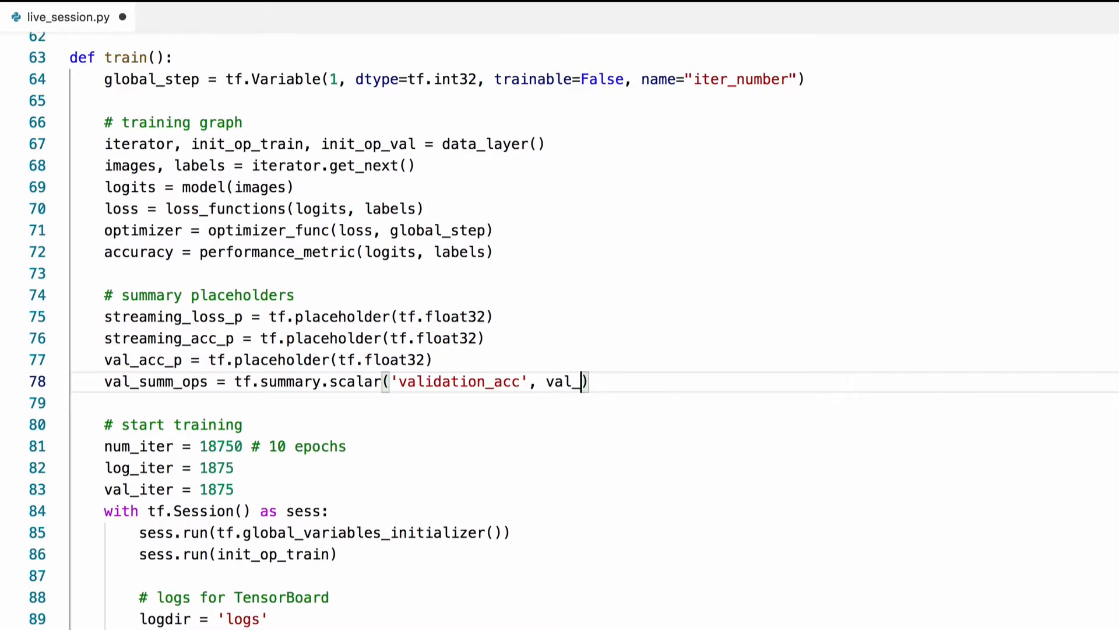
type("acc_p")
type("t")
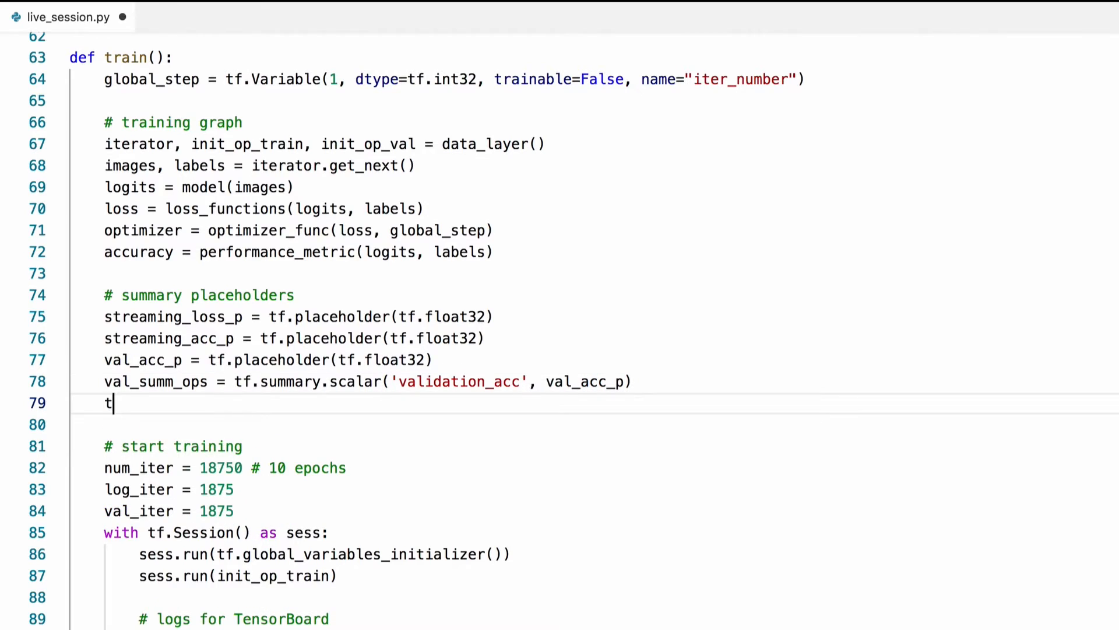
Define train_summ_ops as tf.summary.merge with a 'streaming_loss' scalar fed by streaming_loss_p.
type("rain_summ")
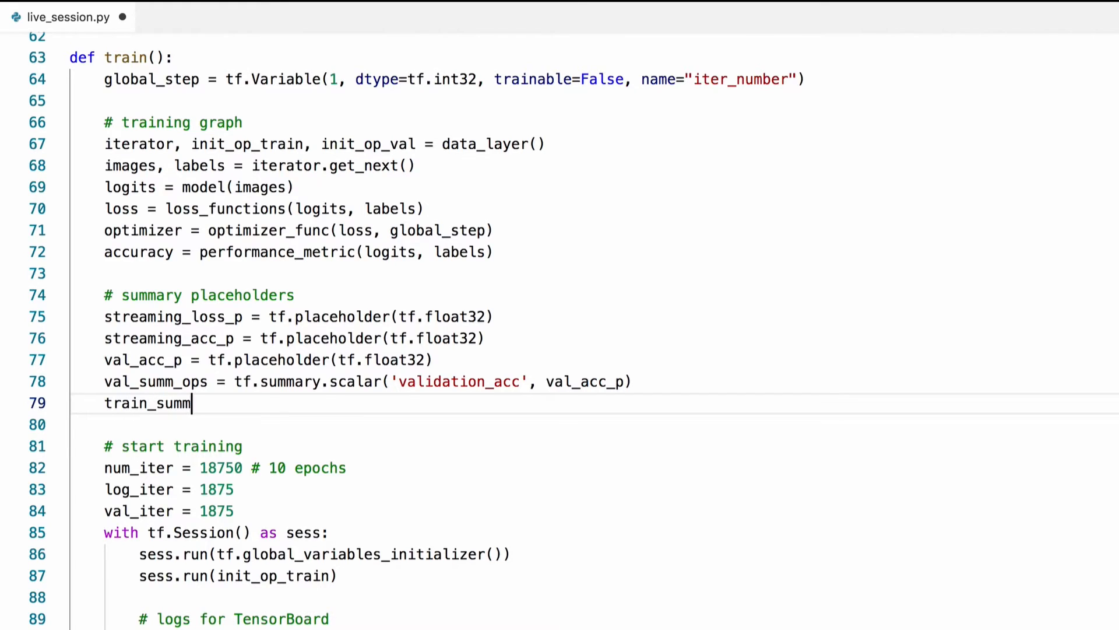
type("_ops =")
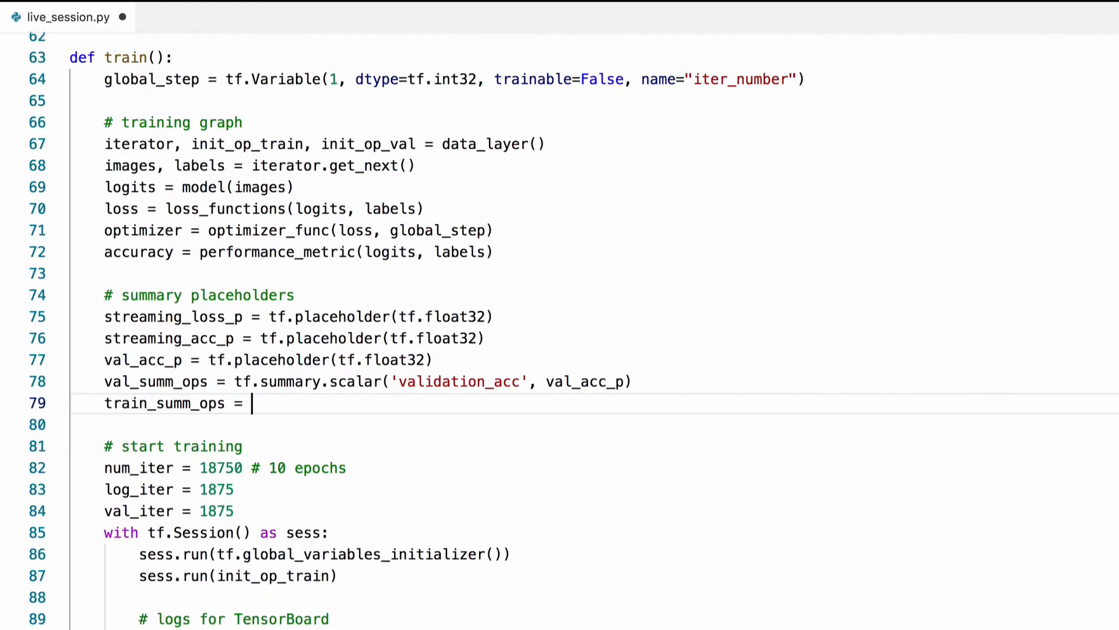
type("tf.summary.m")
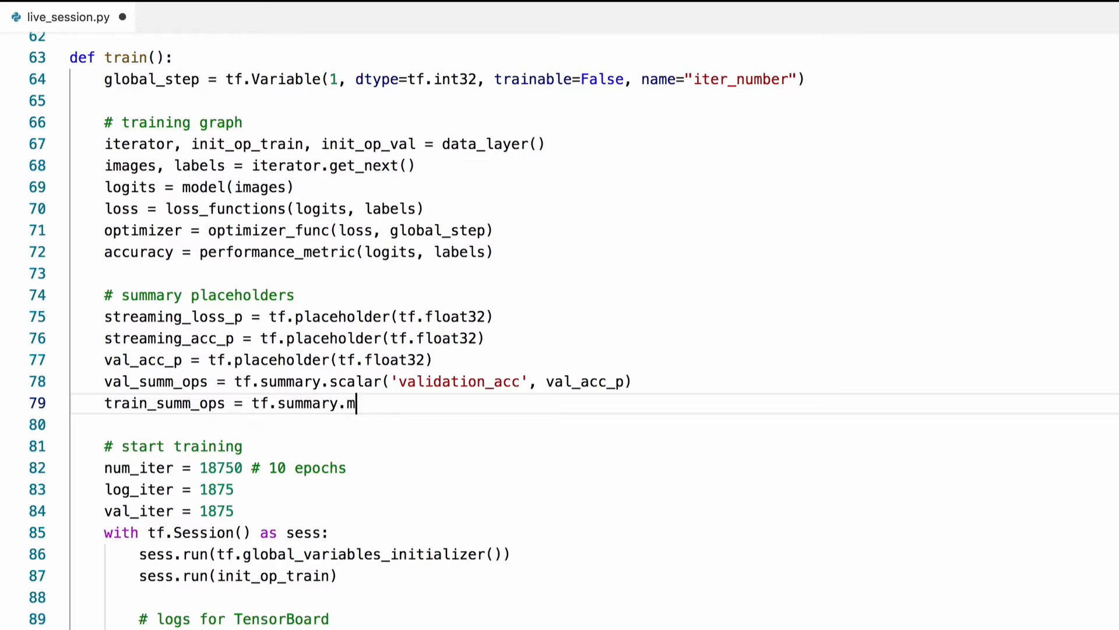
type("erge()")
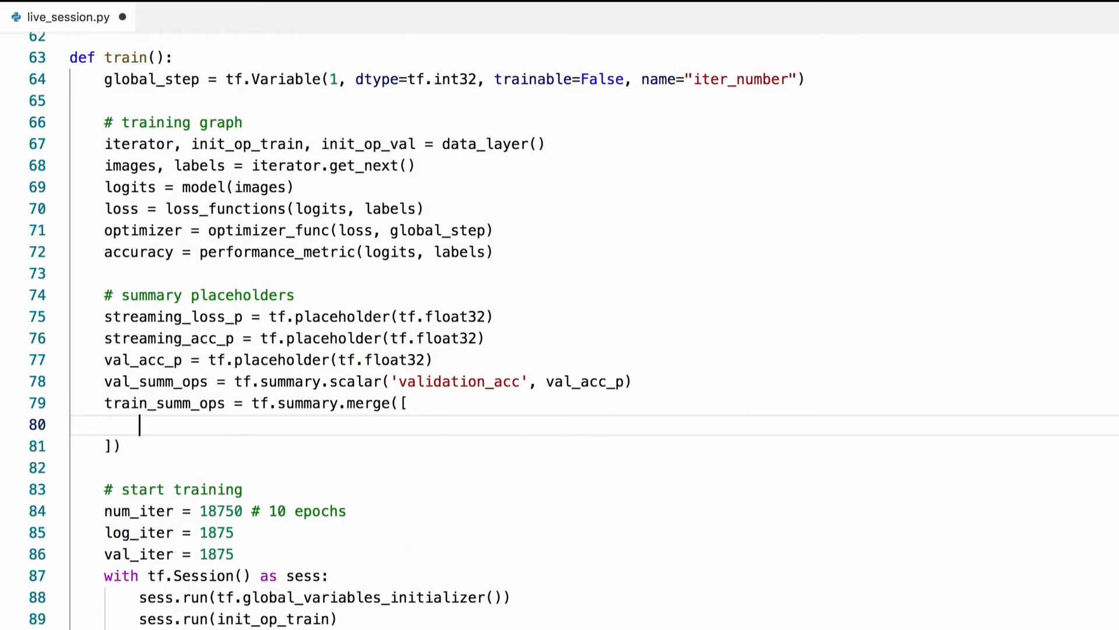
type("tf.su")
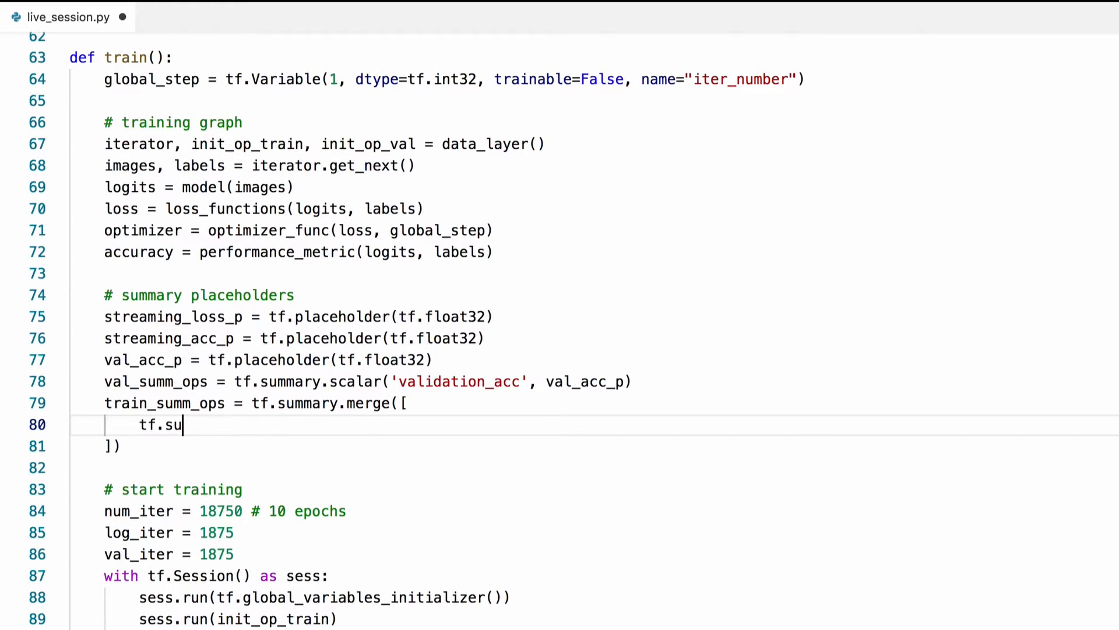
type("mmary.scalar")
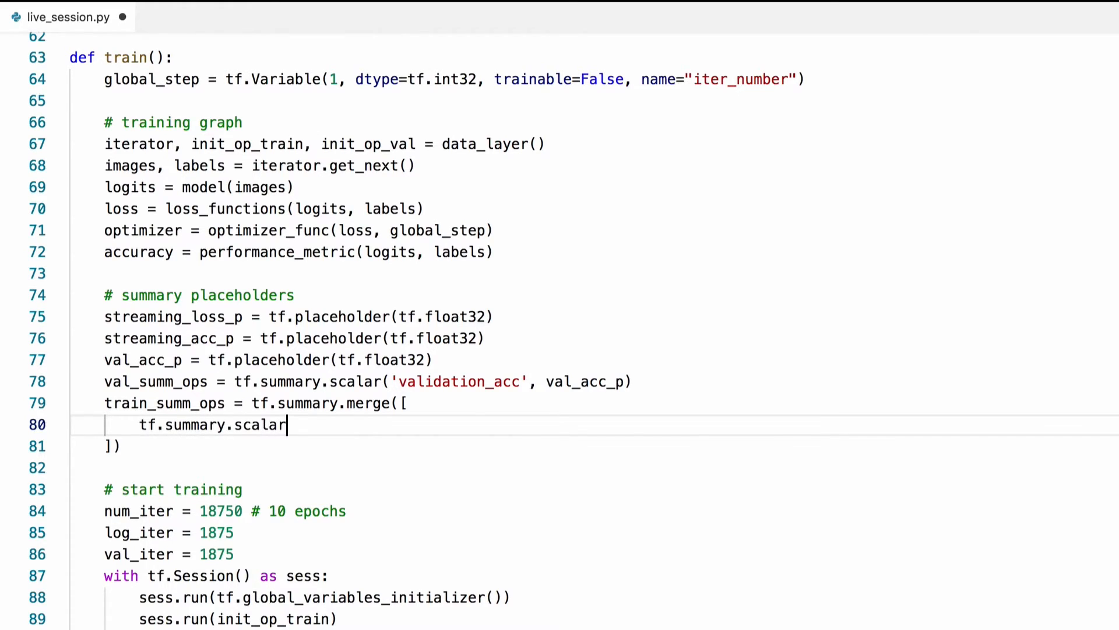
type("('strea')")
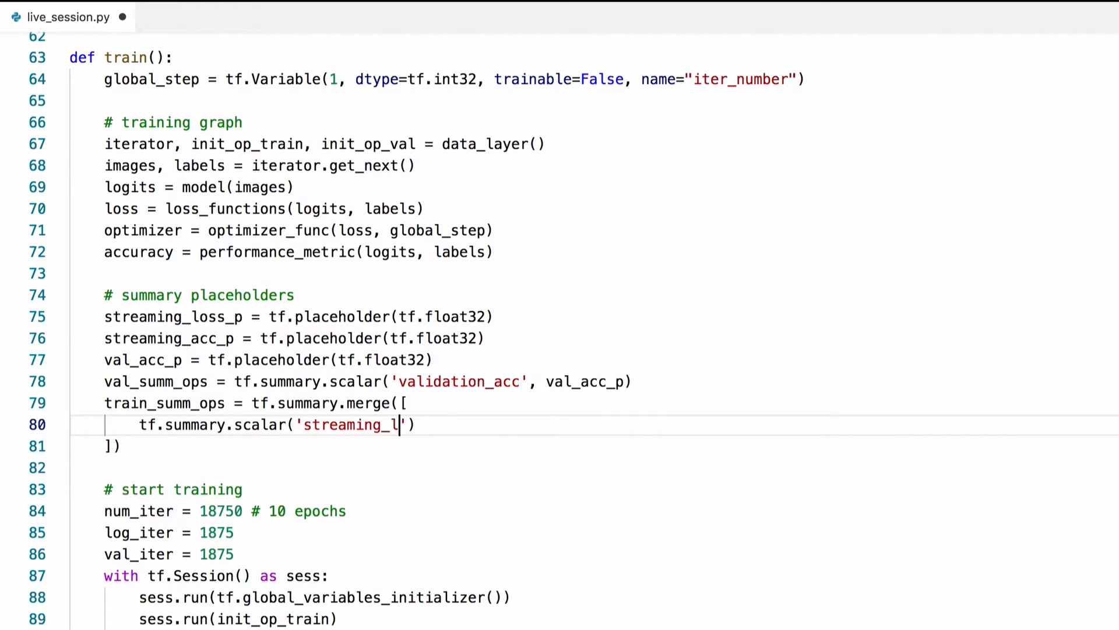
type("oss', strea")
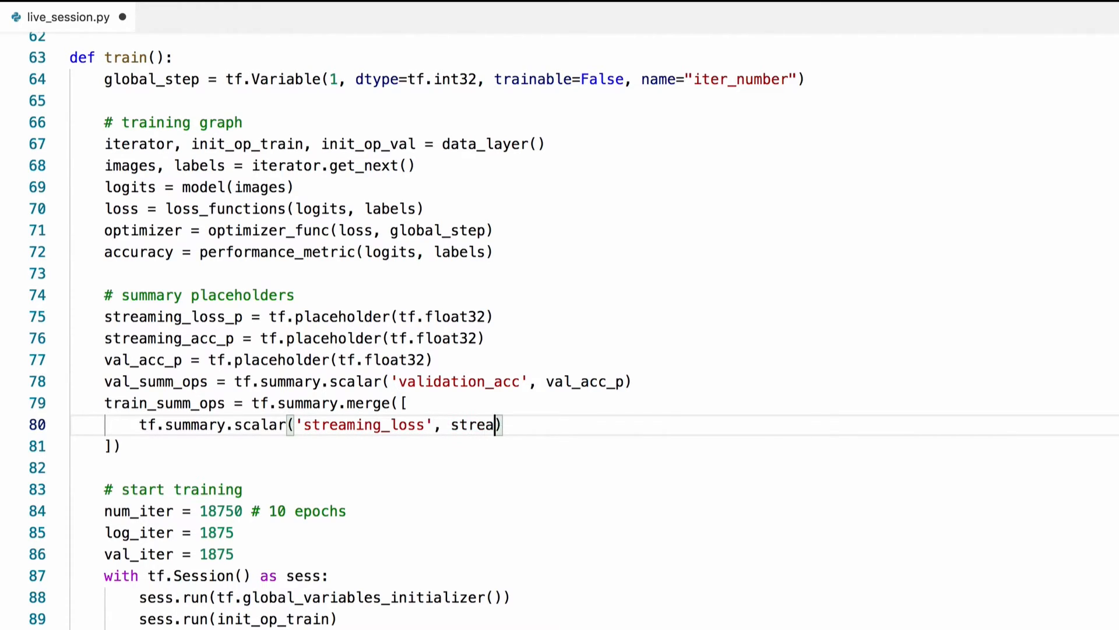
type("ming_loss_p")
type("tf.summary.scalar(")
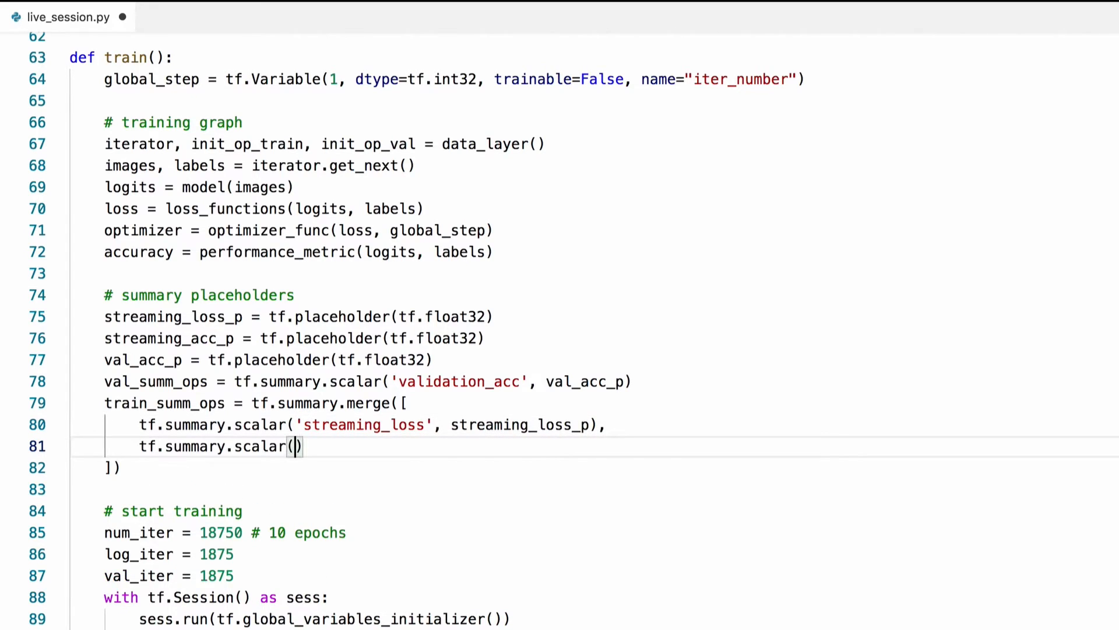
Add a 'streaming_accuracy' scalar fed by streaming_acc_p to the merge.
type("'stream'")
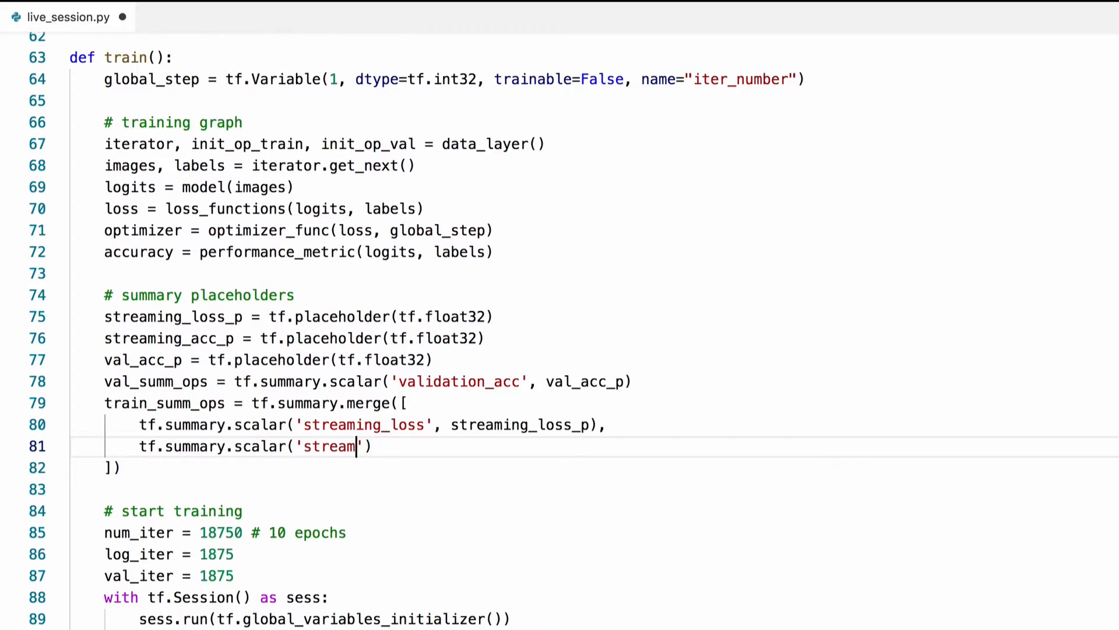
type("ing_accuracy")
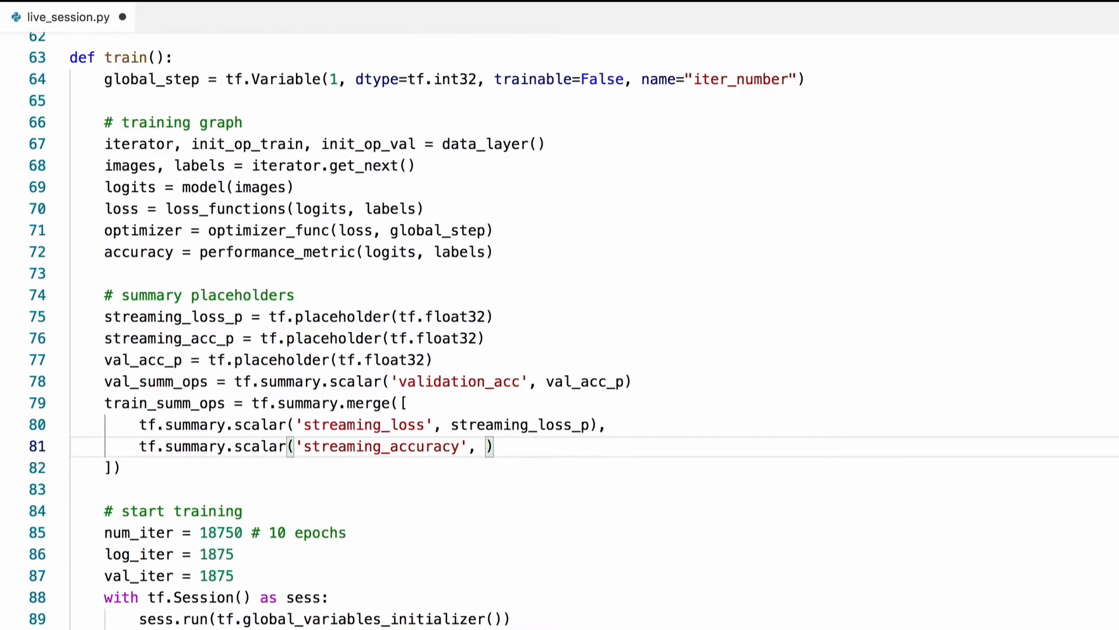
type("streaming_acc")
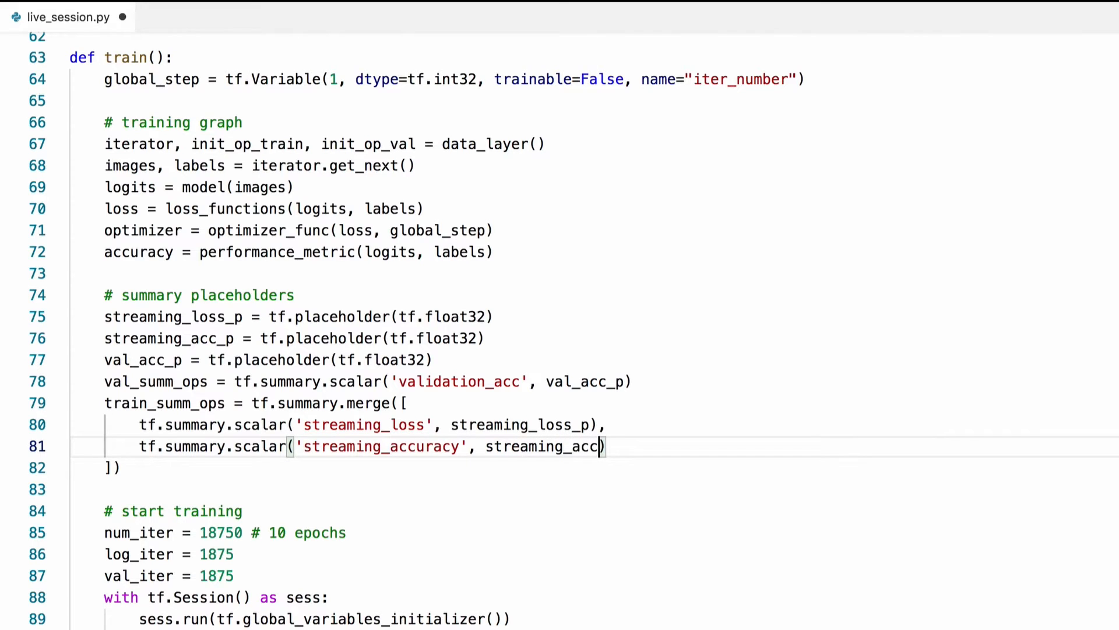
type("_p)")
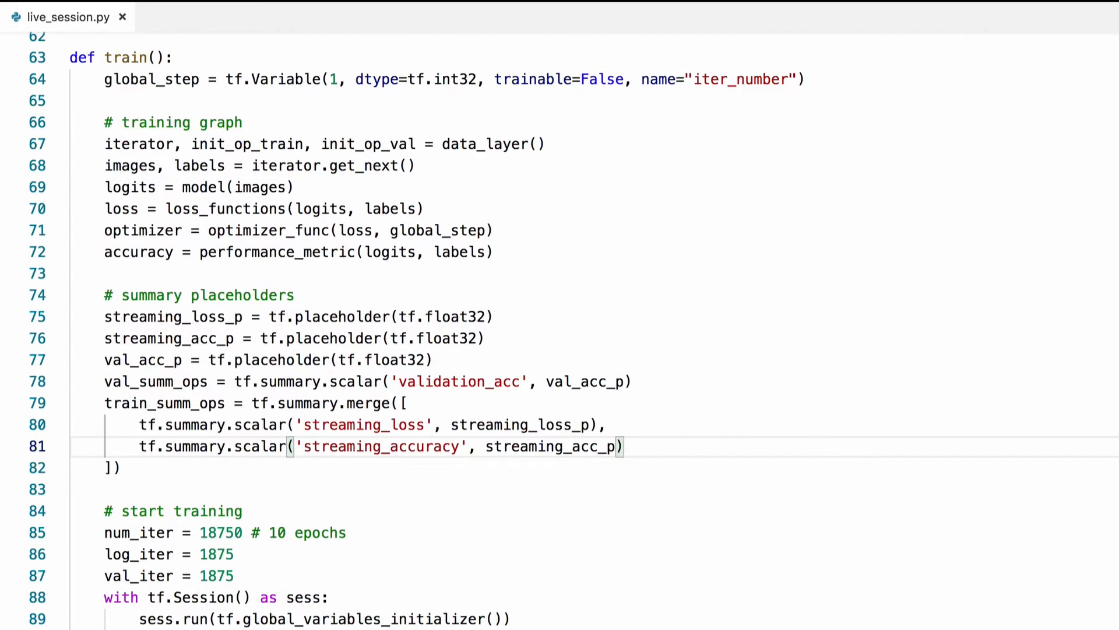
Under a '# save ... TensorBoard' comment, set summary_train = sess.run(train_summ_ops ...).
scroll("down", 3)
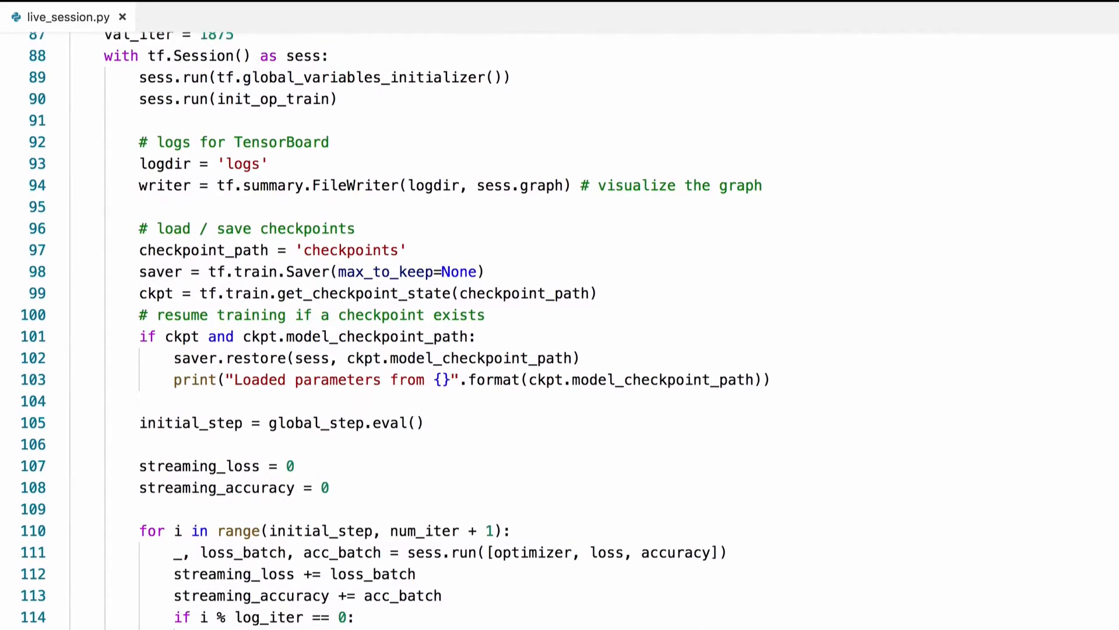
scroll("down", 3)
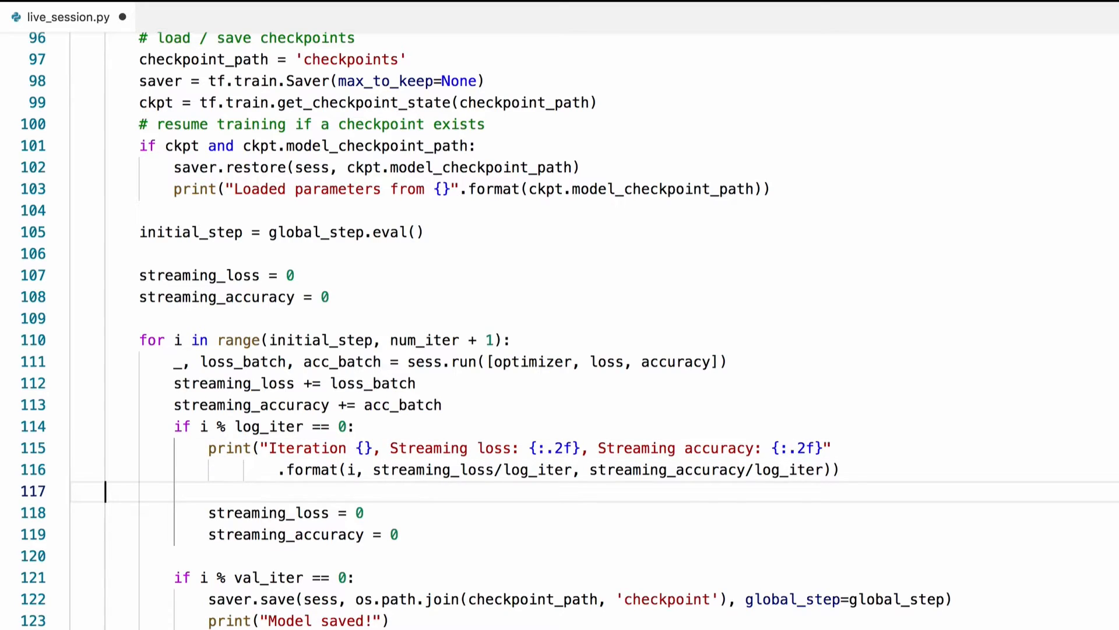
type("# save to log file for Te")
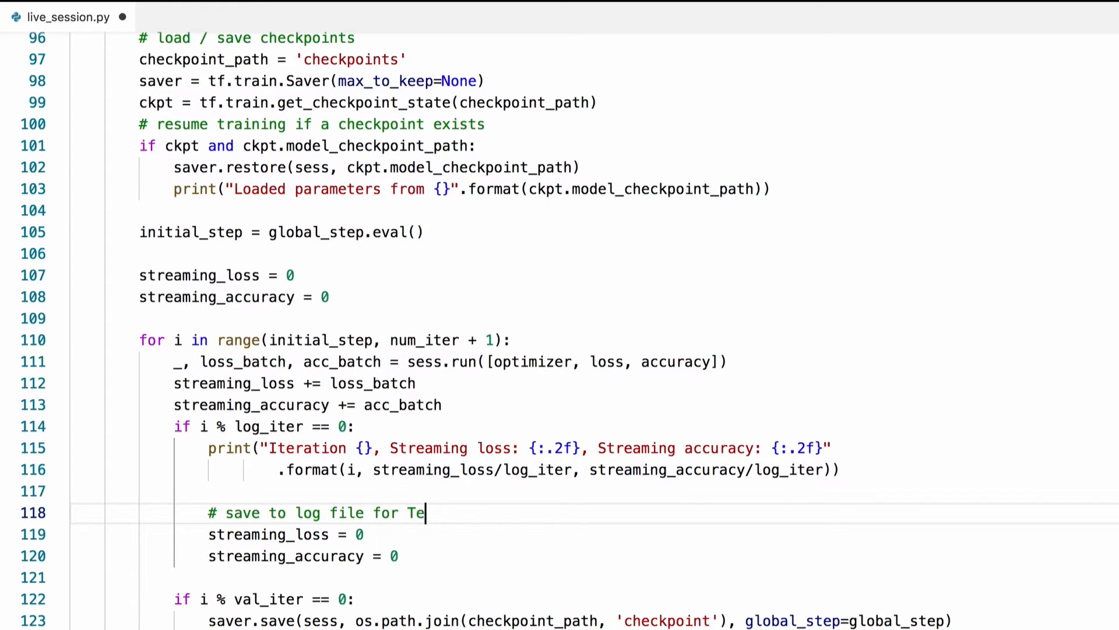
type("nsorBoard")
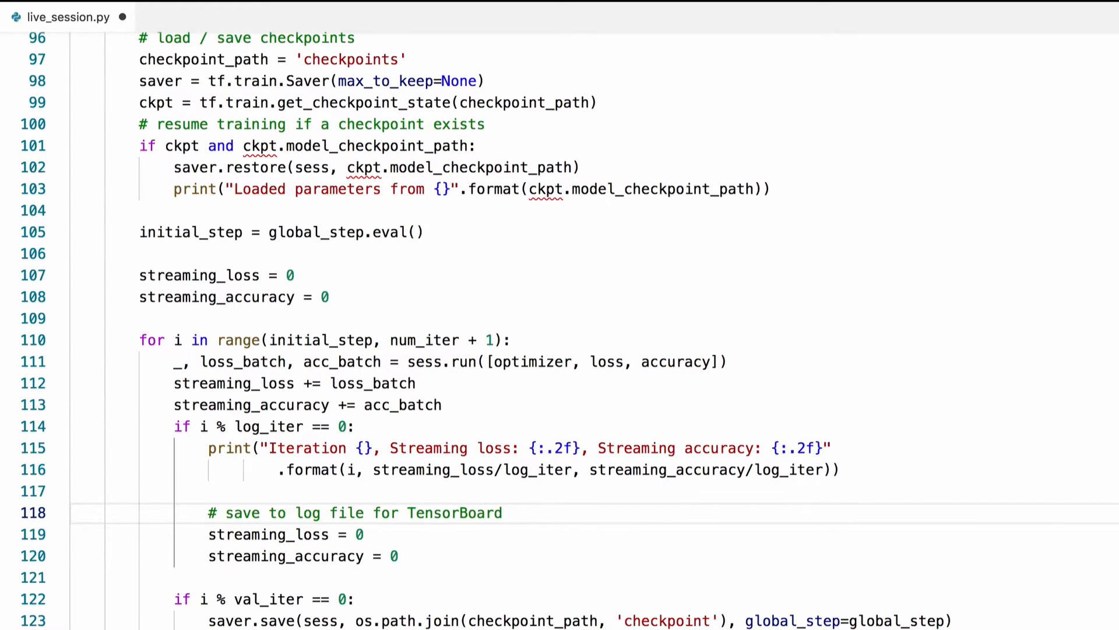
type("summar")
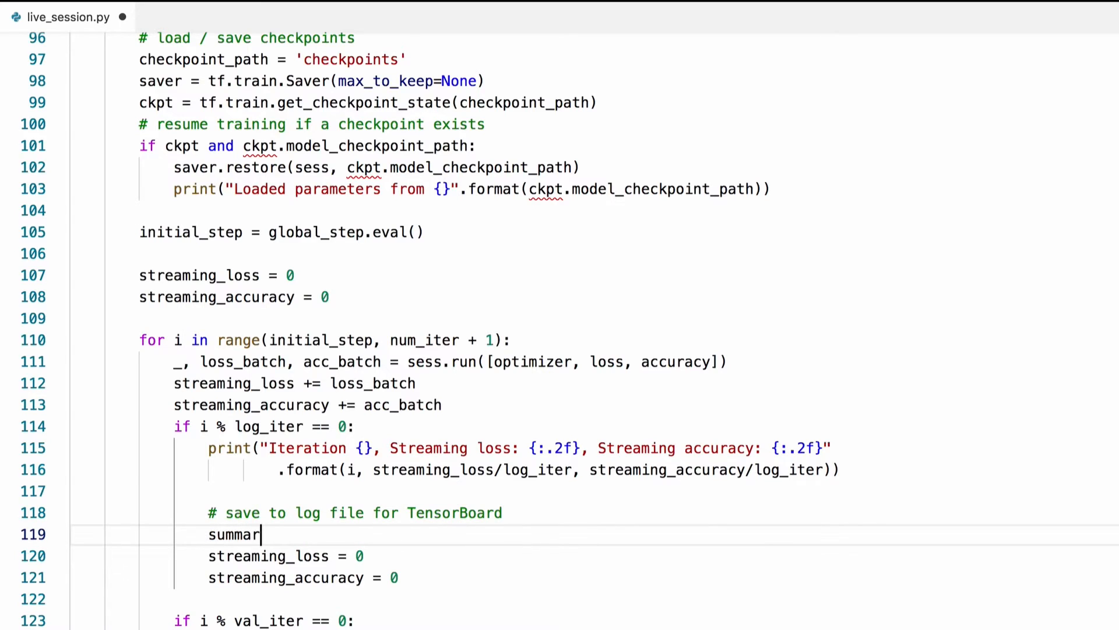
type("y_train")
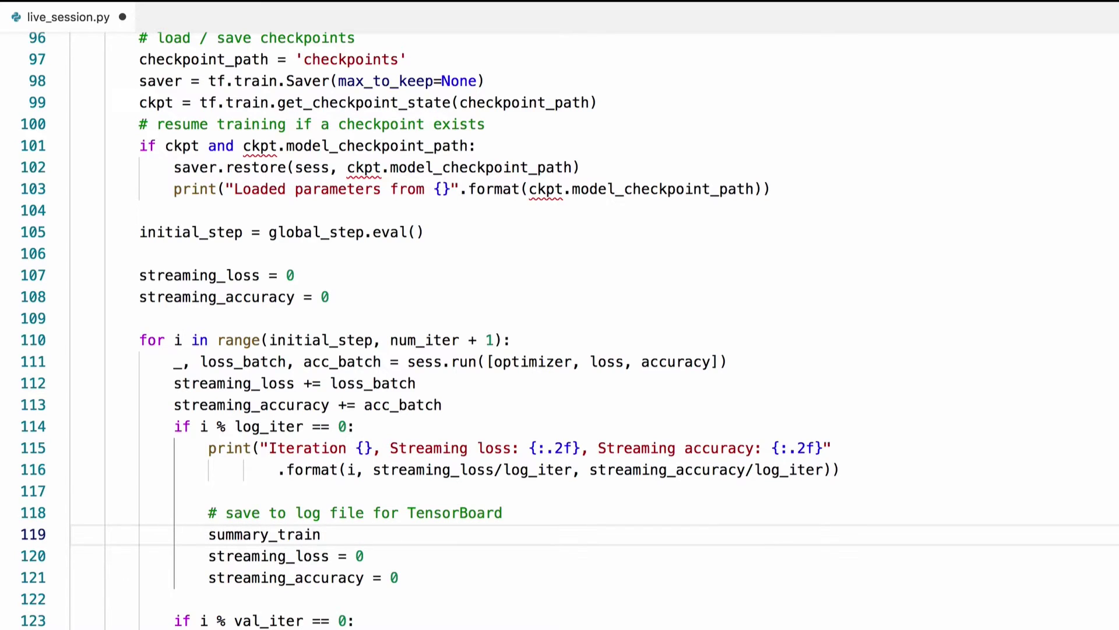
type("= sess.run")
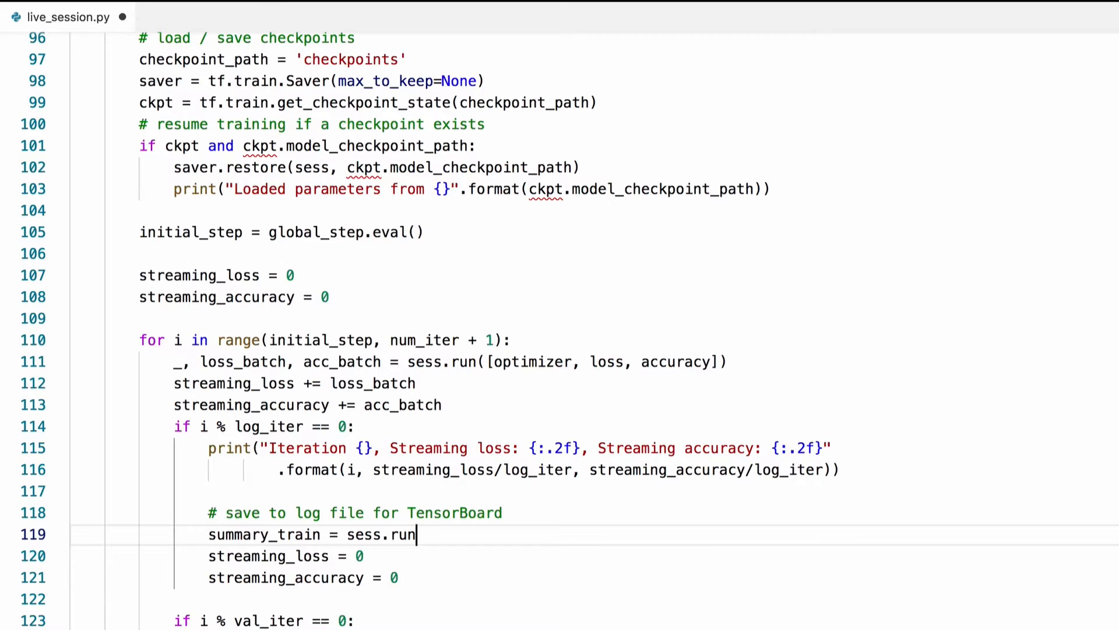
type("(train)")
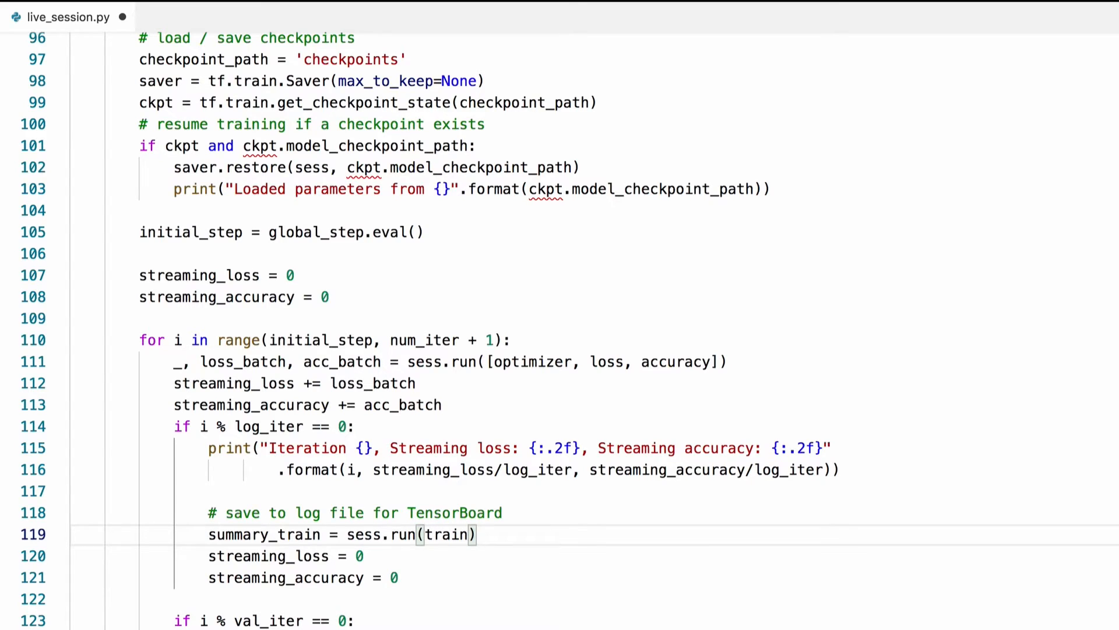
type("_summ_op")
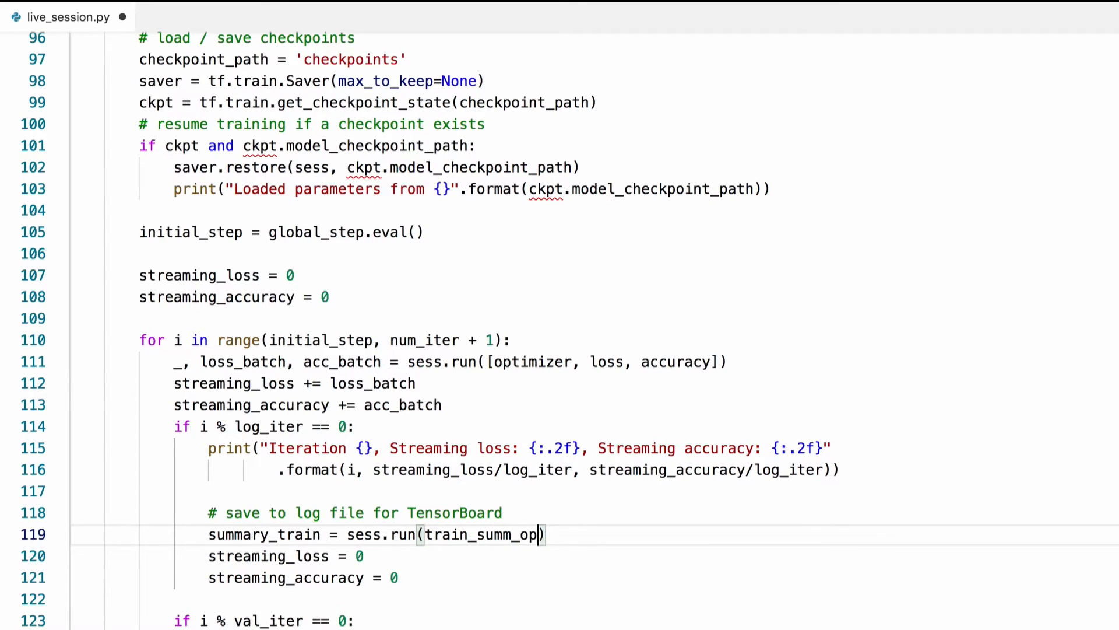
Feed streaming_loss_p: streaming_loss and streaming_acc_p: streaming_accuracy in the feed_dict.
type("s, fee")
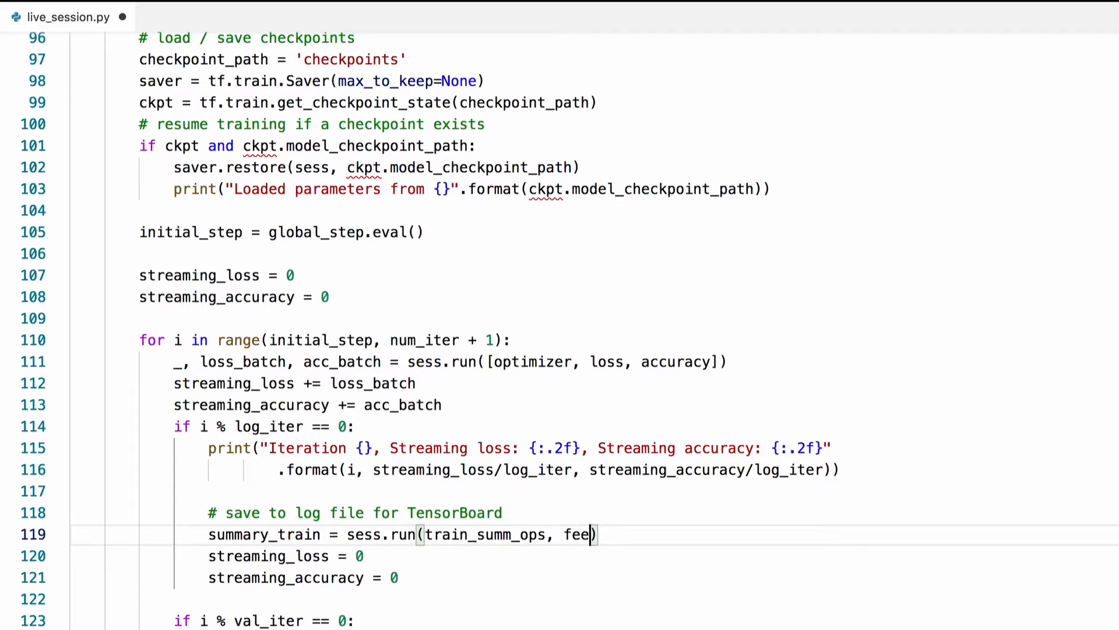
type("d_dic")
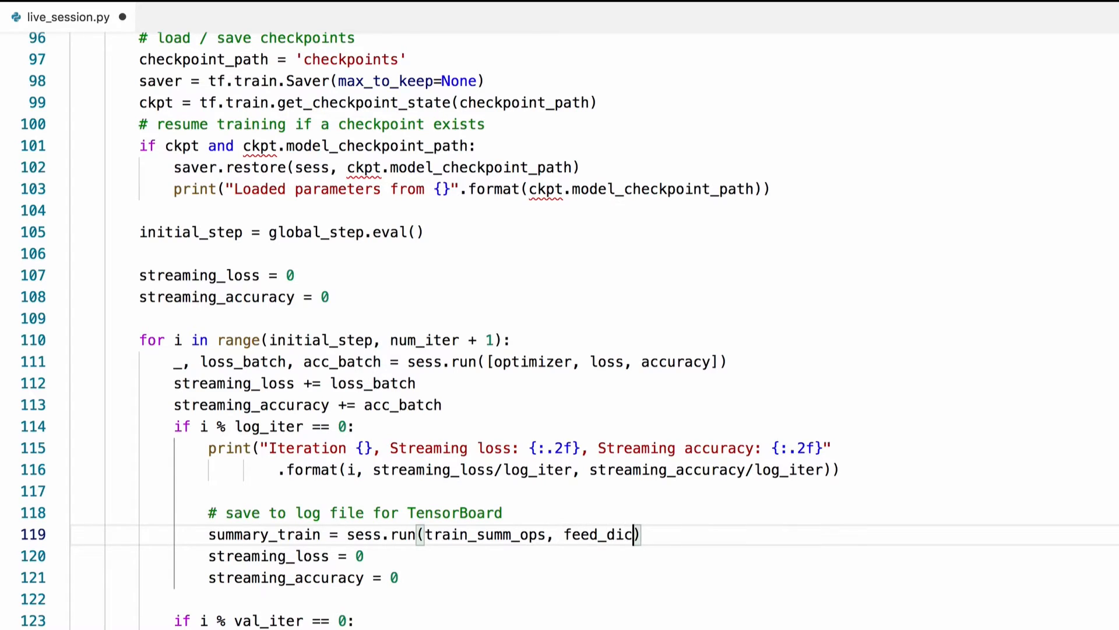
type("t={s}")
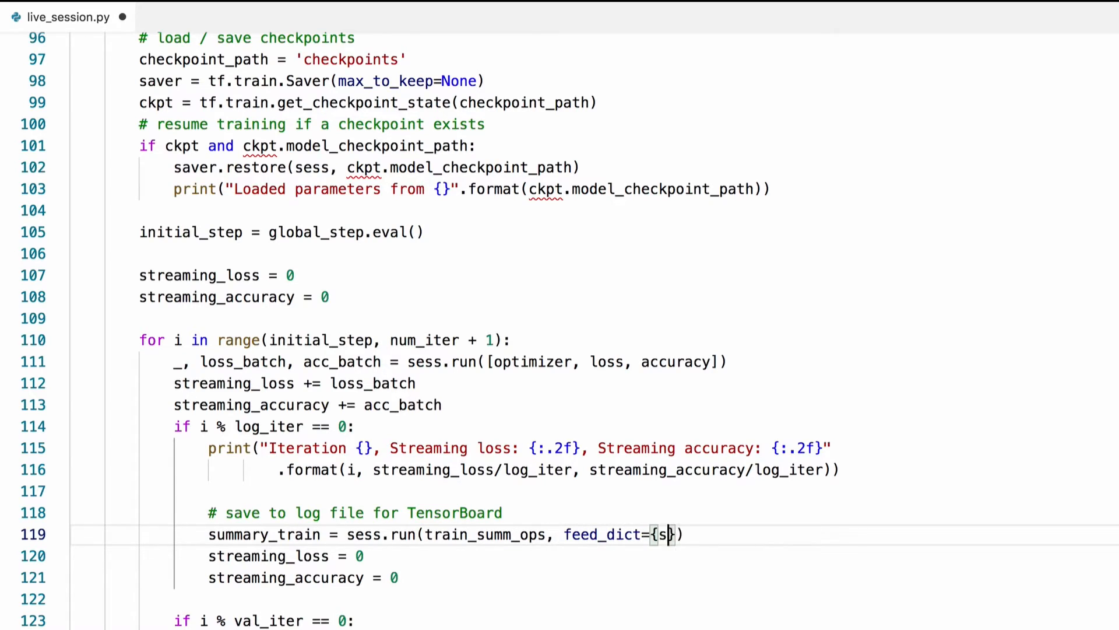
type("treaming_loss")
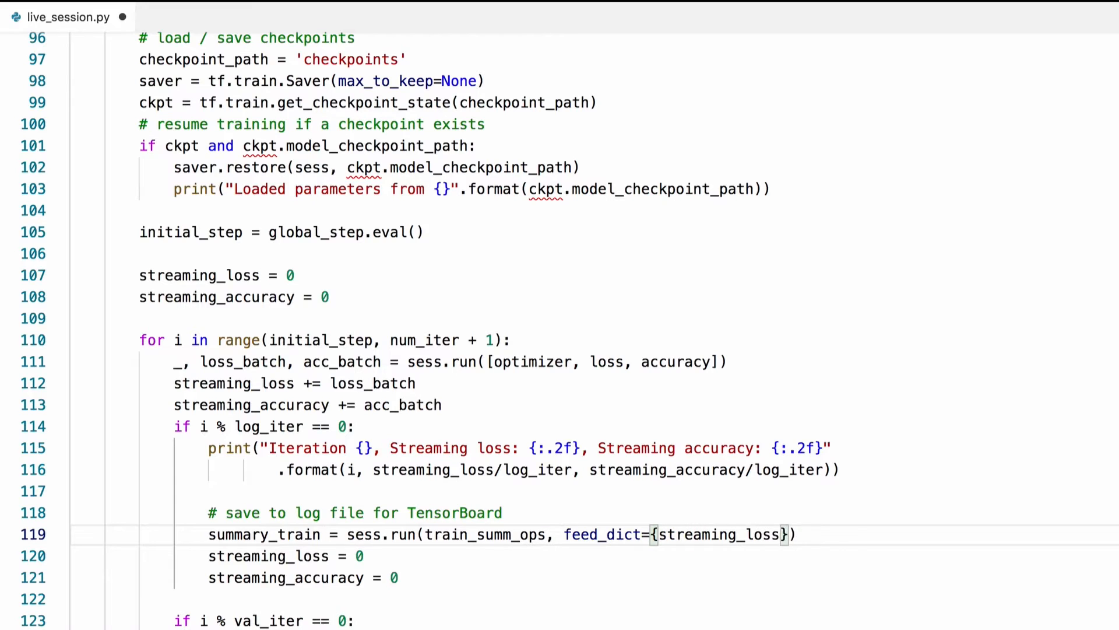
type("_p: strea")
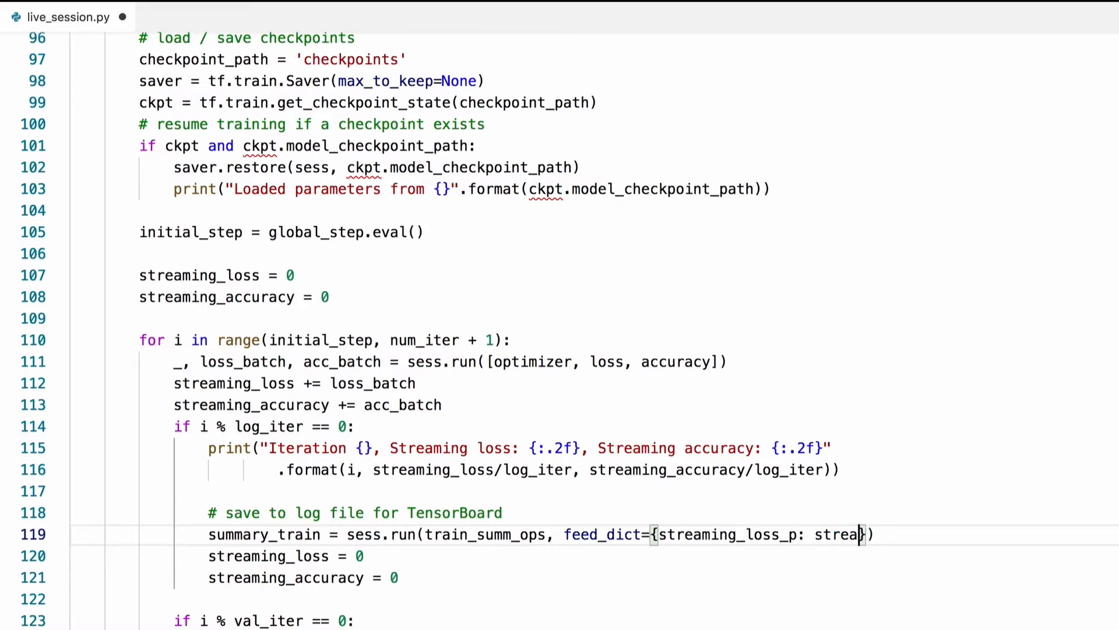
type("ming_loss")
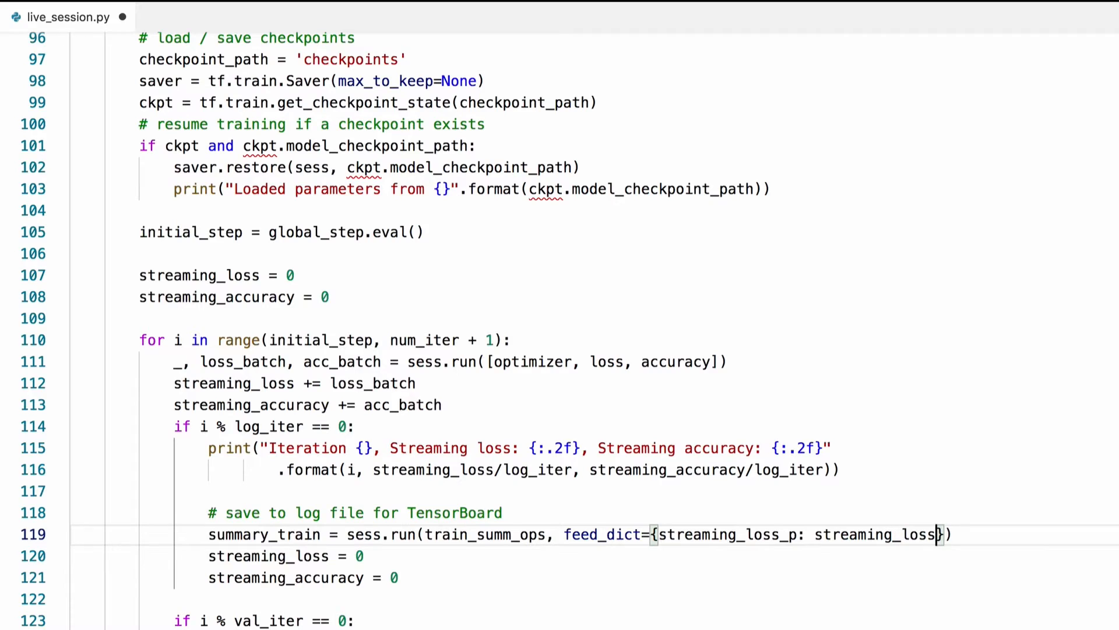
key("Enter")
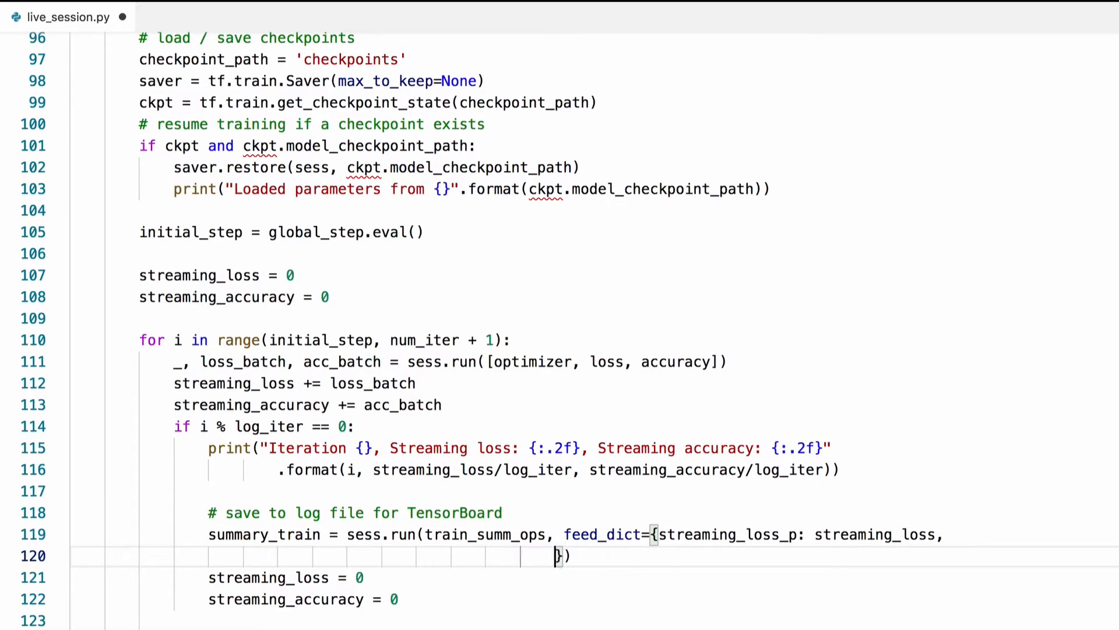
type("s")
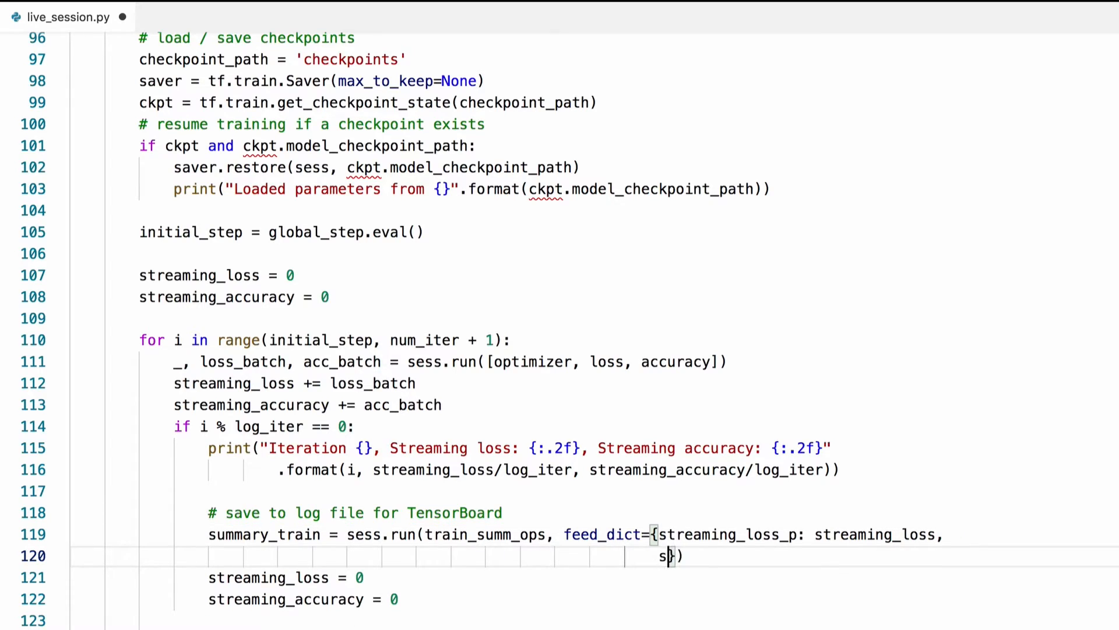
type("treaming_acc_p: str")
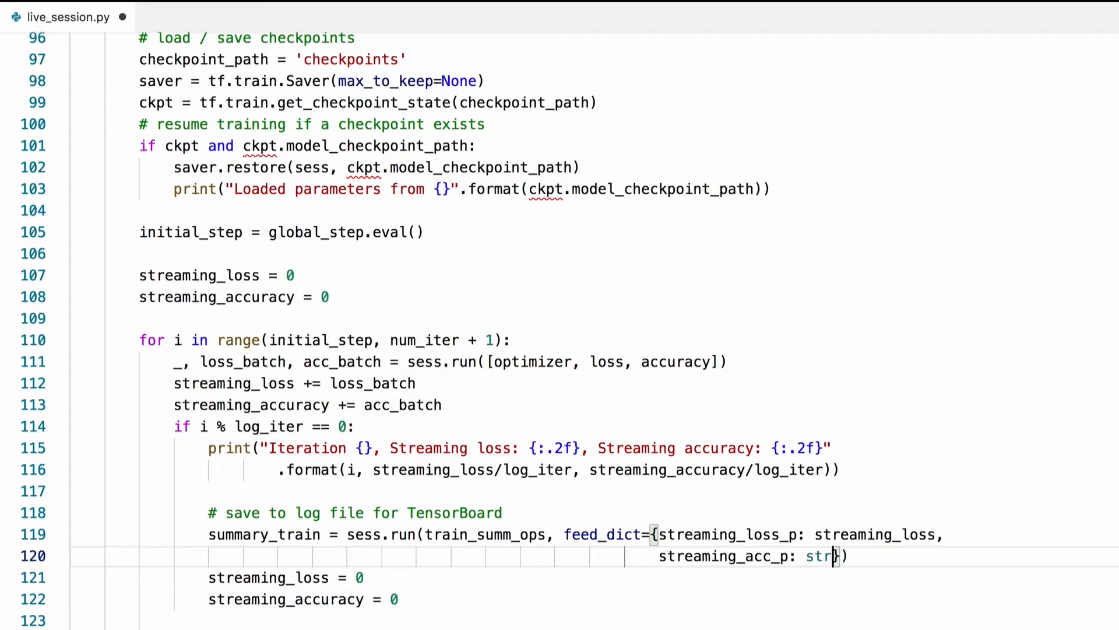
type("eaming_accurac")
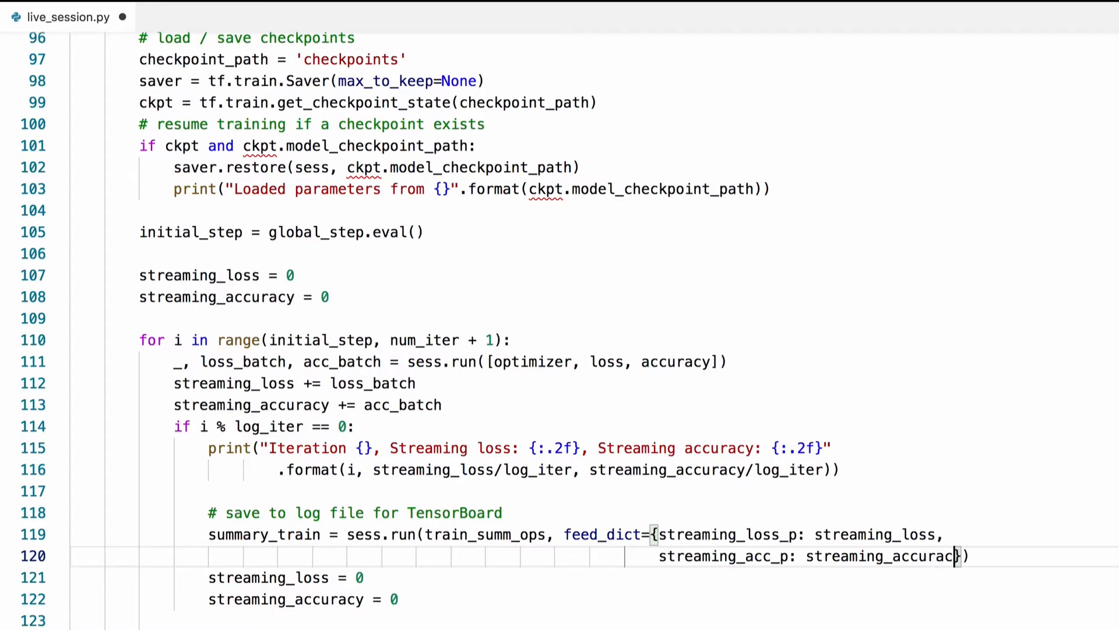
Write writer.add_summary(summary_train, global_step=i) and select the logging block for copying.
type("writer")
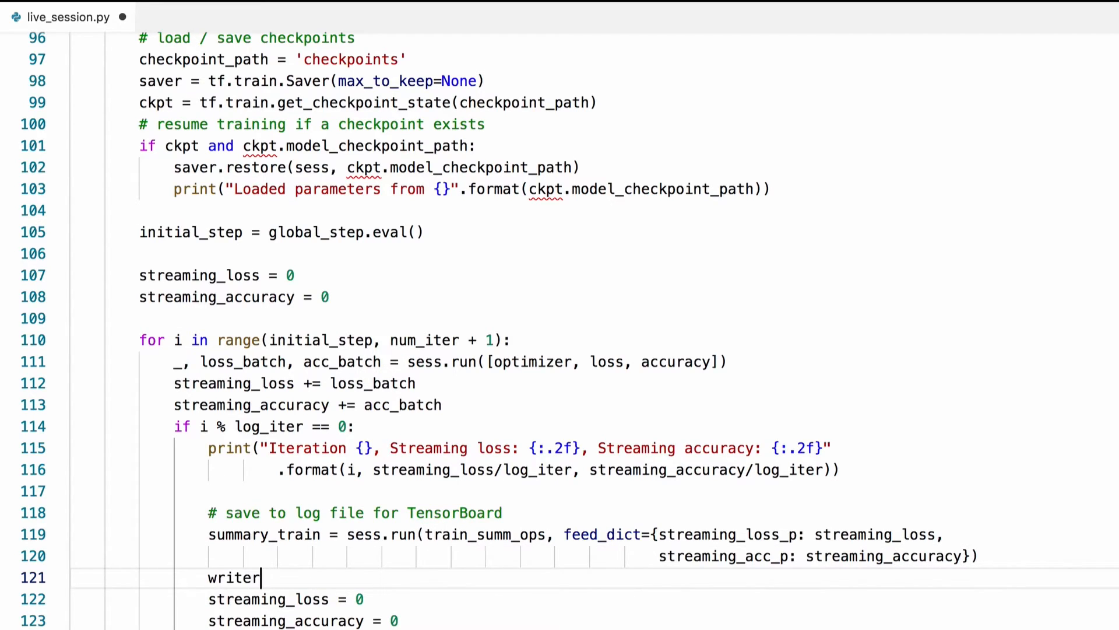
type(".add_sum")
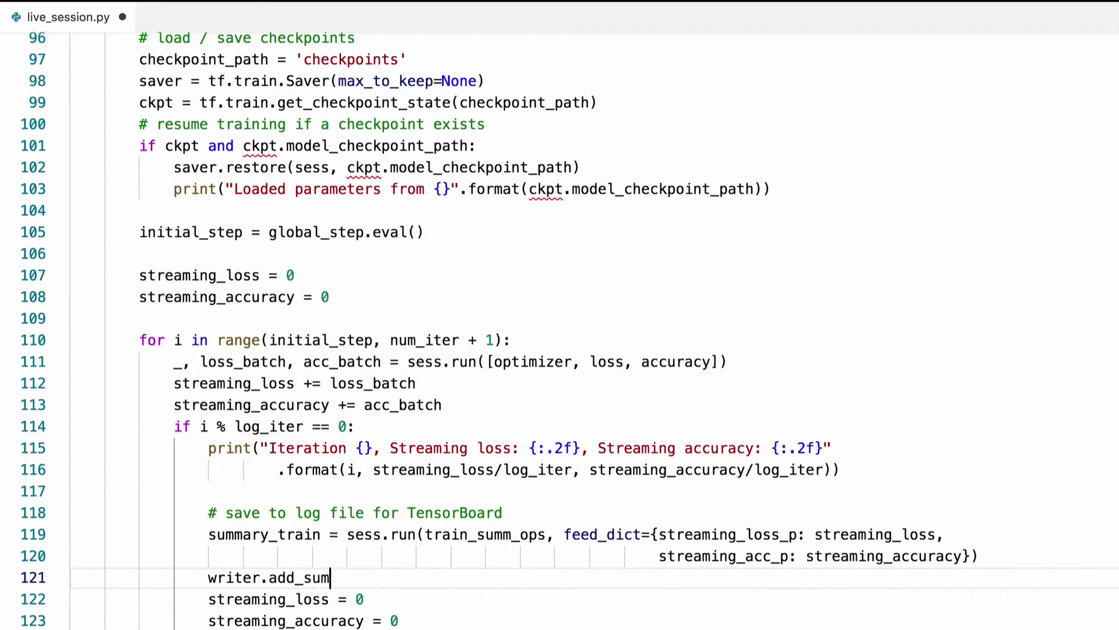
type("mary(summa")
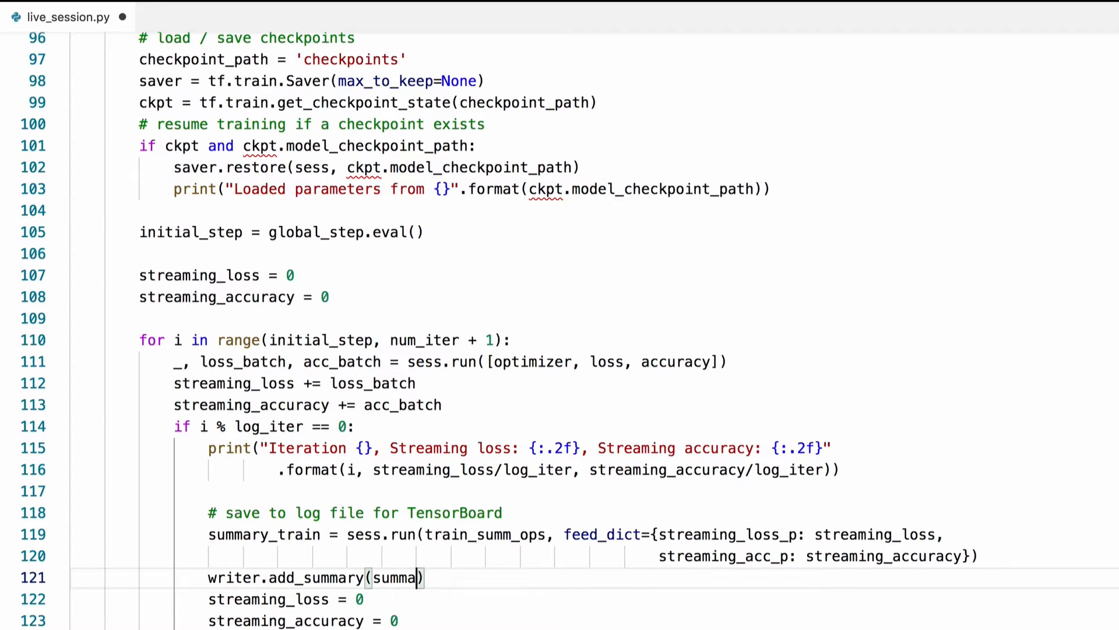
type("ry_train")
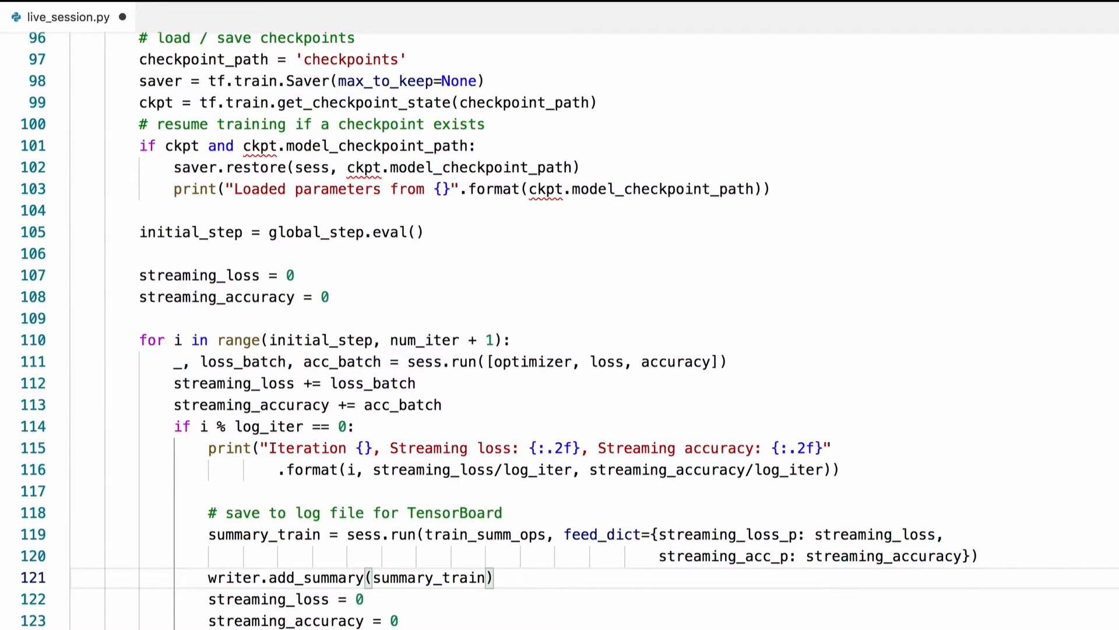
type(", global_s")
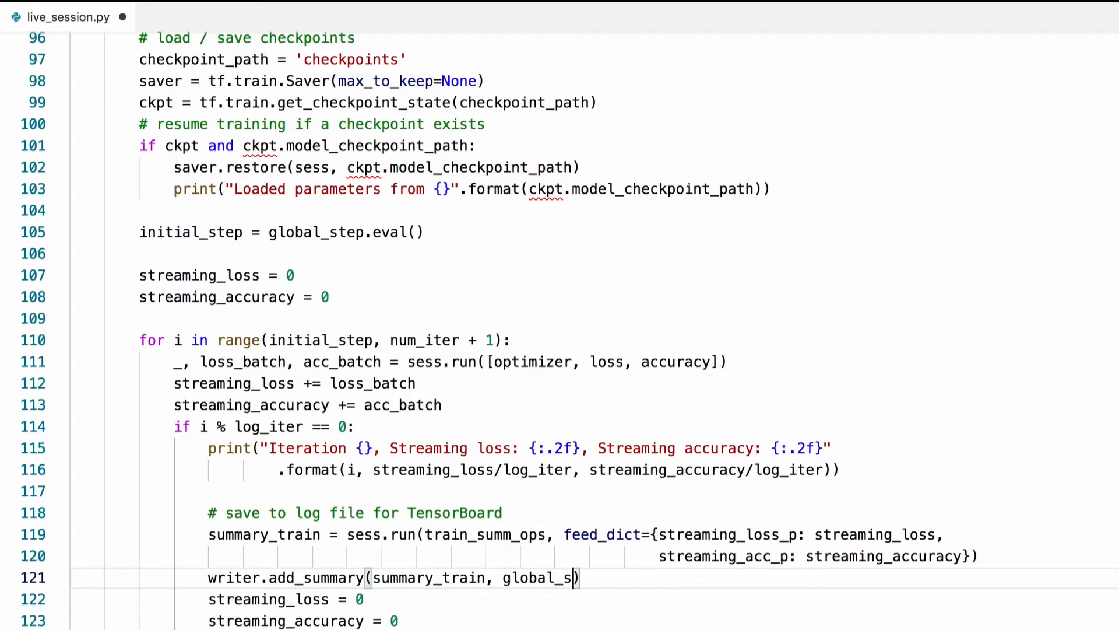
type("tep=i")
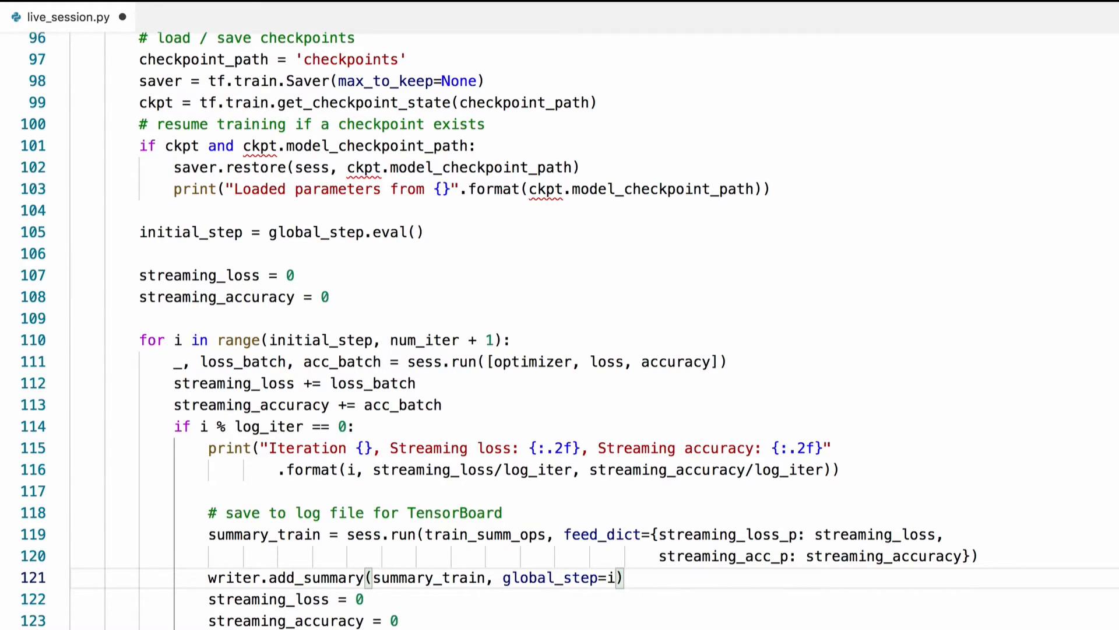
left_click_drag(207, 512, 620, 578)
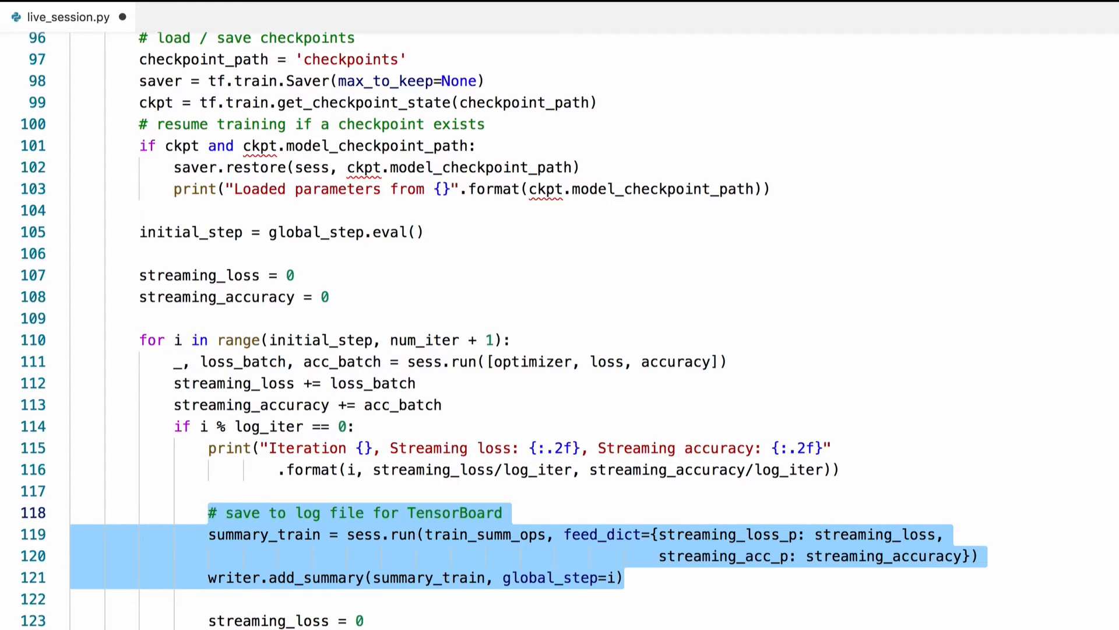
Adapt the pasted block to val_summ_ops with feed_dict={val_acc_p: validation_accuracy}.
scroll("down", 3)
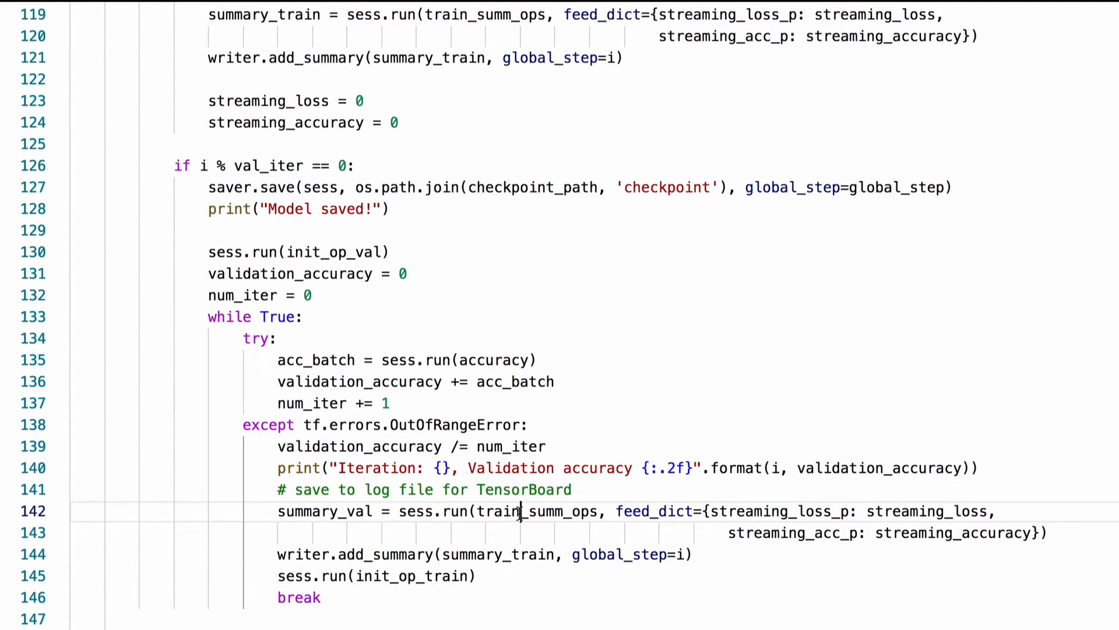
type("val")
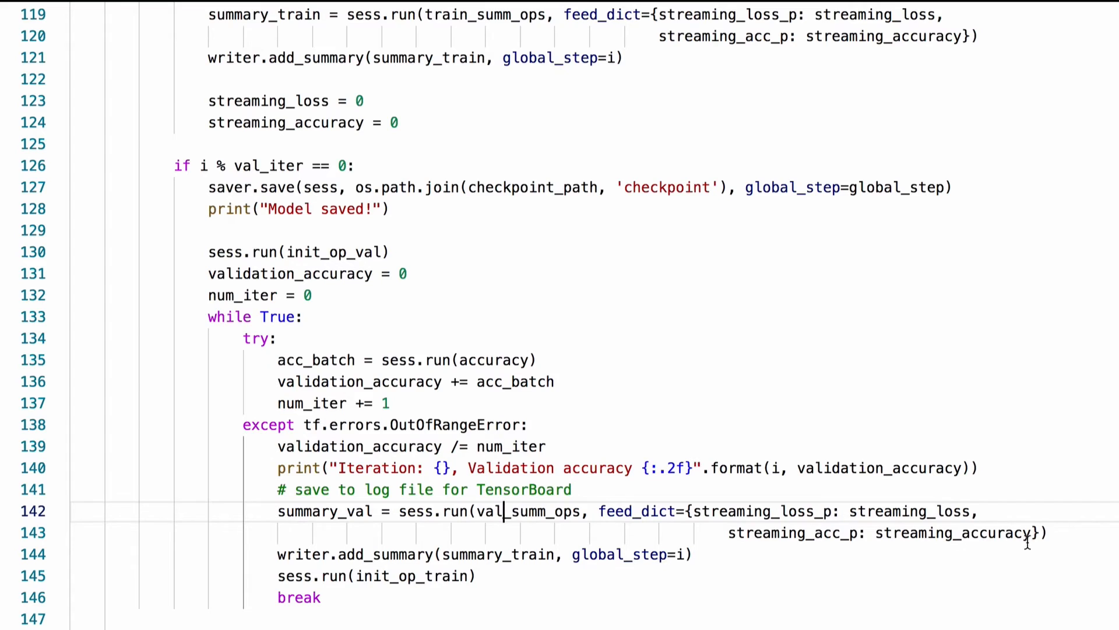
left_click_drag(690, 512, 1035, 532)
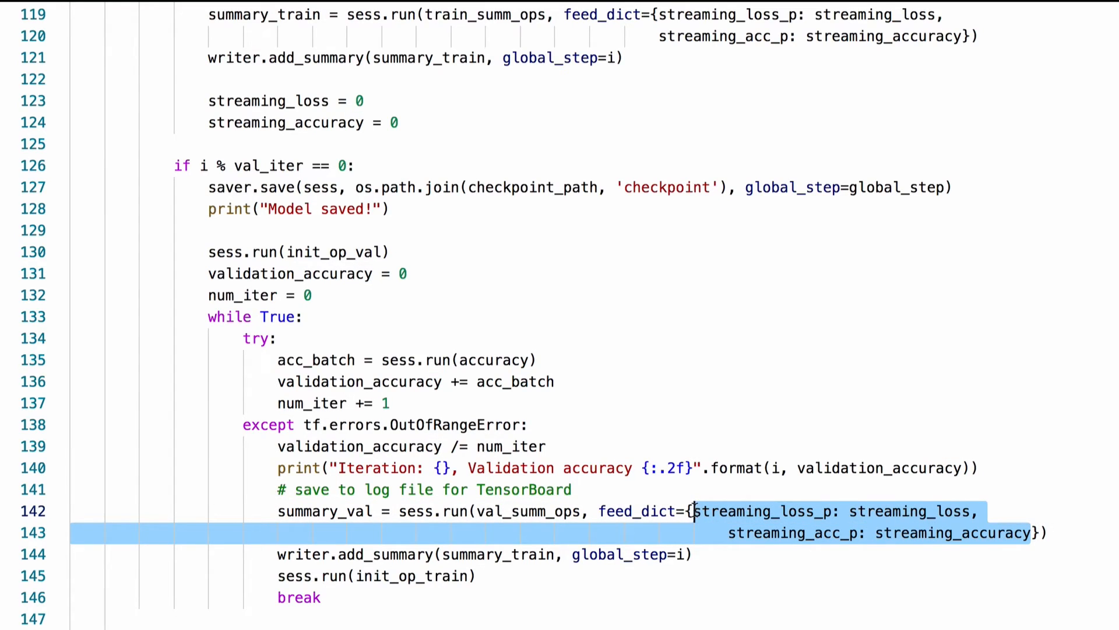
type("val_acc})")
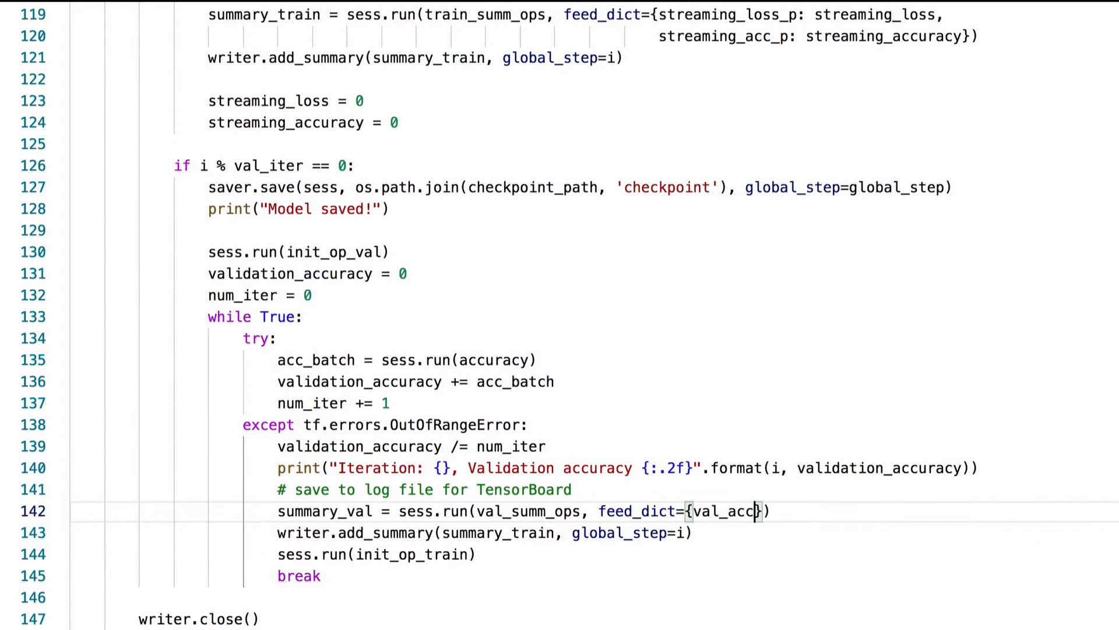
type("_p: val")
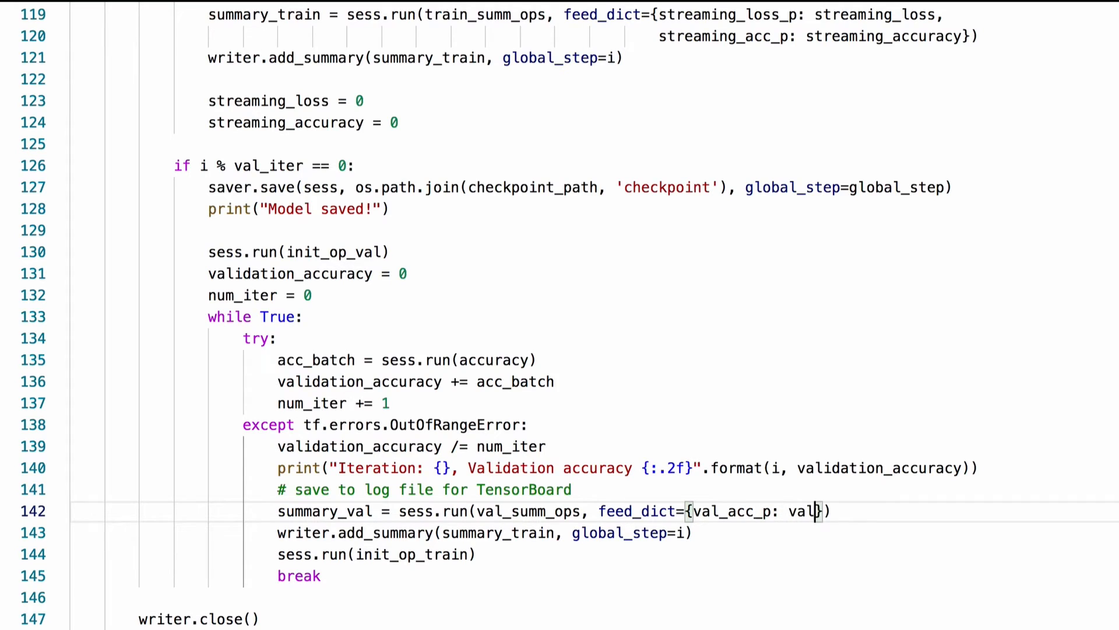
type("idation_accuracy")
left_click(486, 533)
type("val")
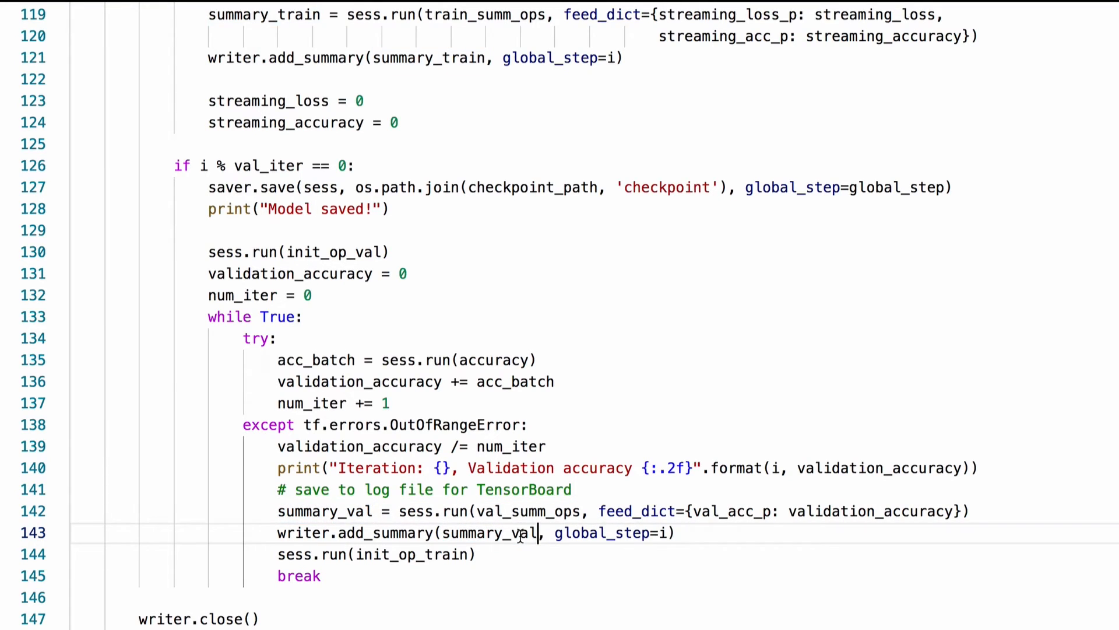
mouse_move(878, 555)
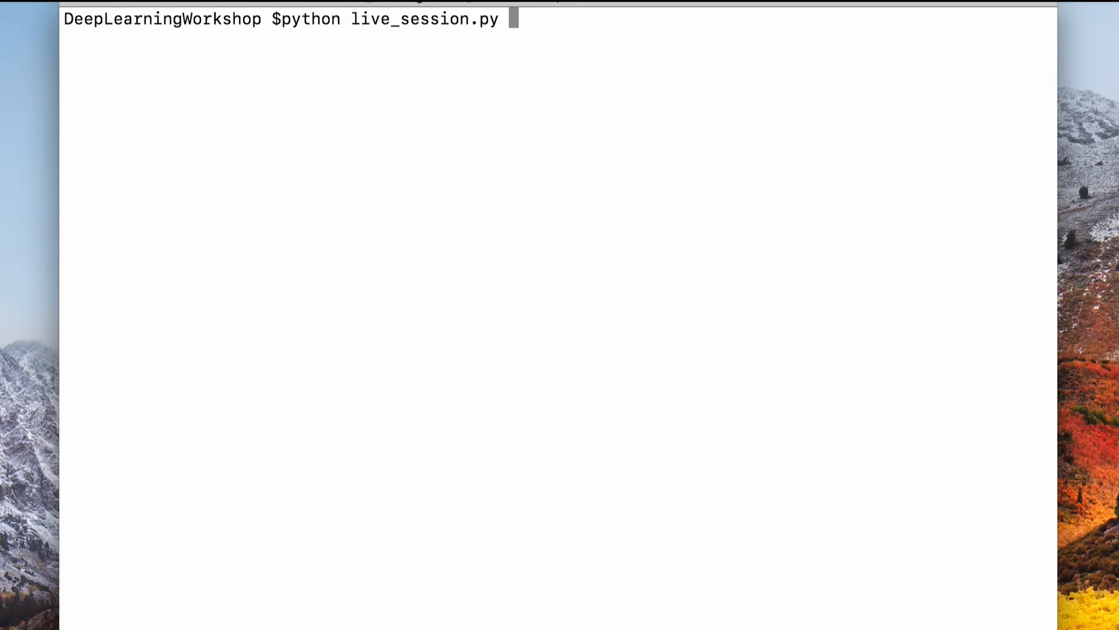
List the folder, remove checkpoints/ and logs/ with rm -r, and rerun python live_session.py.
key("Return")
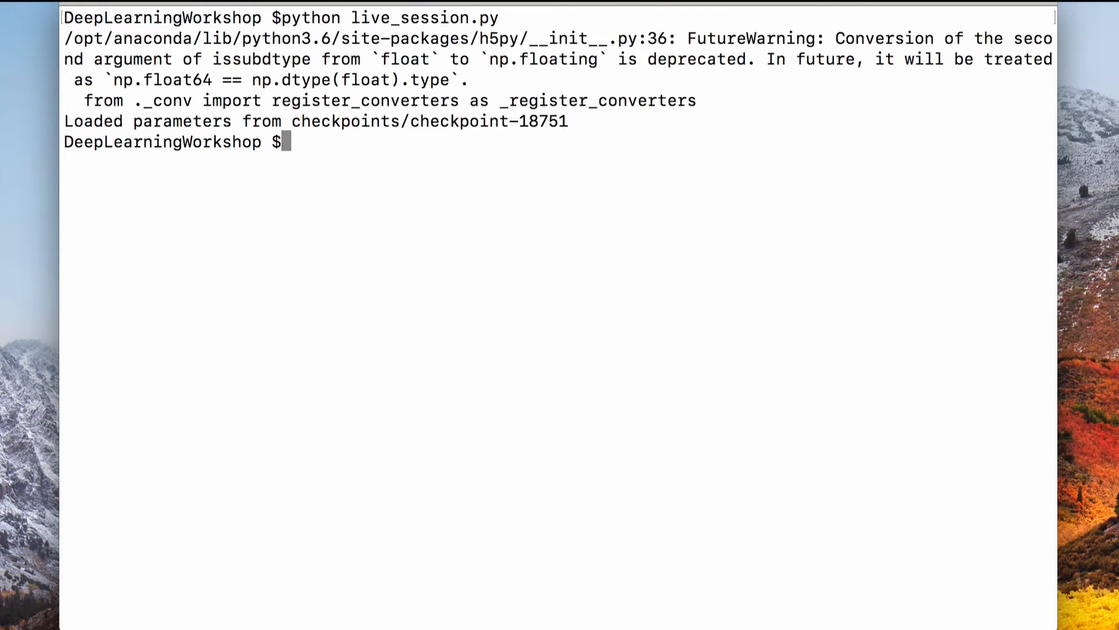
type("ls")
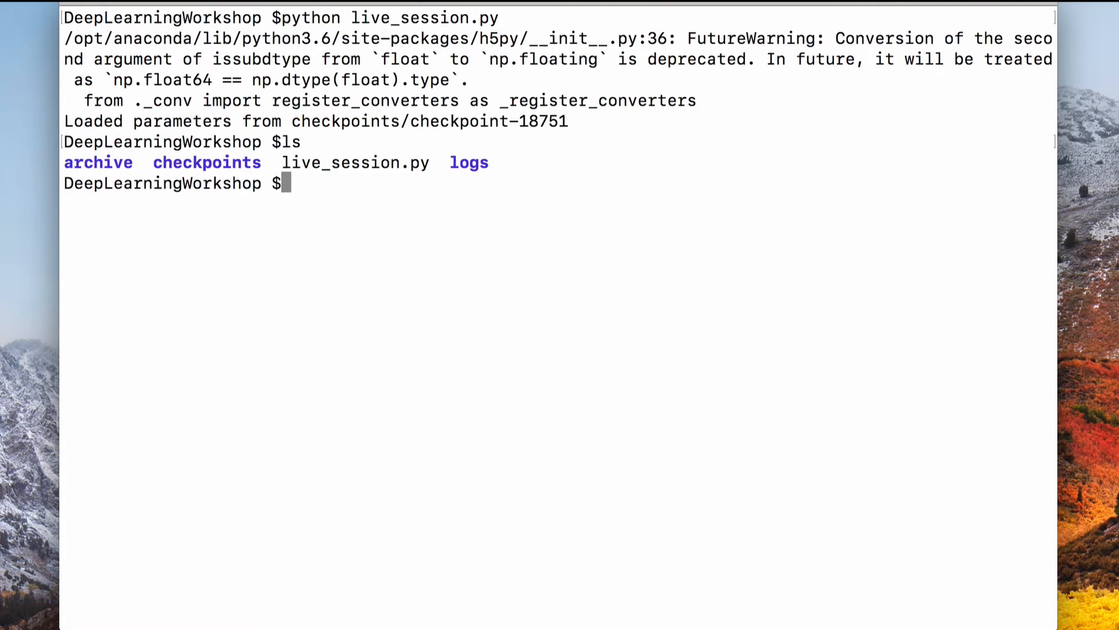
type("rm -r checkpoints/")
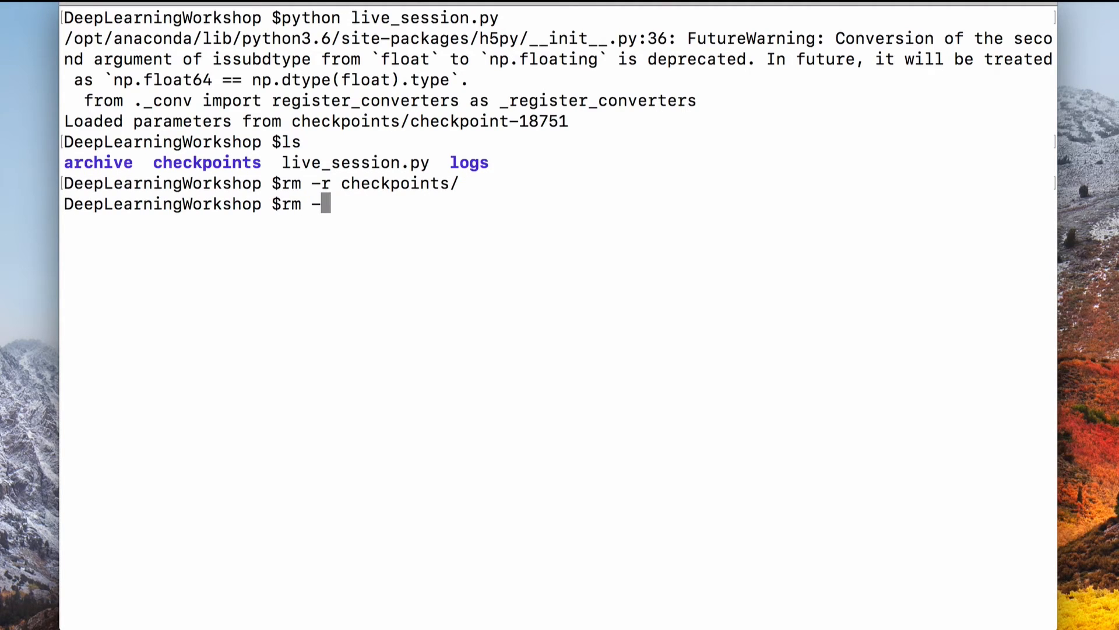
type("logs/")
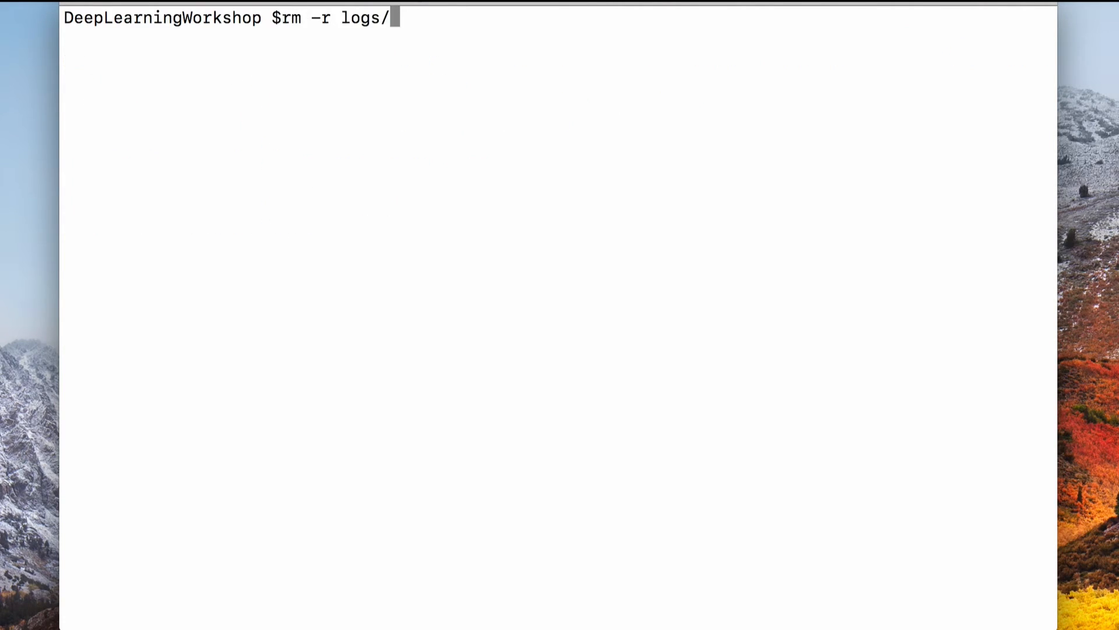
type("python live_session.py")
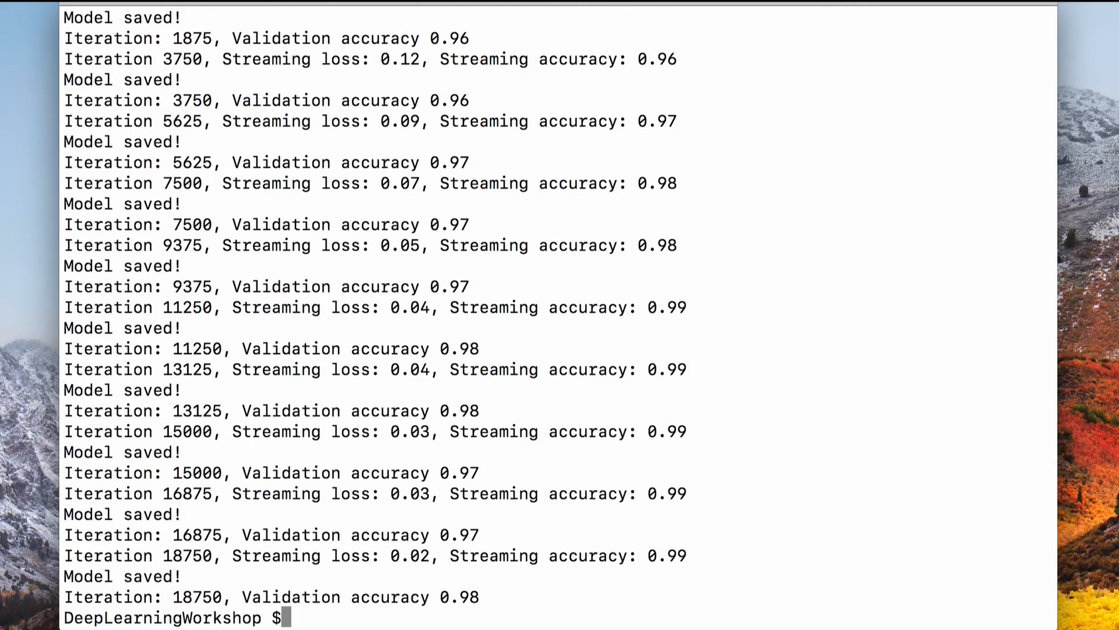
Launch tensorboard --logdir ./logs/ on the fresh training logs.
type("tensorboard")
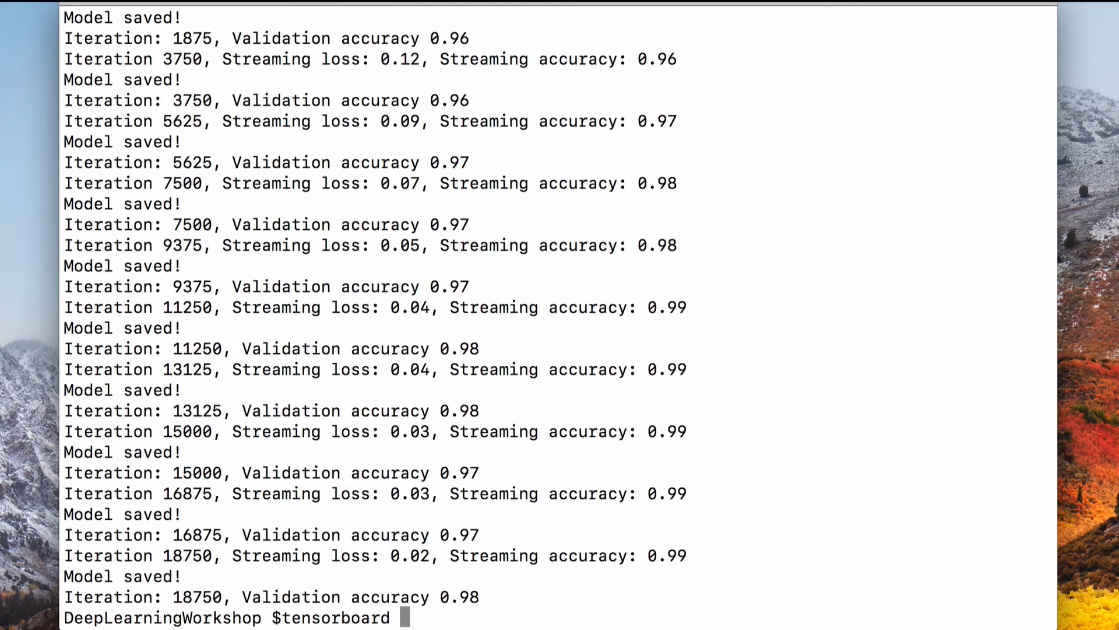
type("--logdir .")
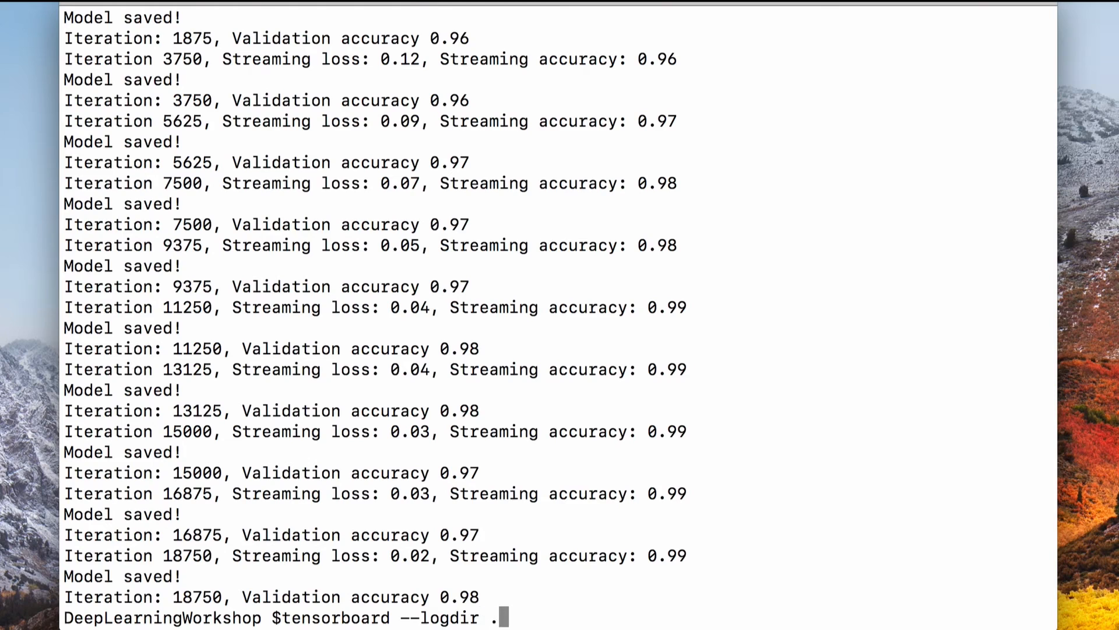
type("/logs/")
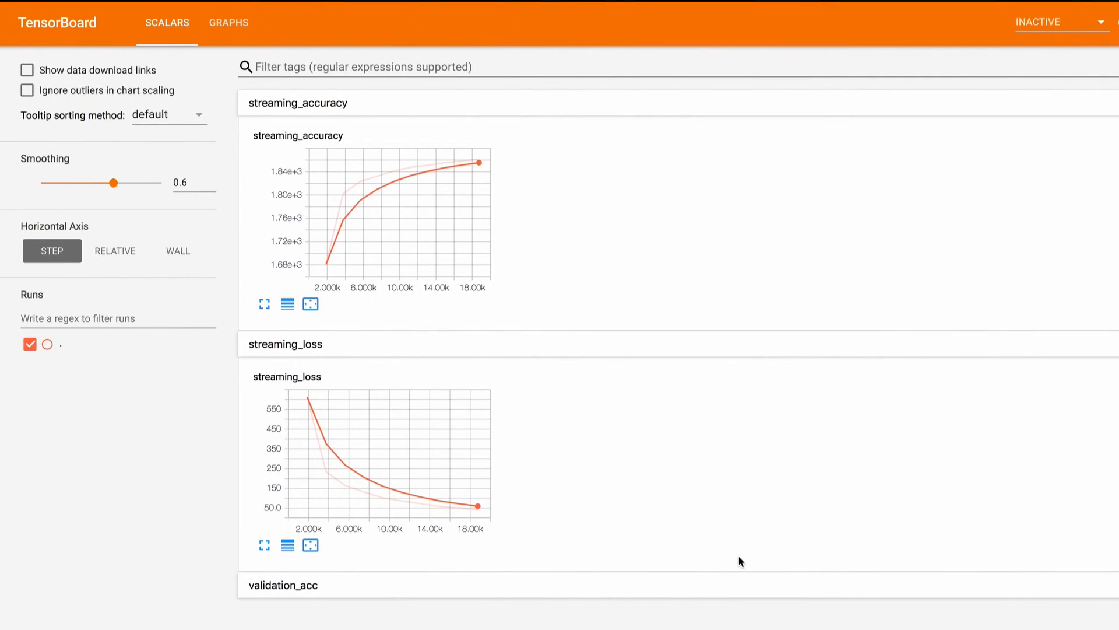
mouse_move(743, 339)
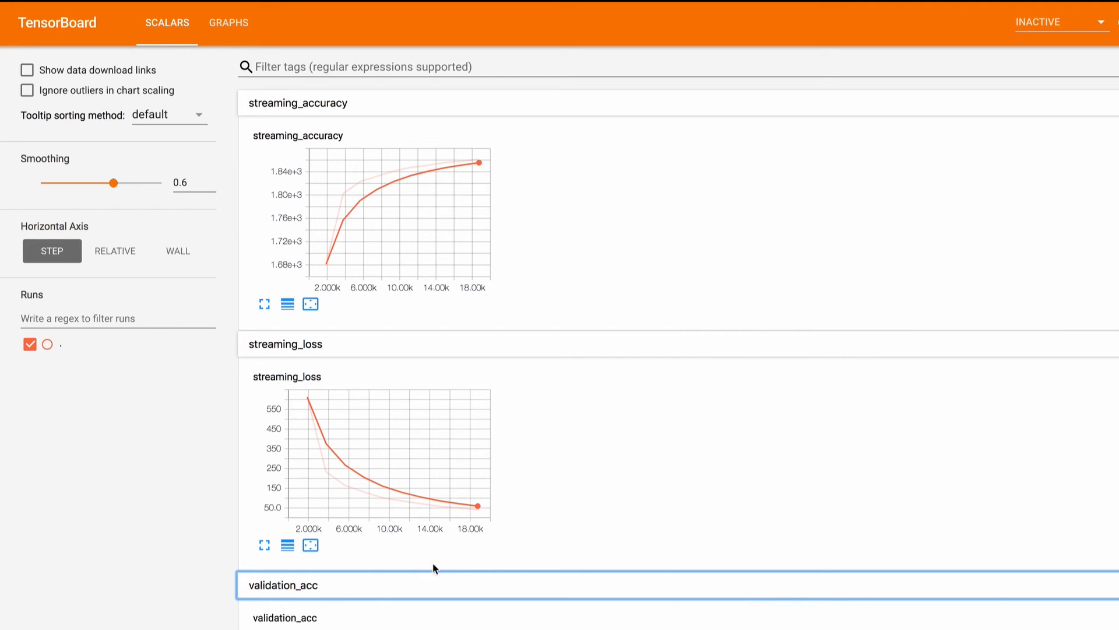
Drag the Smoothing slider down, back up, and leave it at 0 for raw scalar curves.
scroll("down", 3)
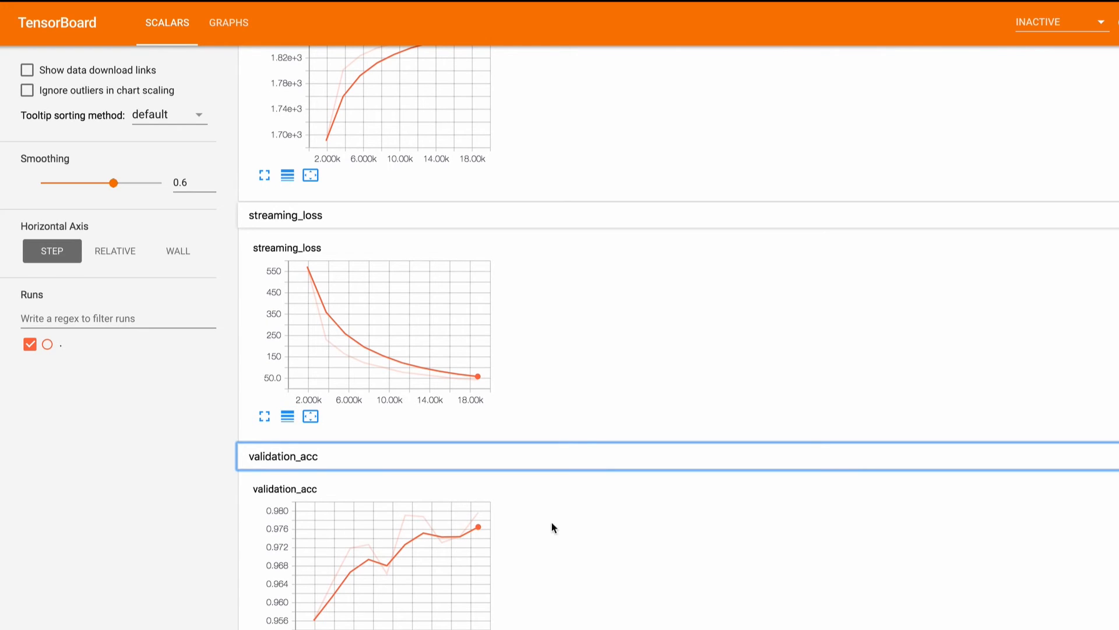
scroll("up", 3)
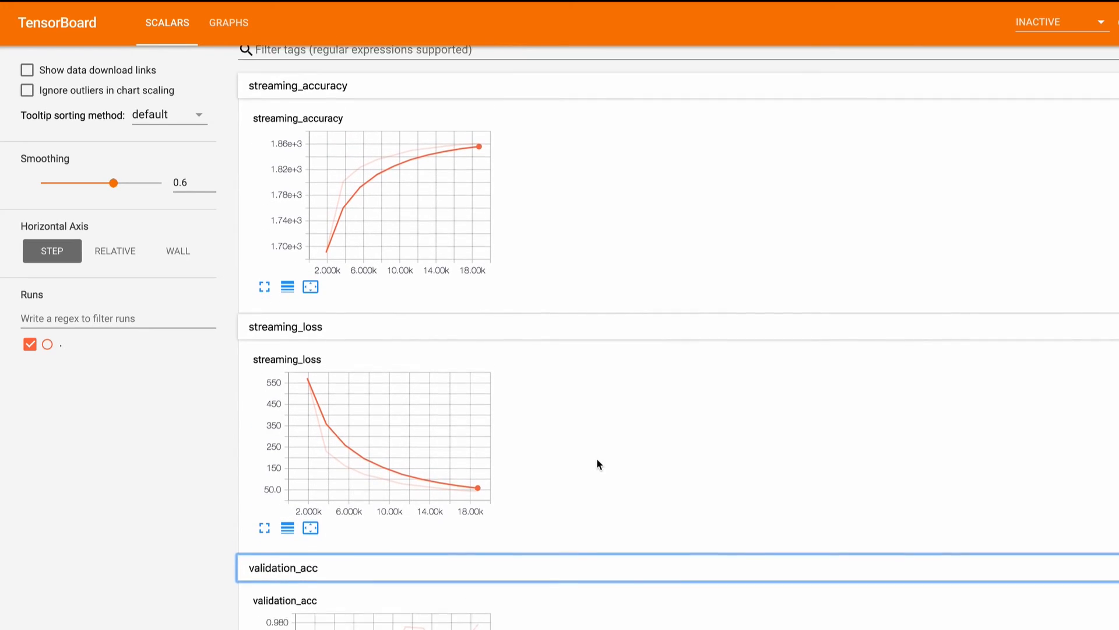
left_click_drag(112, 182, 69, 183)
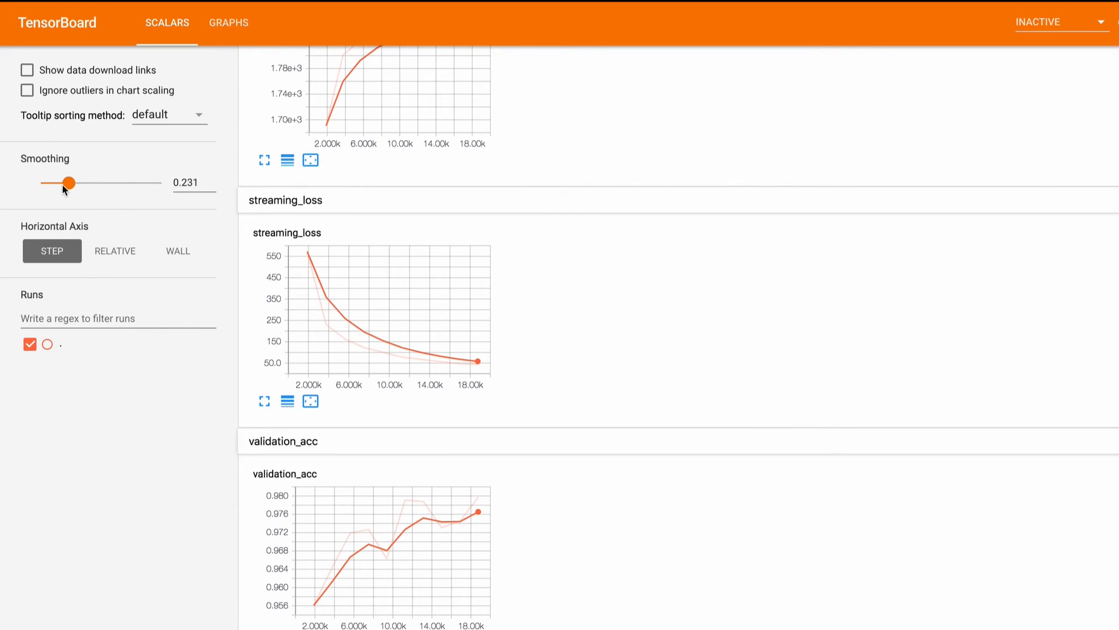
left_click_drag(70, 182, 41, 183)
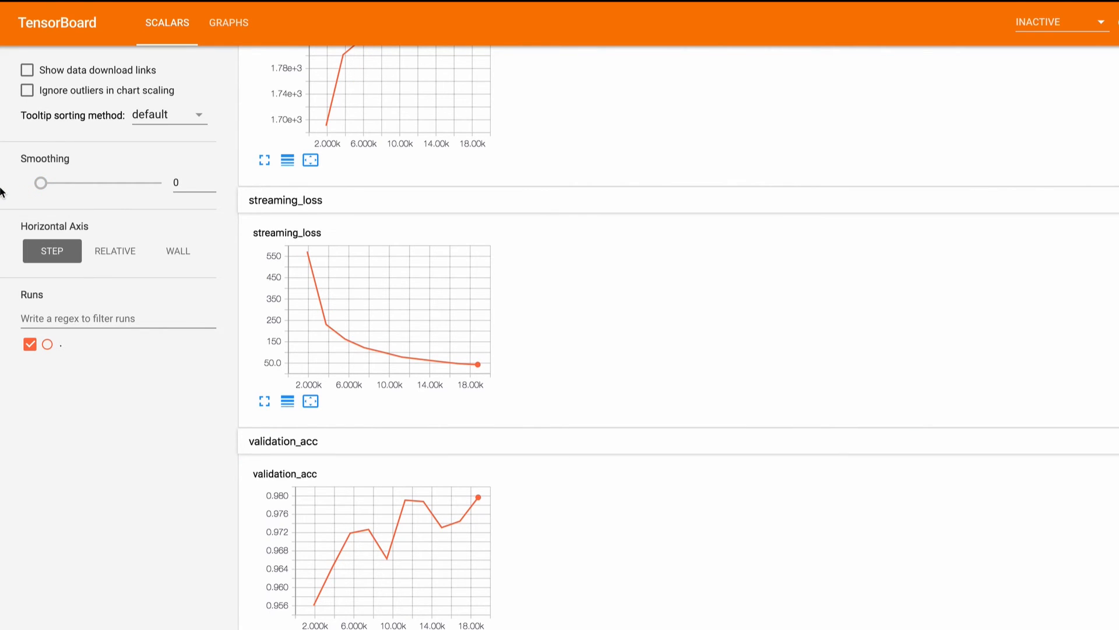
left_click_drag(41, 182, 117, 182)
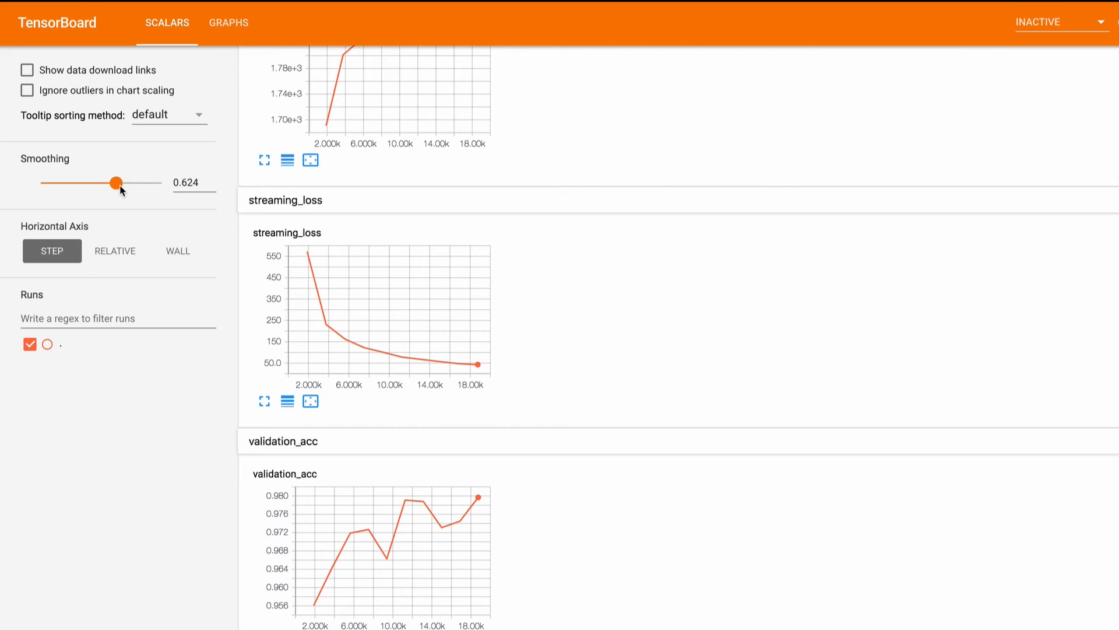
left_click_drag(116, 183, 41, 182)
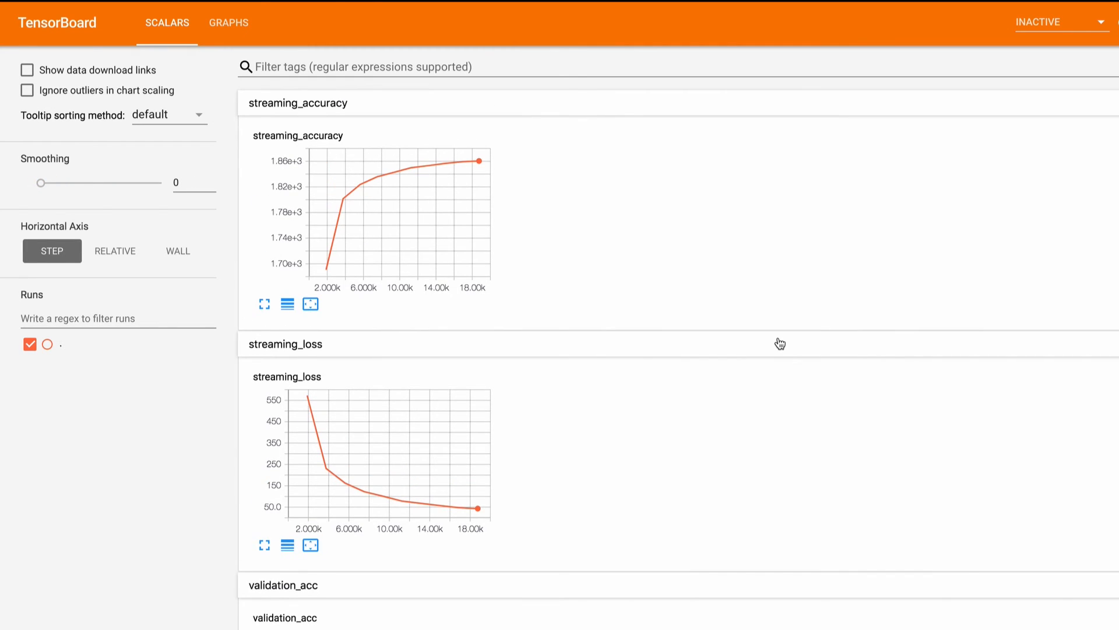
scroll("down", 3)
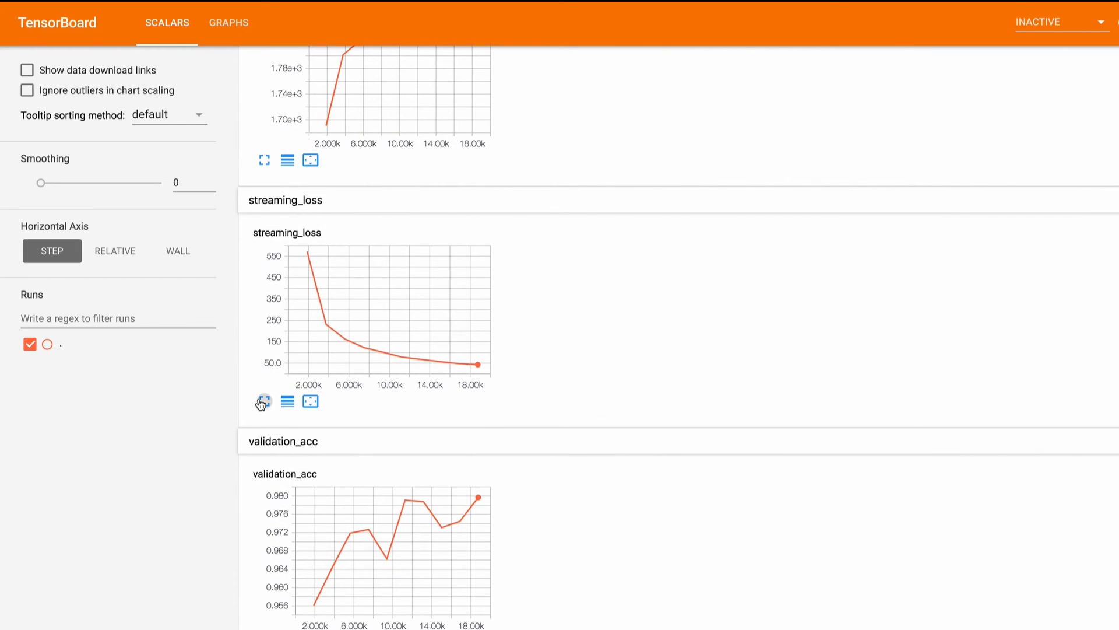
Enlarge the streaming_loss chart and toggle its y-axis log scale on and back to linear.
left_click(263, 401)
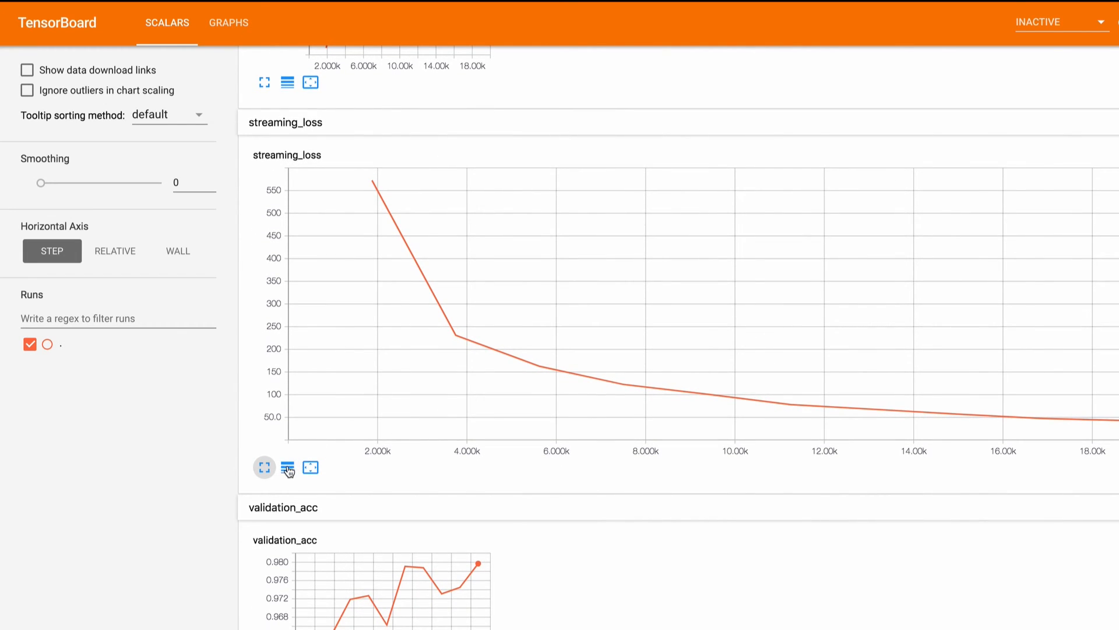
left_click(287, 467)
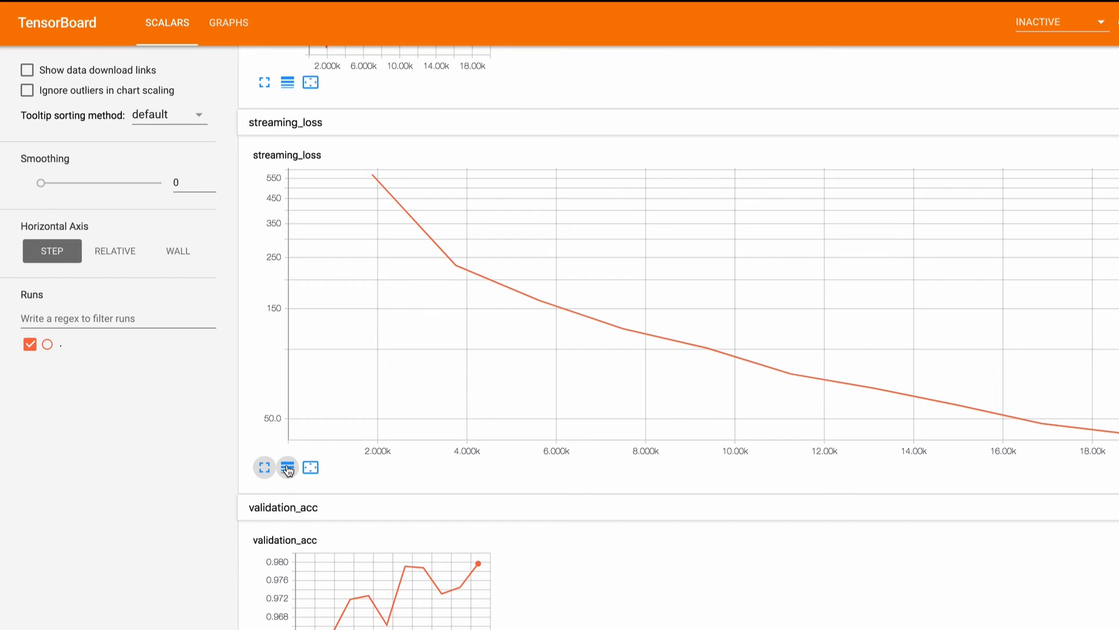
left_click(286, 468)
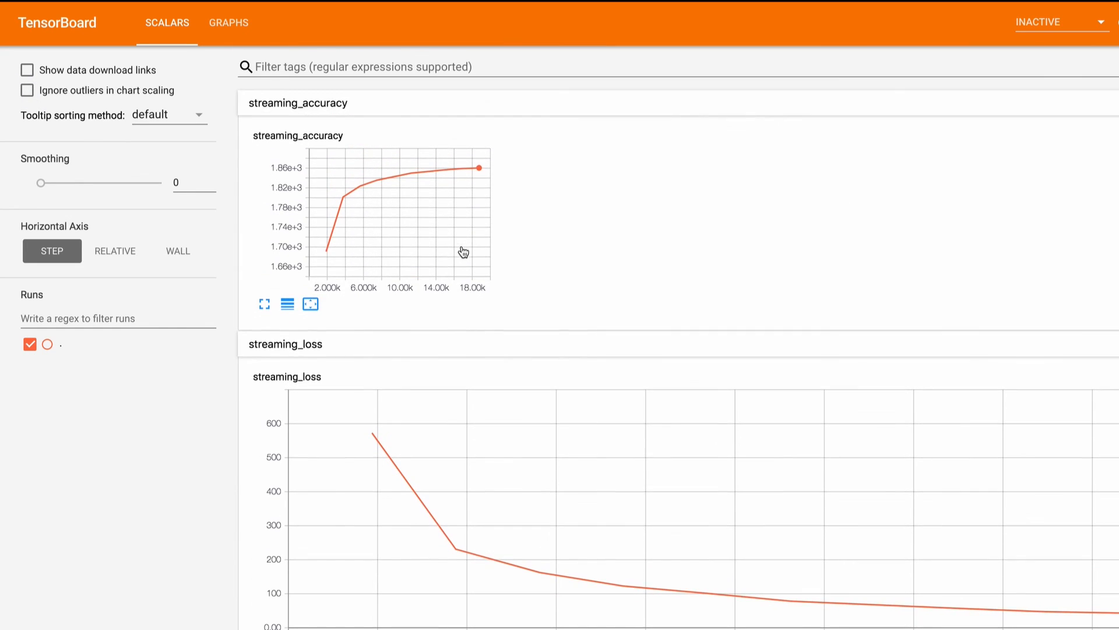
scroll("down", 3)
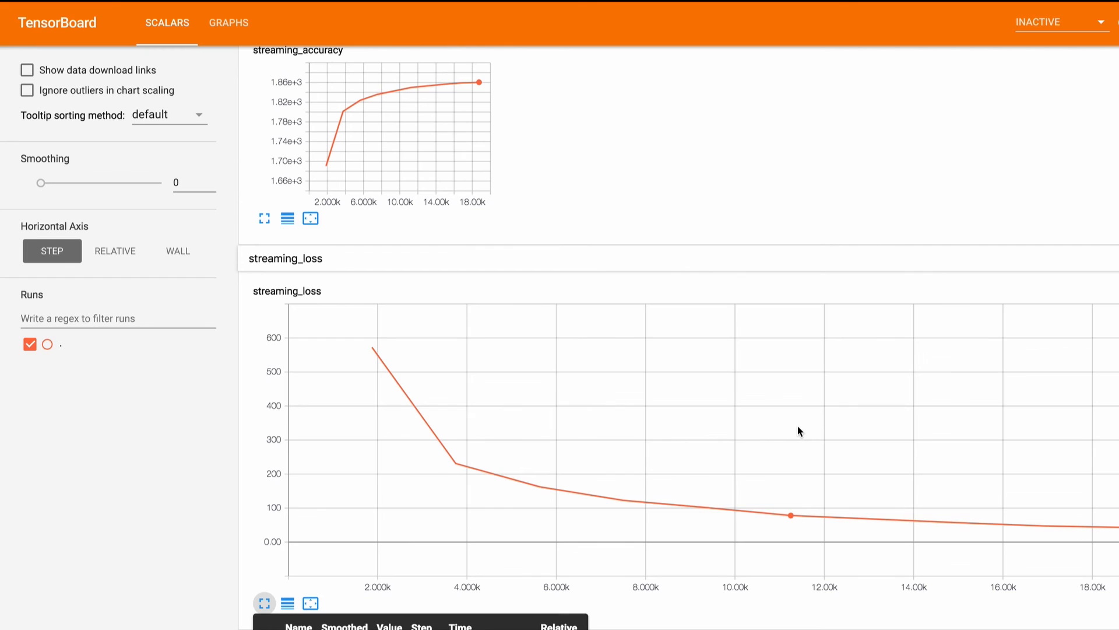